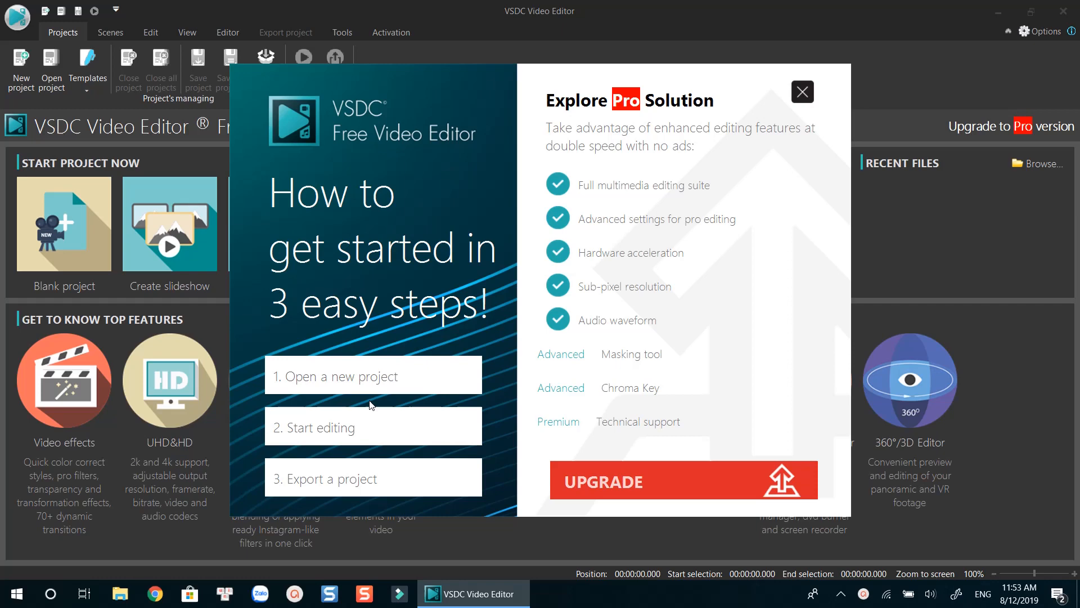
- Close the 'How to get started' popup and return to the start page menus
left_click(801, 91)
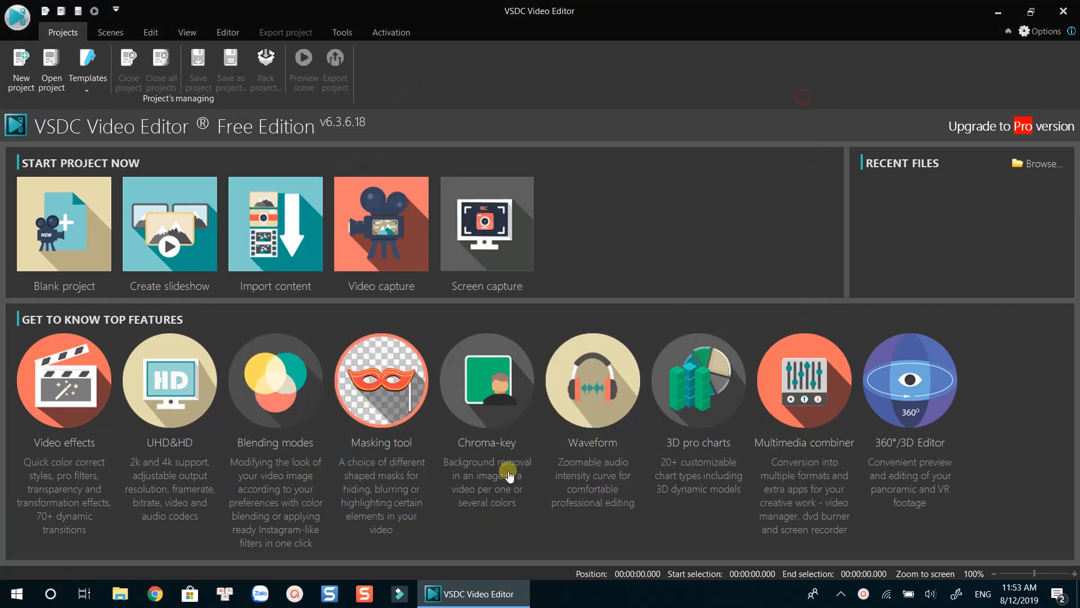
mouse_move(137, 169)
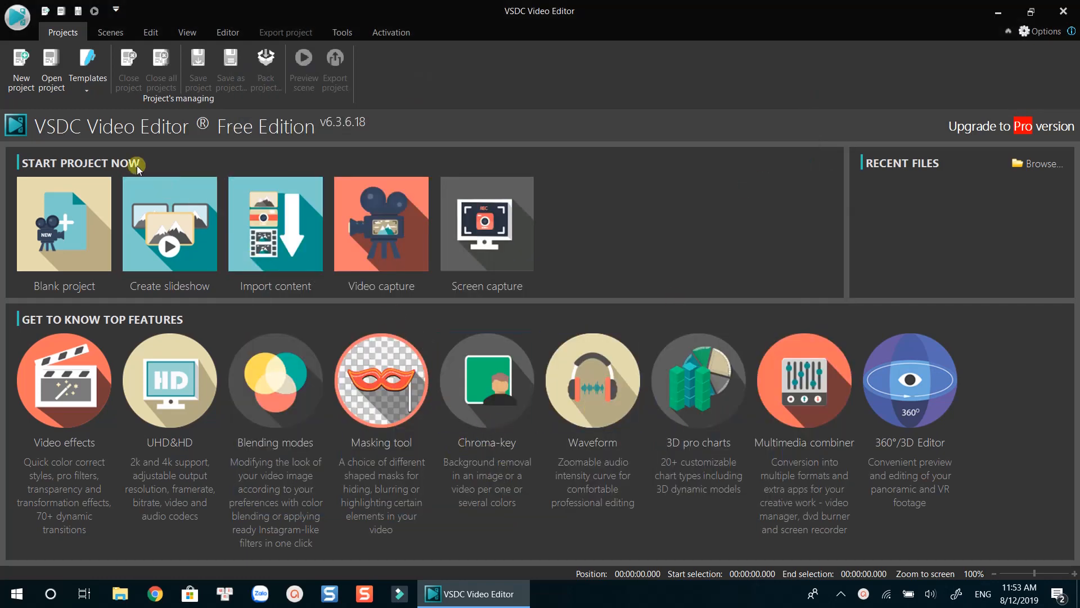
mouse_move(61, 33)
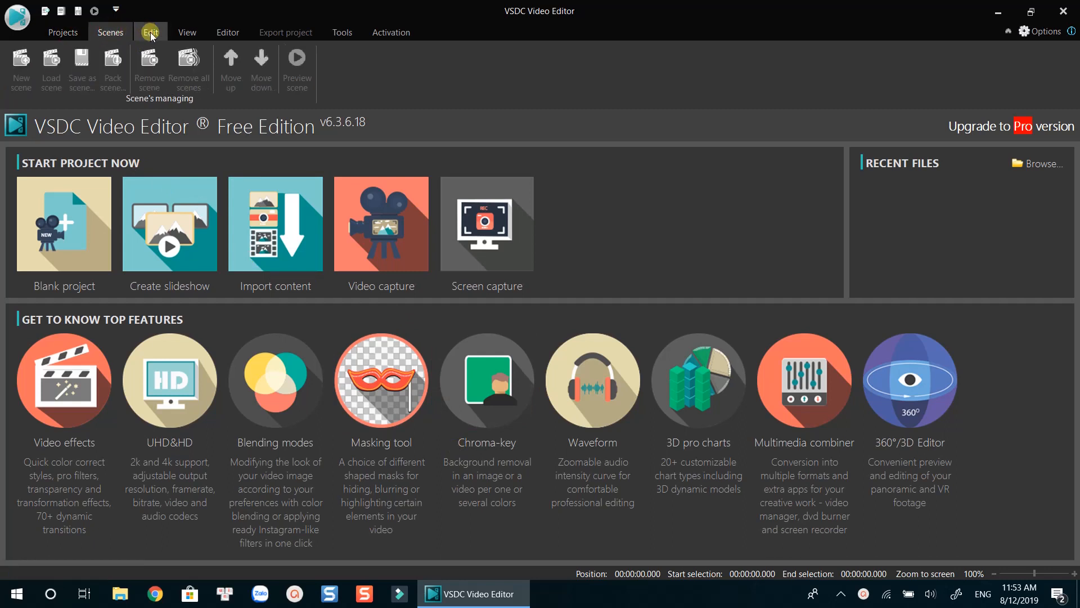
left_click(186, 33)
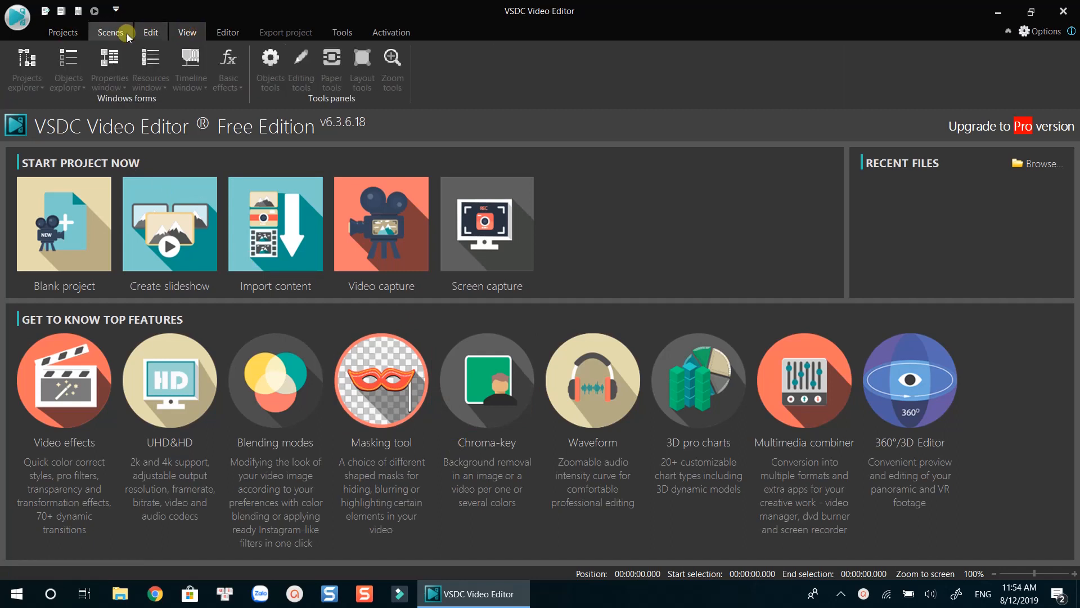
left_click(61, 32)
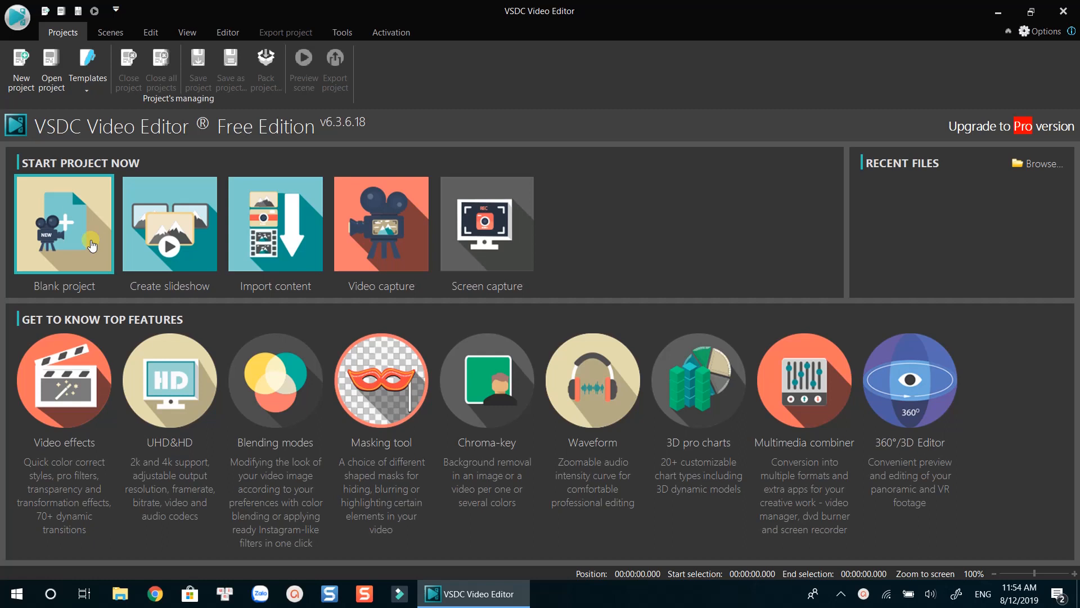
mouse_move(152, 246)
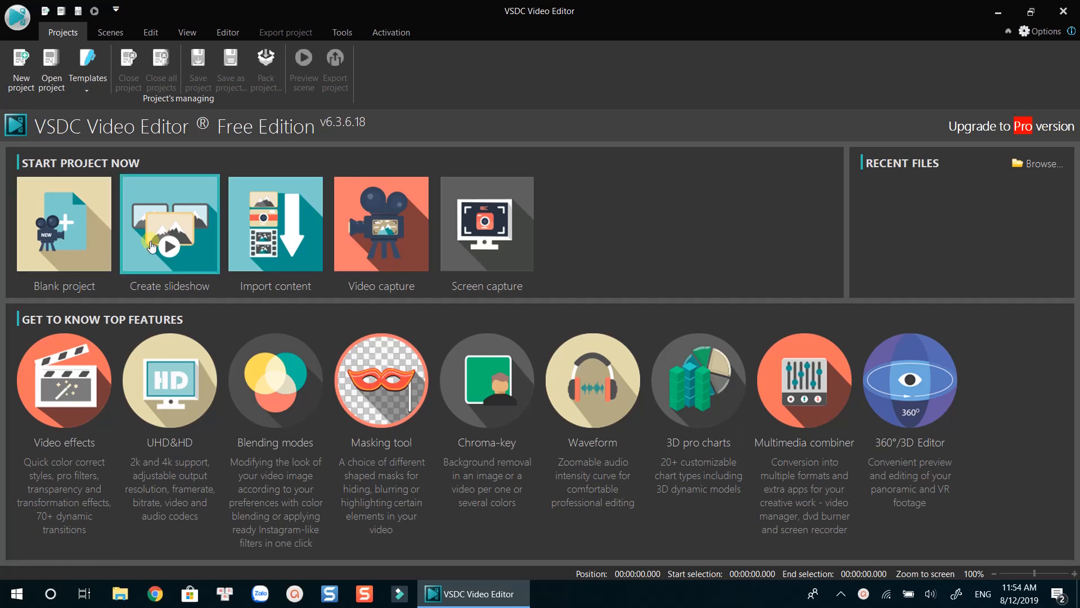
mouse_move(326, 253)
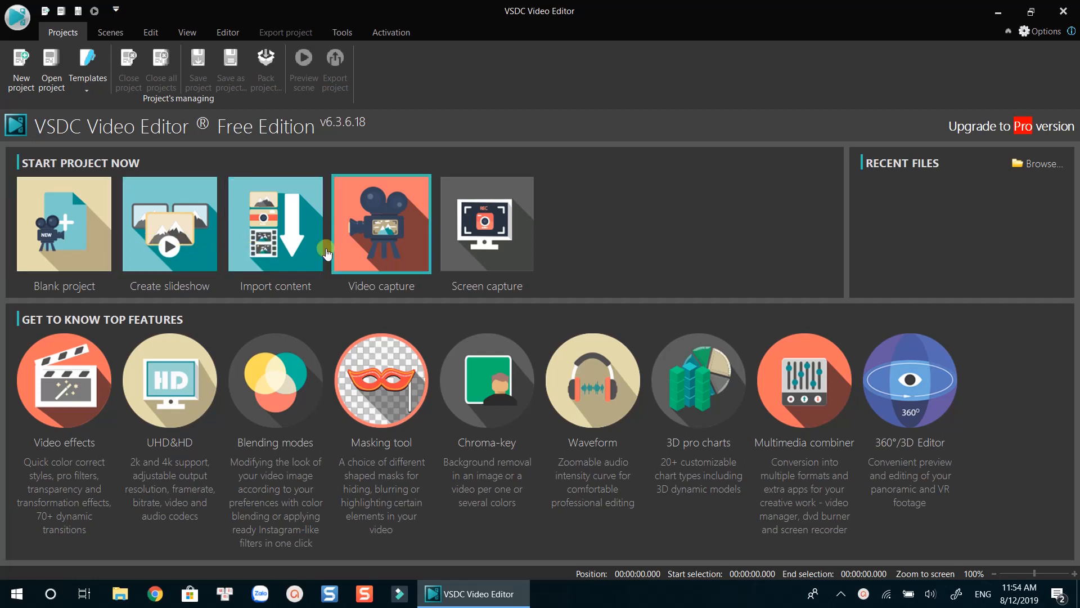
mouse_move(910, 186)
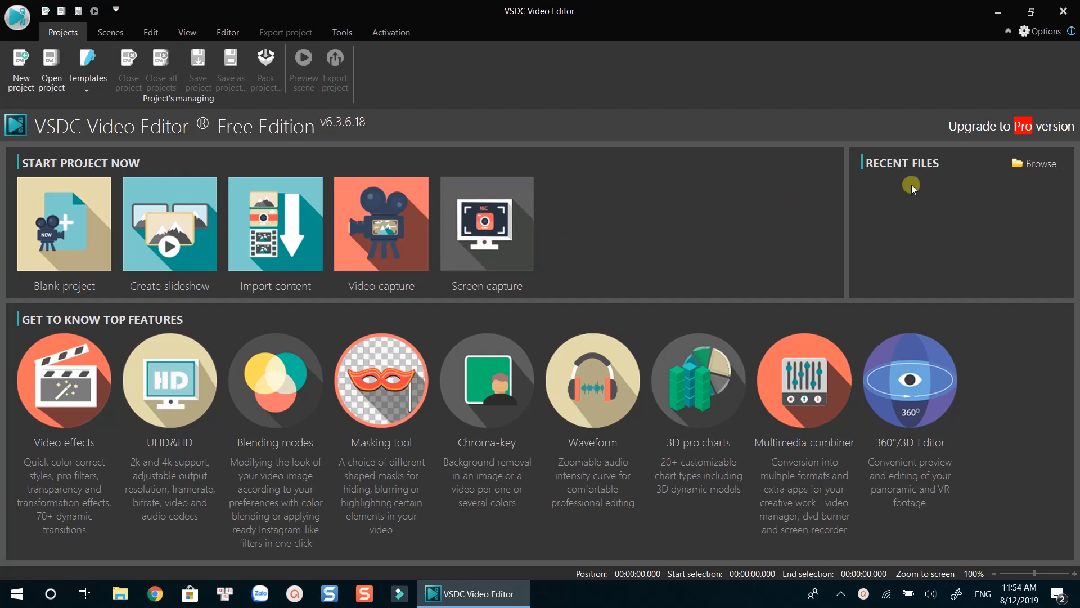
mouse_move(329, 412)
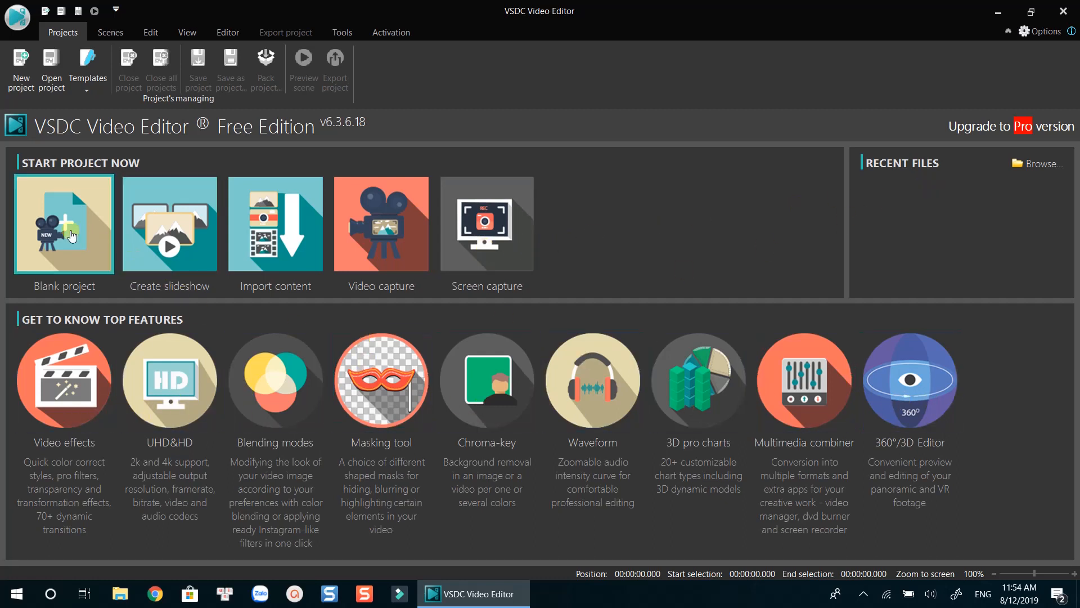
mouse_move(63, 232)
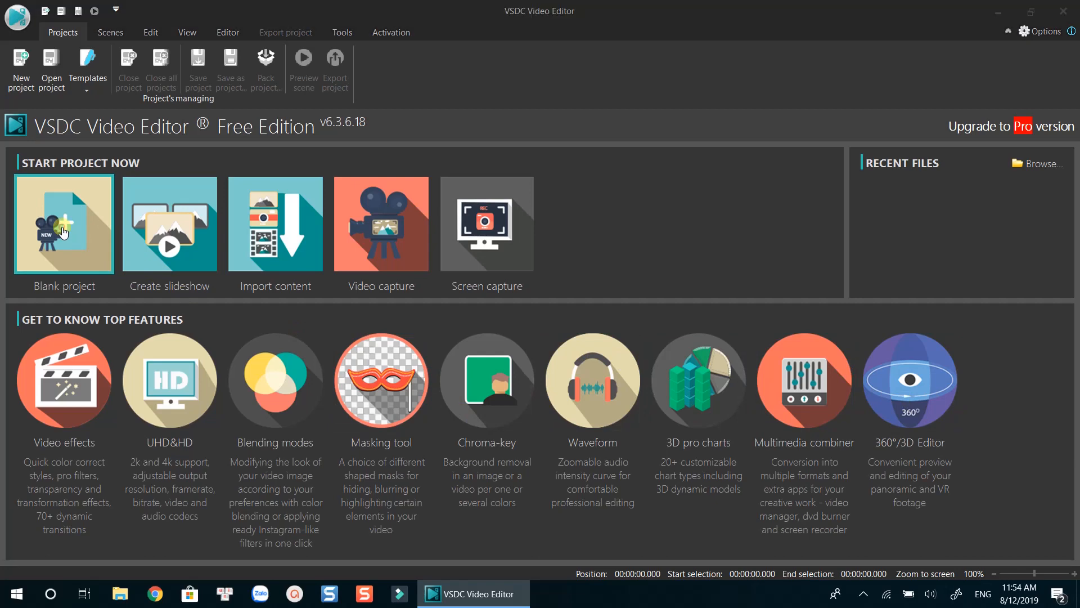
- Create a blank project at Full HD 1920x1080, 24 fps and finish into the editor
left_click(63, 224)
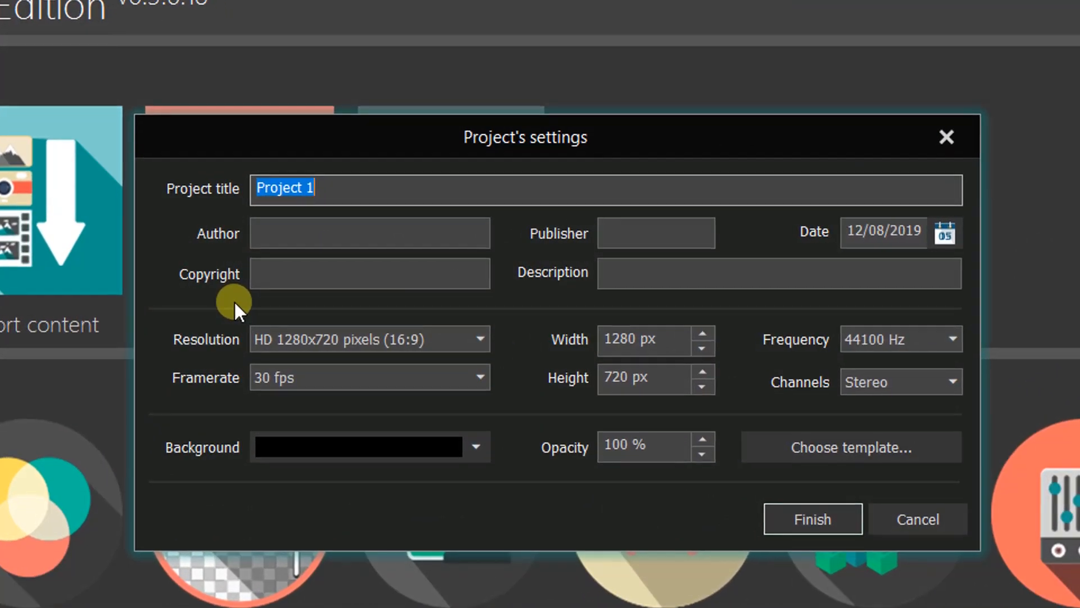
mouse_move(348, 187)
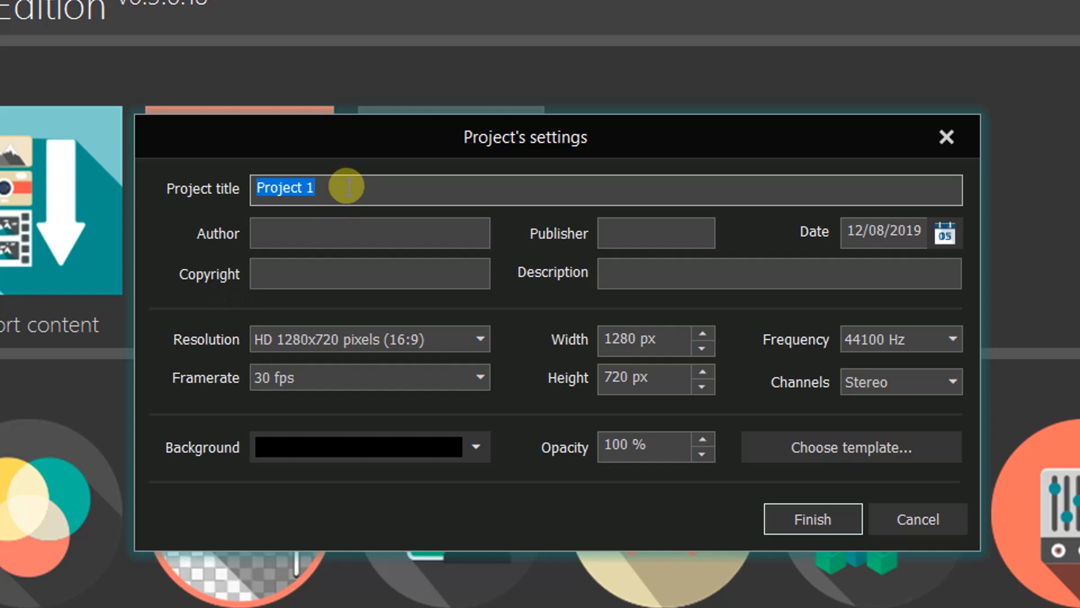
mouse_move(342, 273)
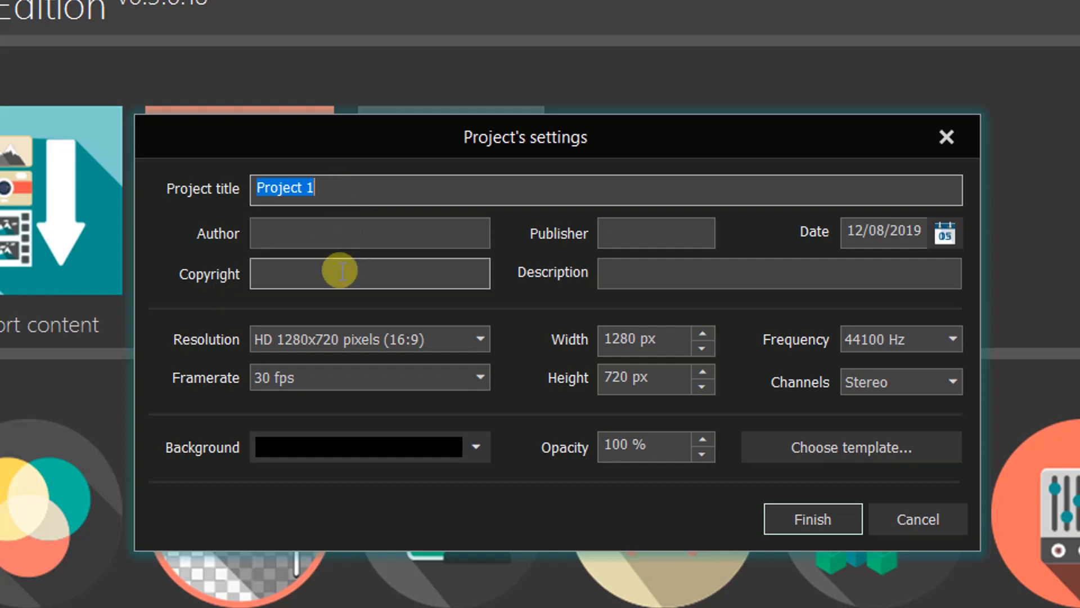
mouse_move(461, 344)
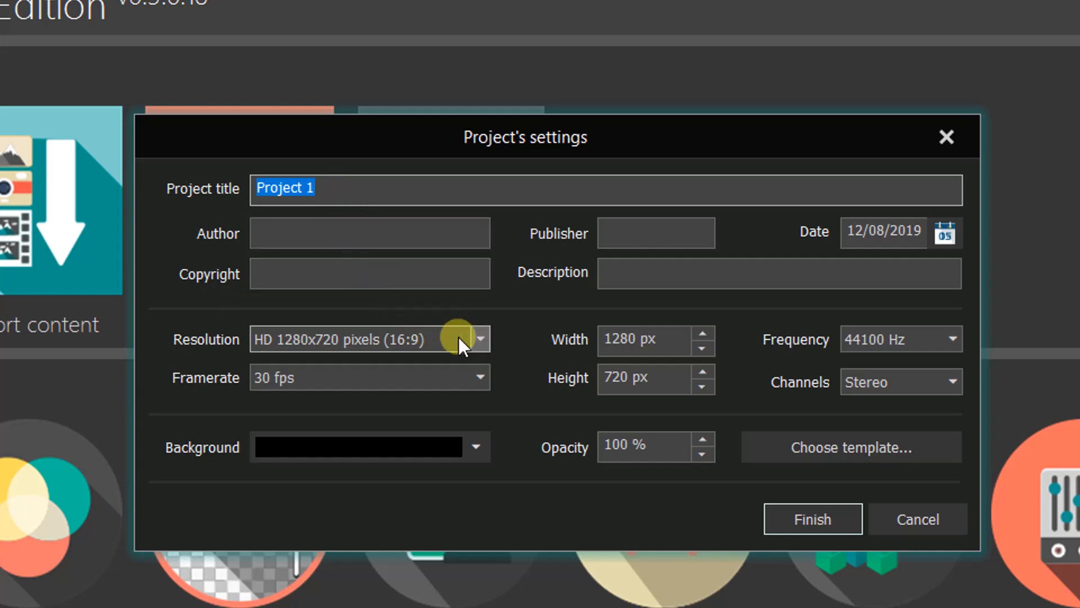
left_click(479, 339)
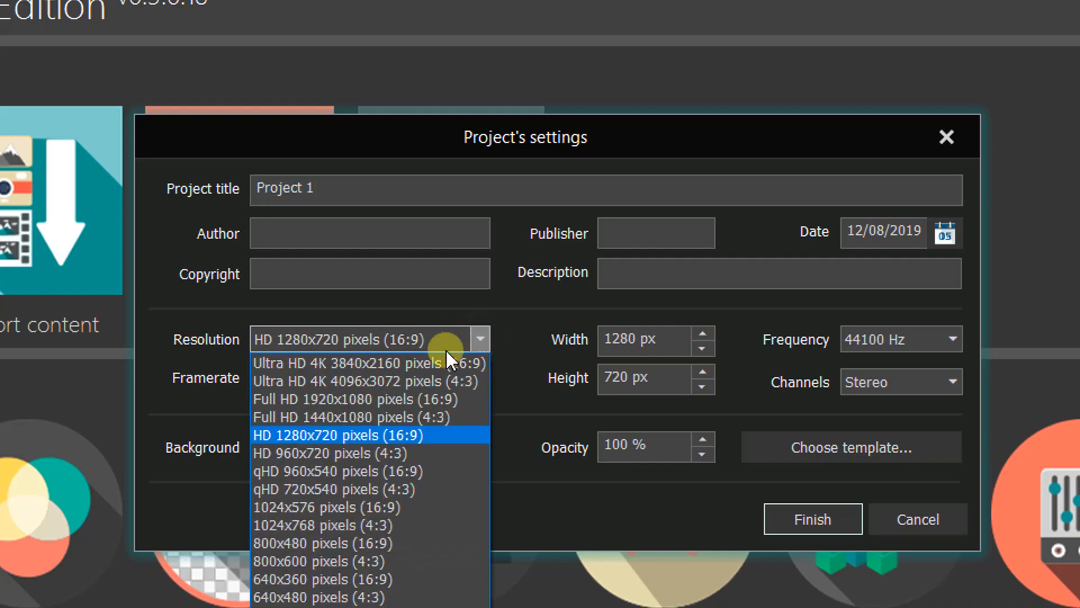
mouse_move(396, 445)
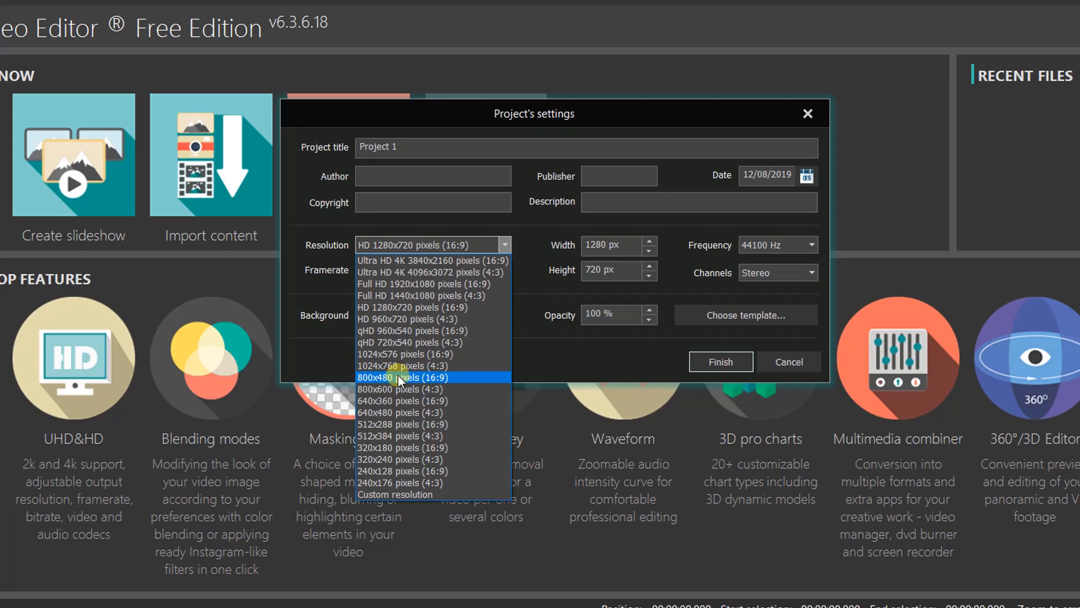
mouse_move(418, 268)
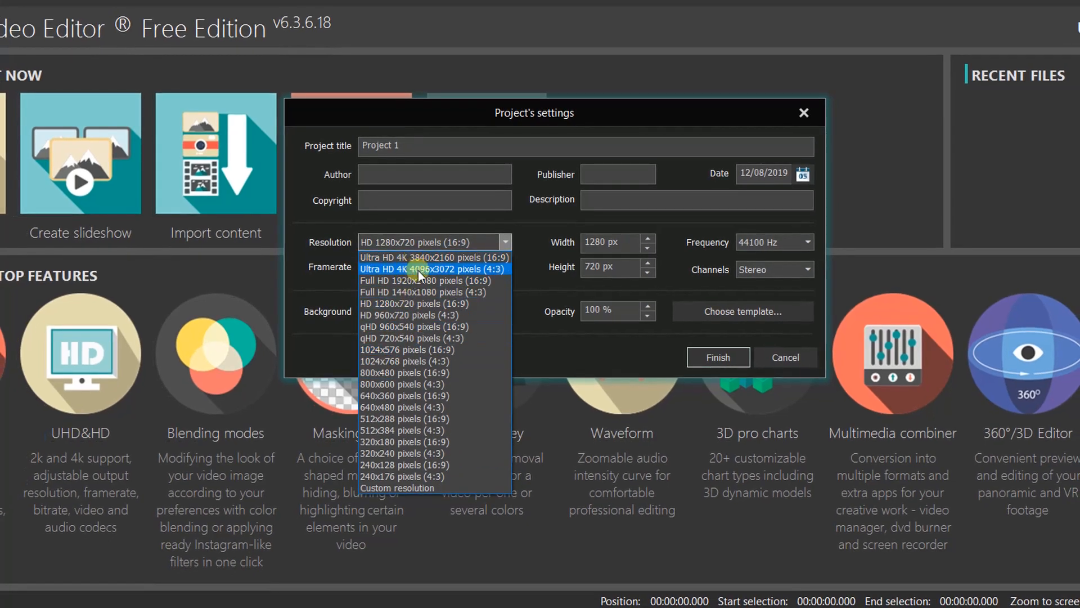
mouse_move(419, 281)
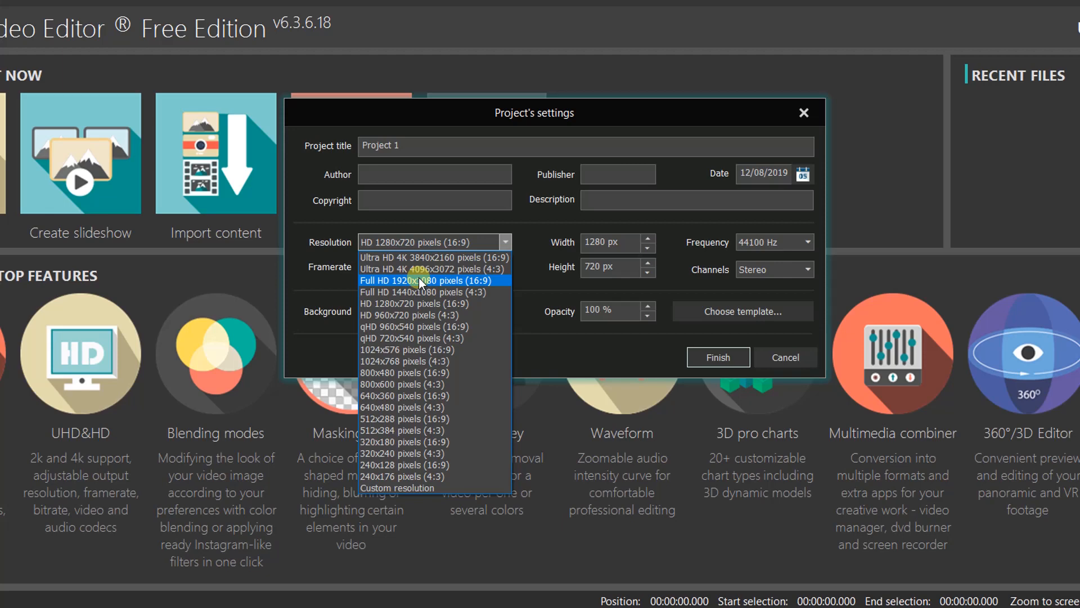
left_click(420, 280)
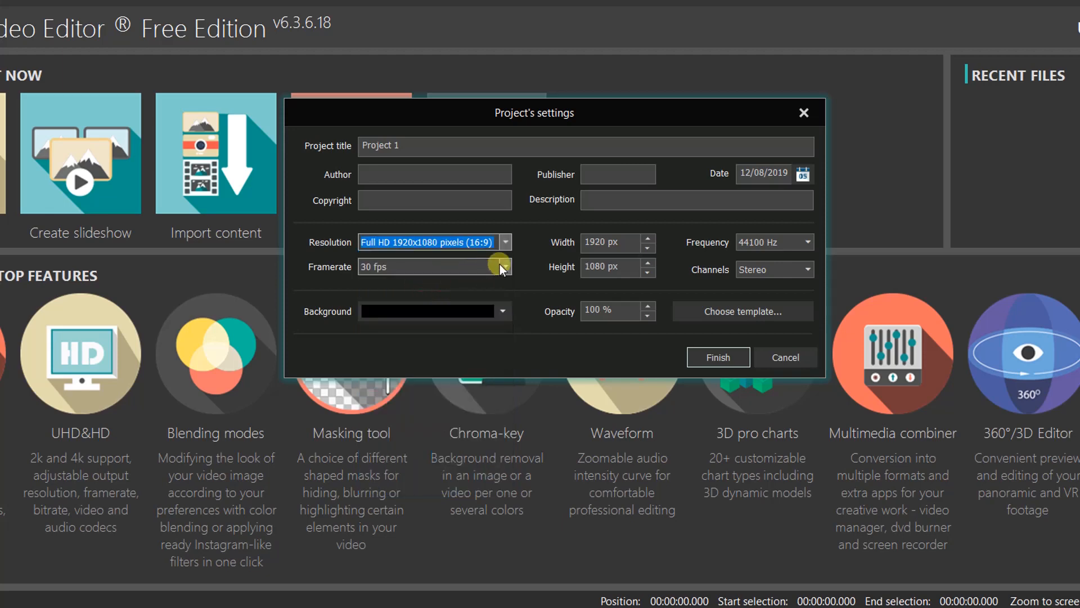
left_click(504, 266)
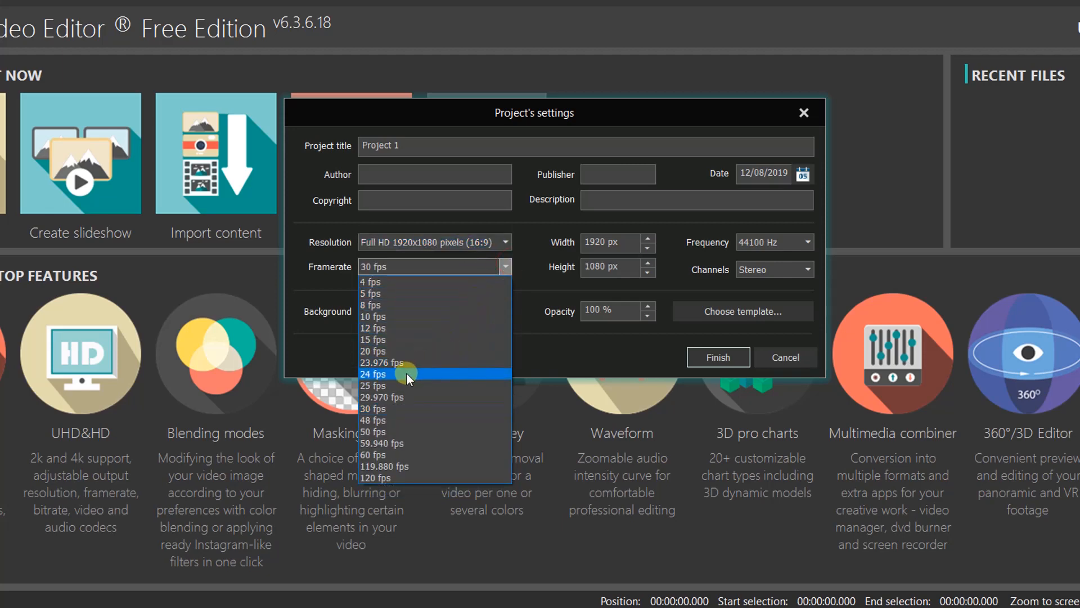
left_click(372, 374)
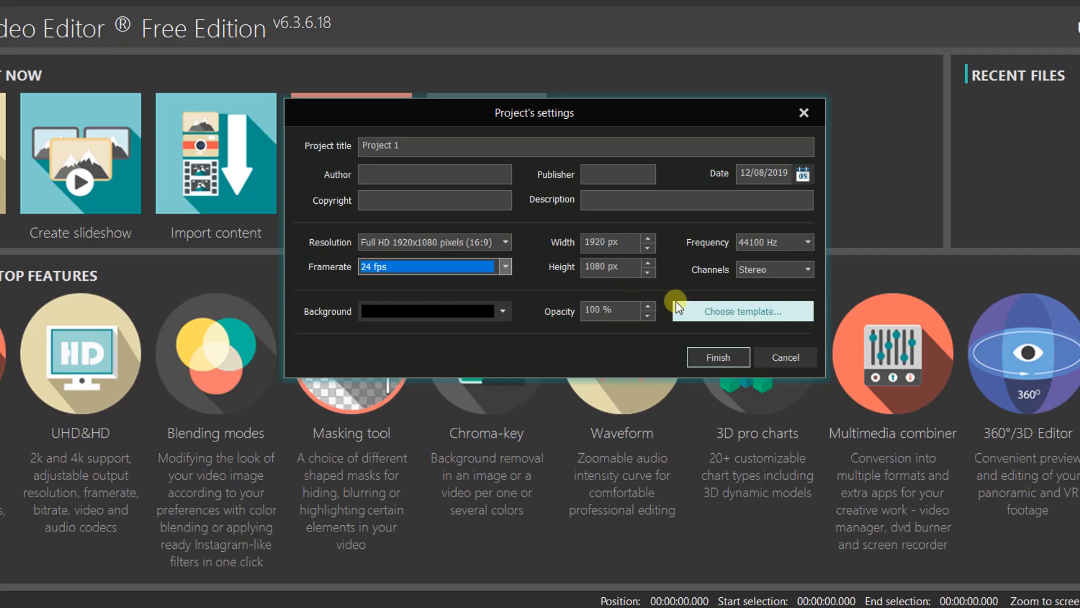
mouse_move(724, 315)
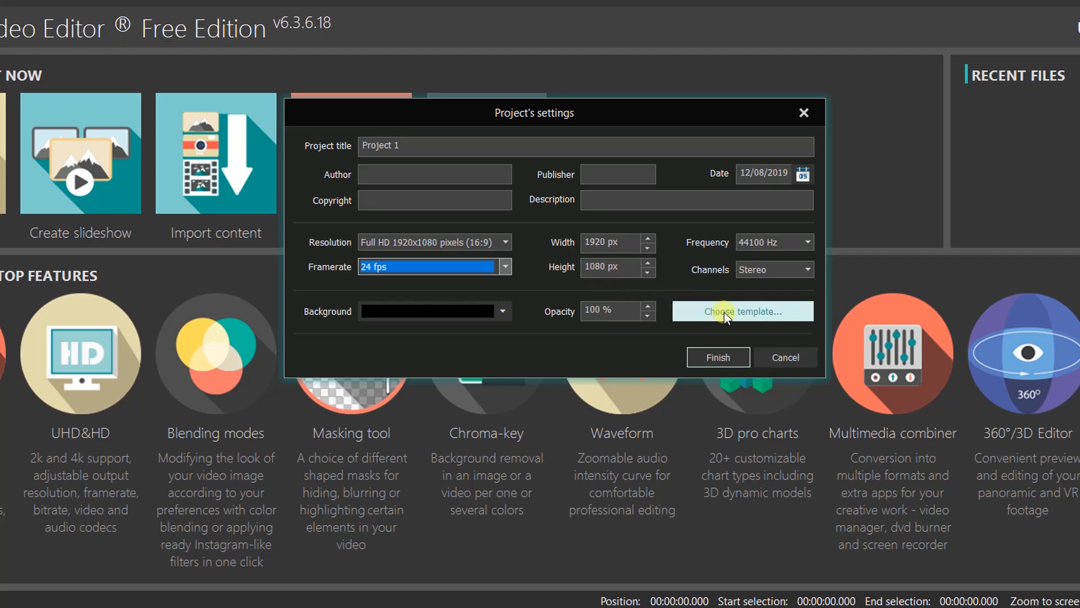
left_click(717, 356)
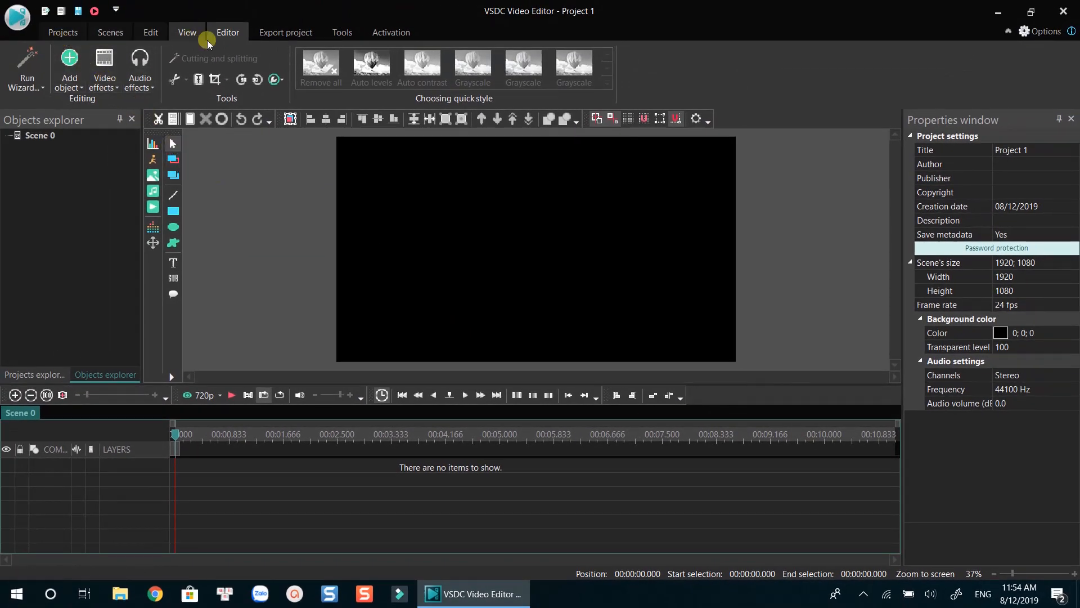
mouse_move(109, 32)
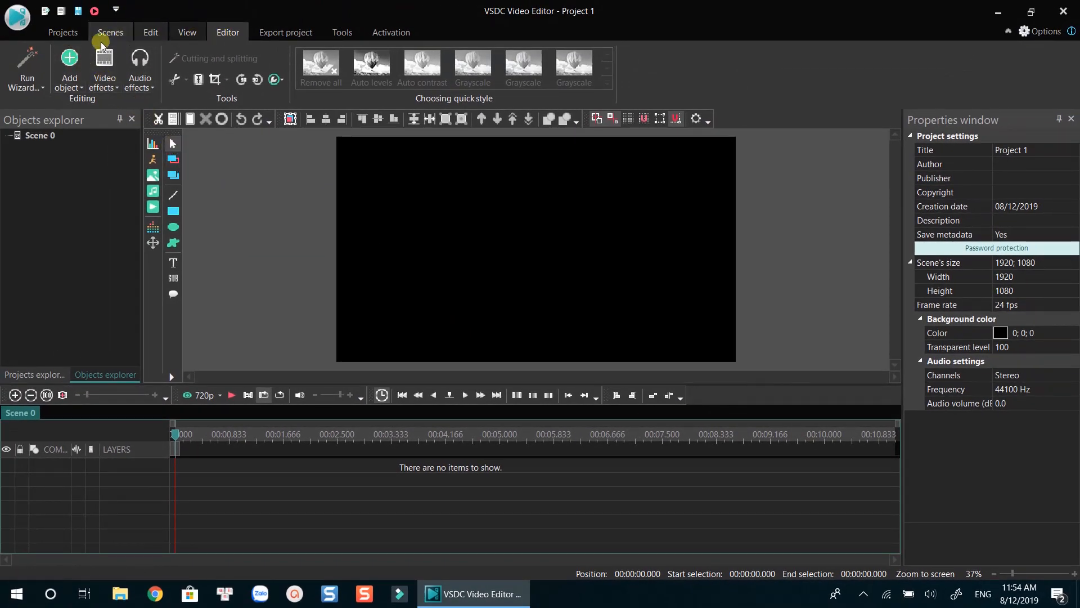
left_click(62, 32)
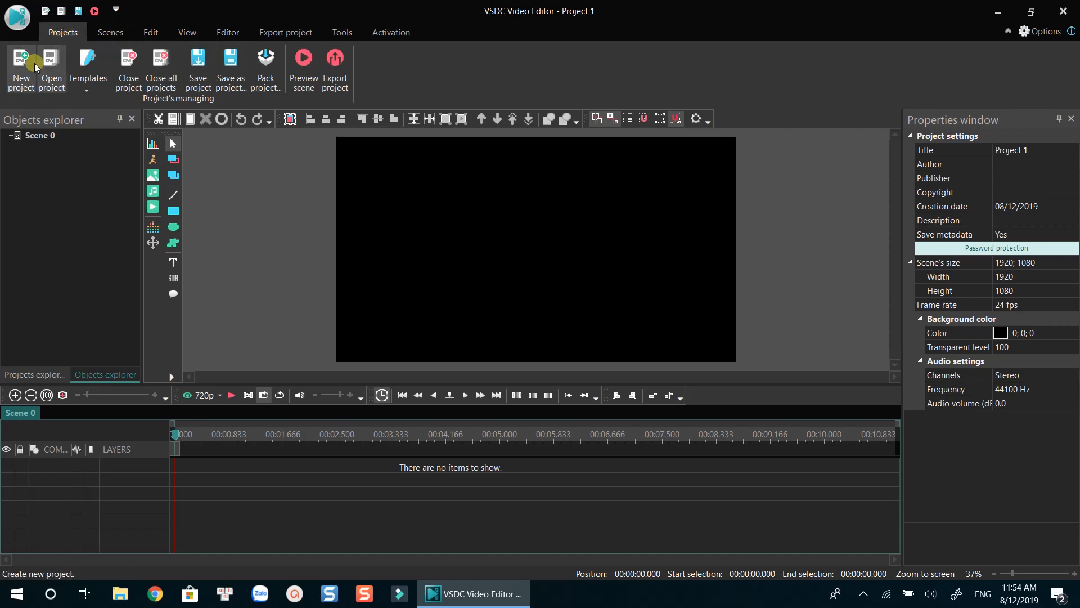
mouse_move(109, 32)
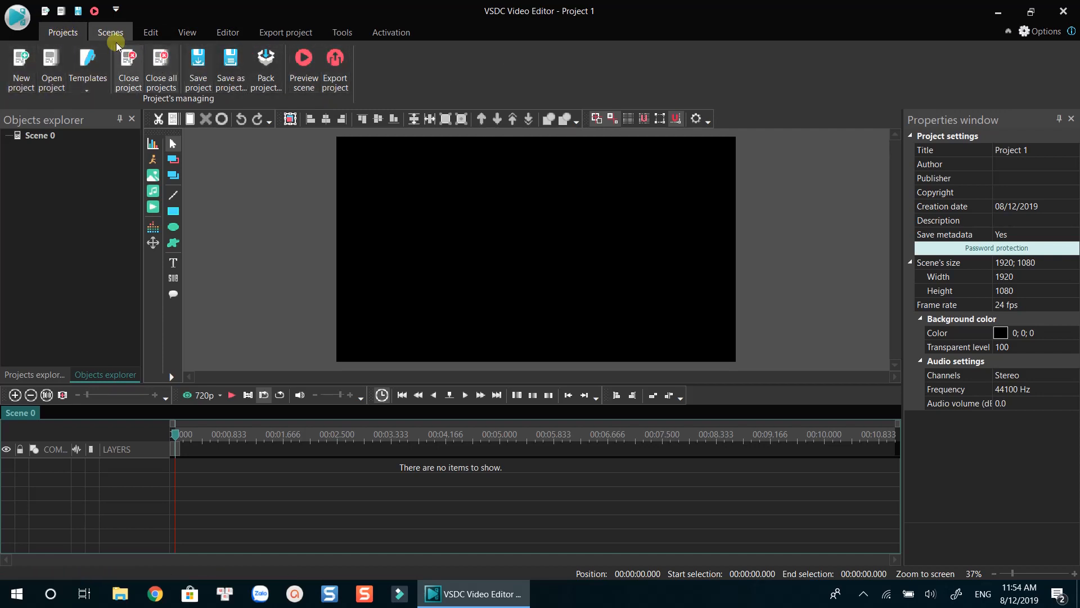
left_click(109, 32)
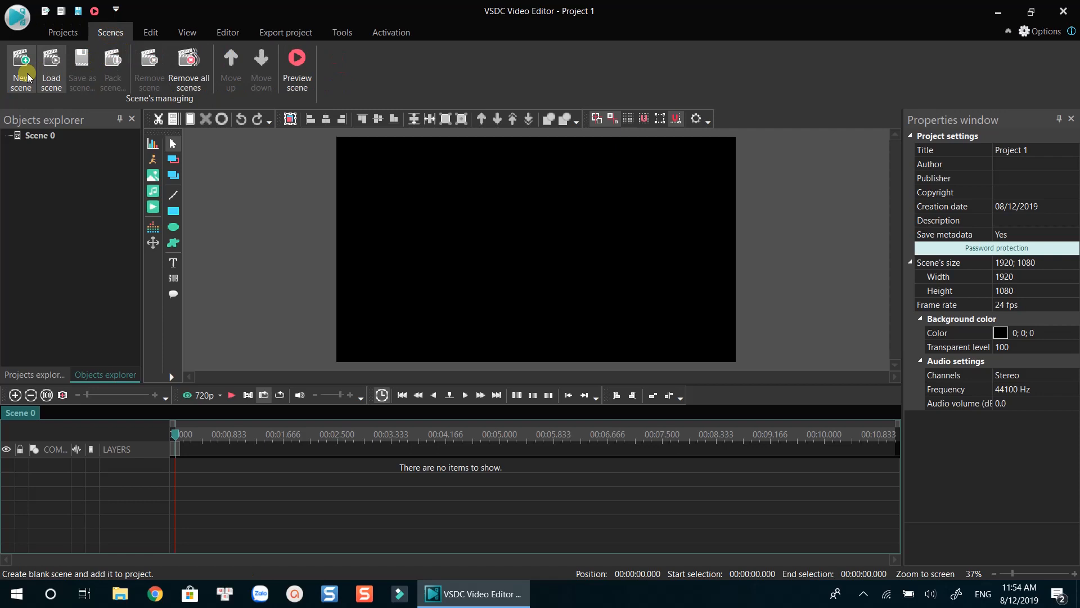
mouse_move(20, 66)
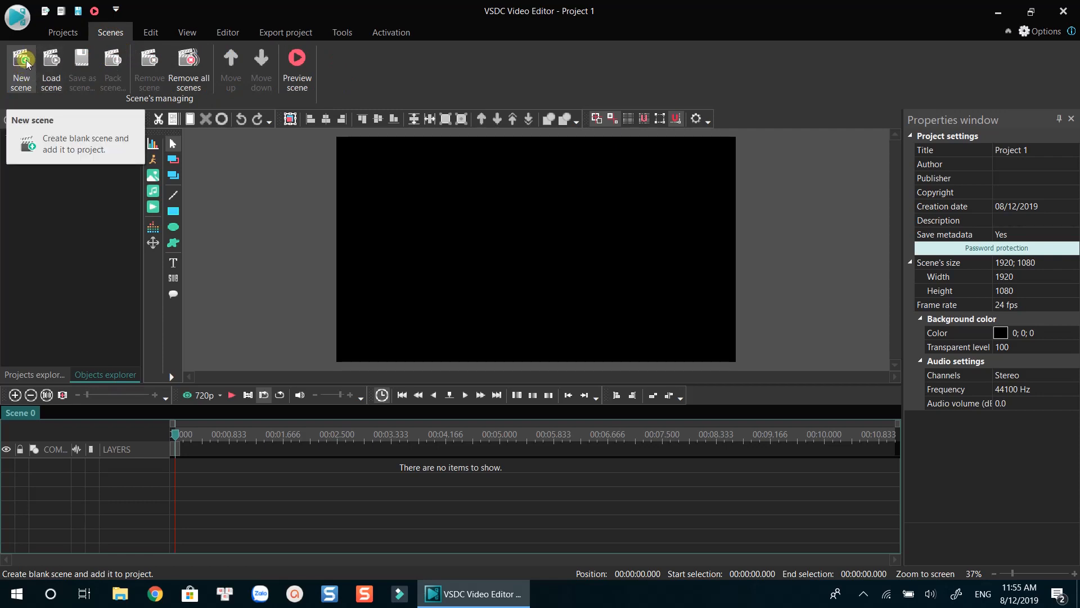
left_click(187, 33)
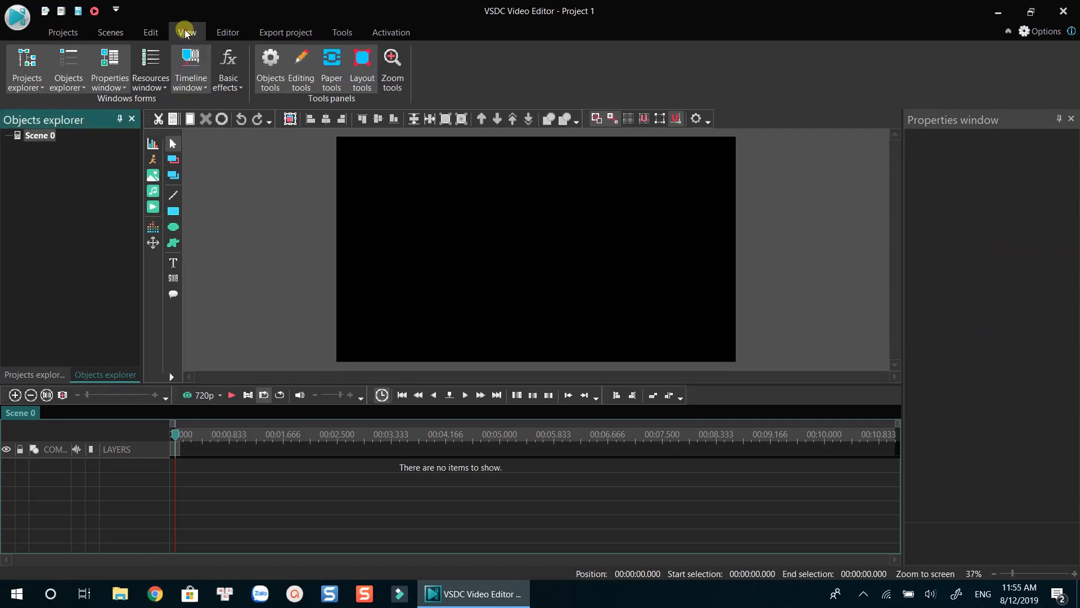
mouse_move(94, 200)
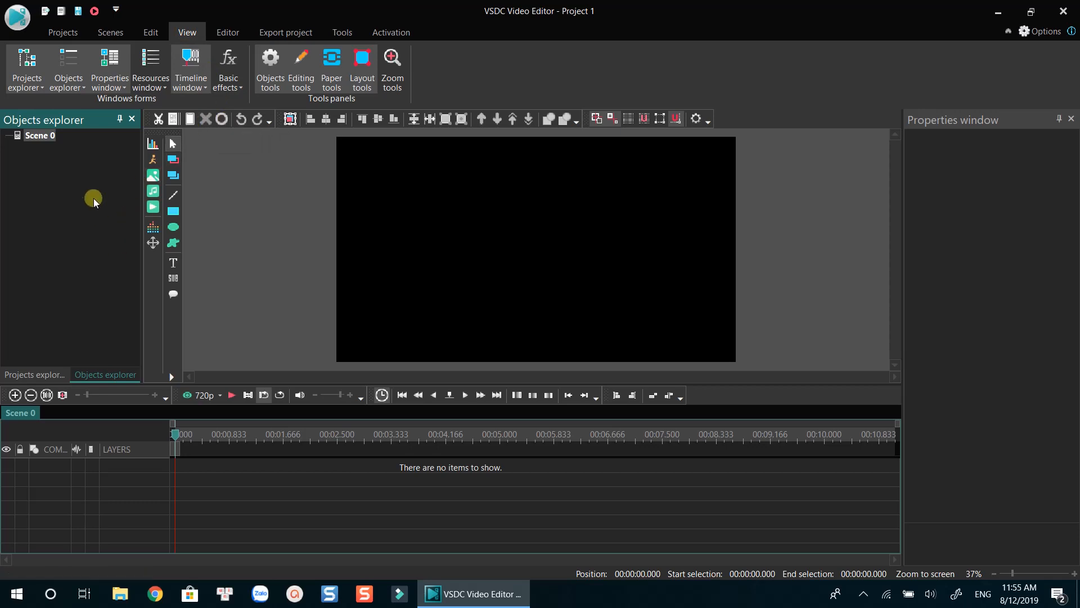
left_click(26, 69)
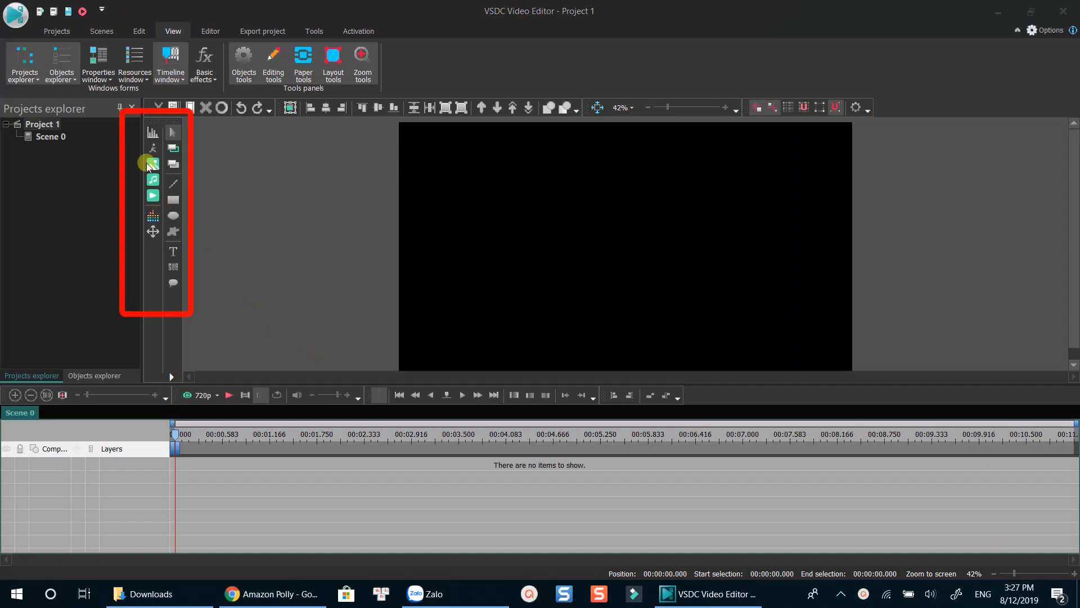
mouse_move(152, 195)
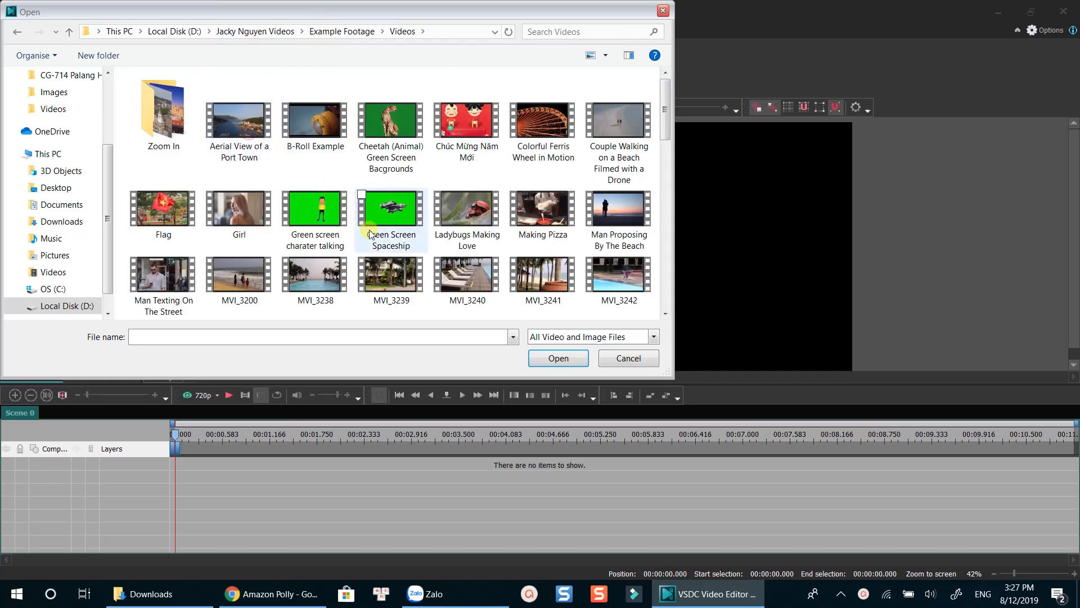
- Import the Girl, green screen character and Ladybugs clips and view the resources list
left_click(238, 209)
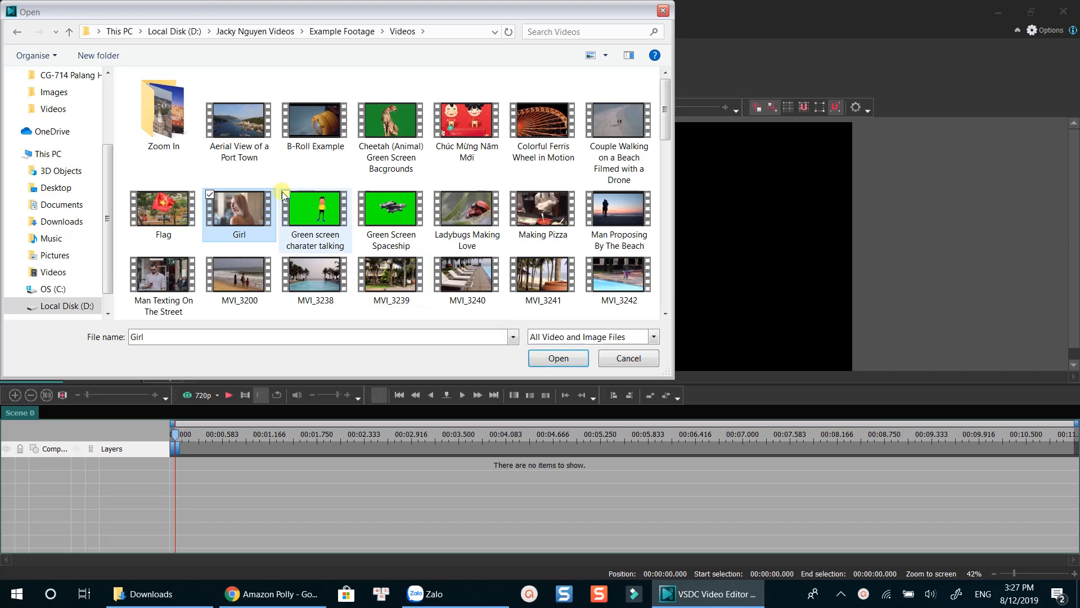
left_click(314, 208)
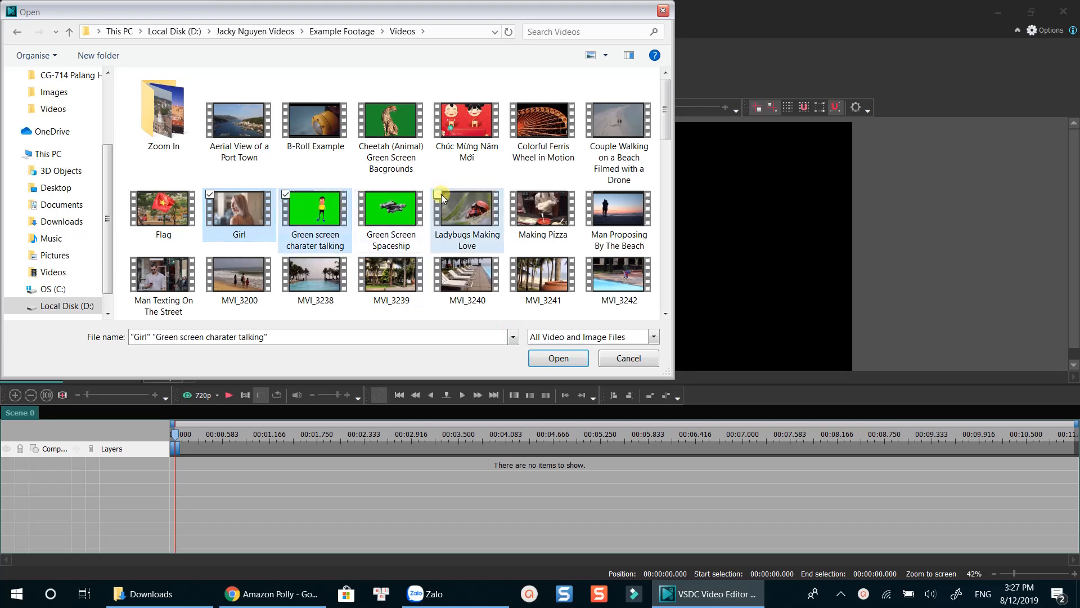
left_click(542, 208)
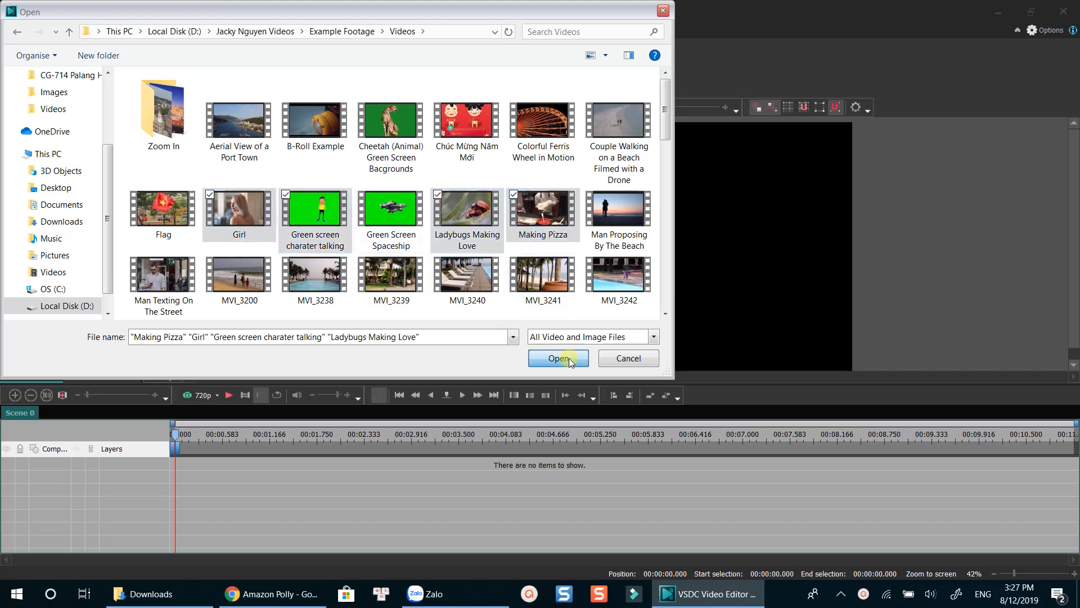
left_click(558, 358)
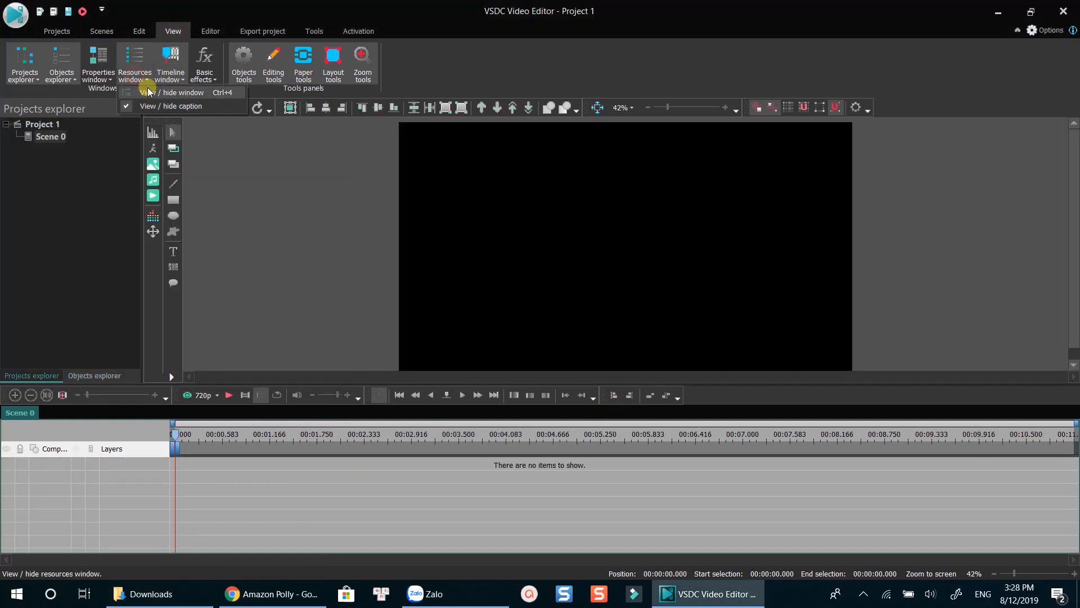
left_click(183, 92)
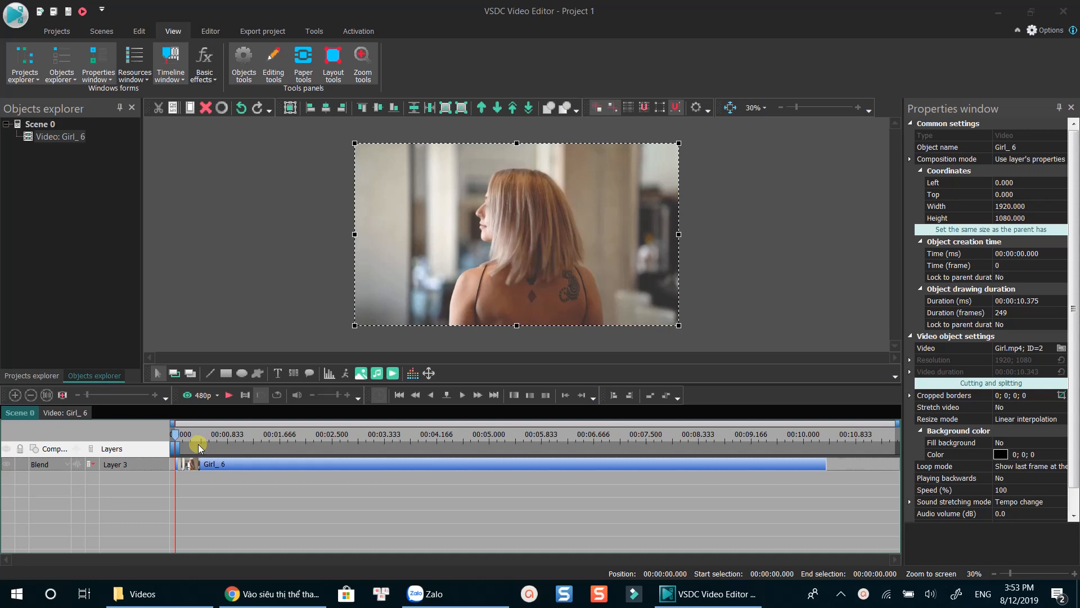
- Split the Girl clip at about 1 s and move the playhead to about 3.5 s
left_click(275, 498)
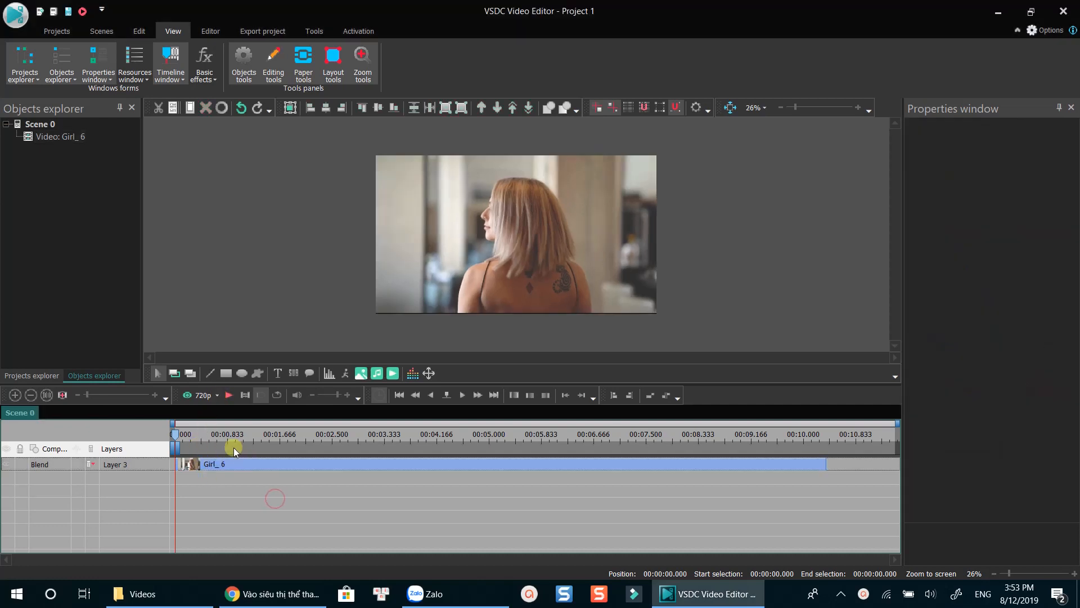
left_click(233, 435)
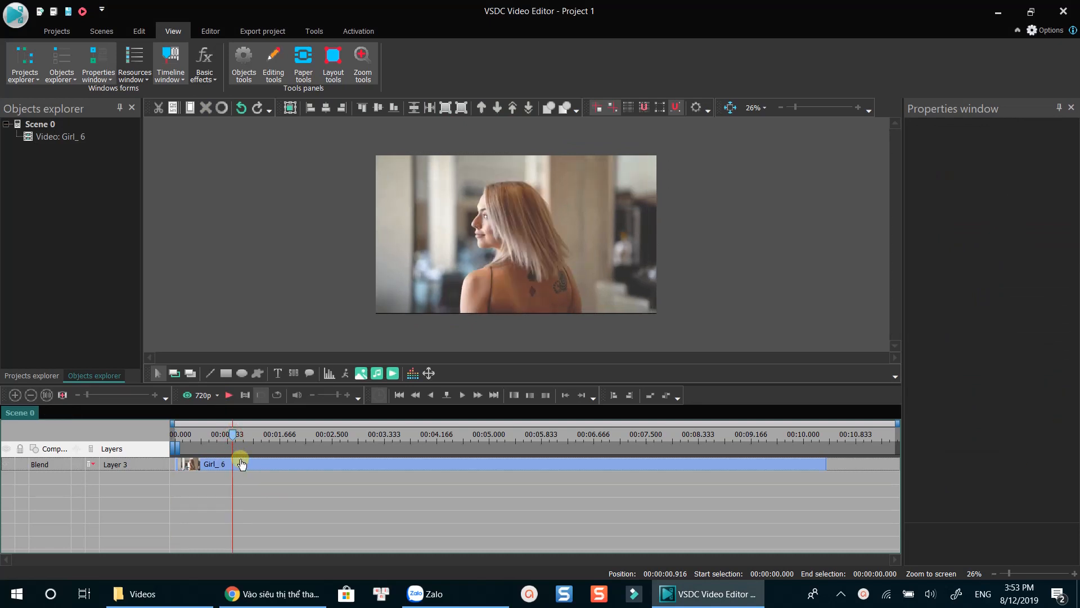
mouse_move(241, 463)
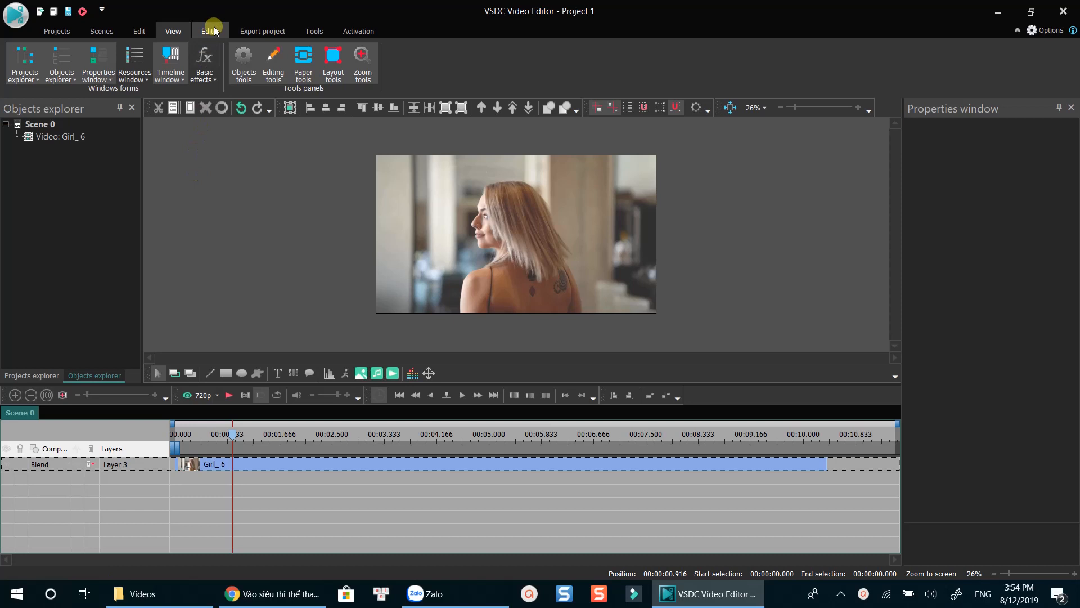
left_click(210, 31)
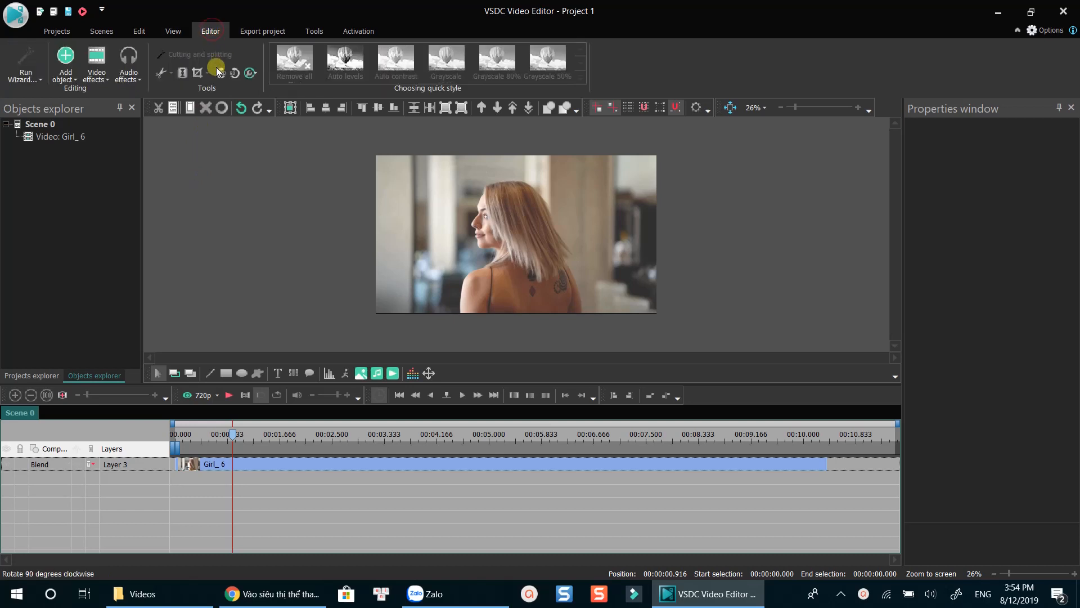
mouse_move(182, 74)
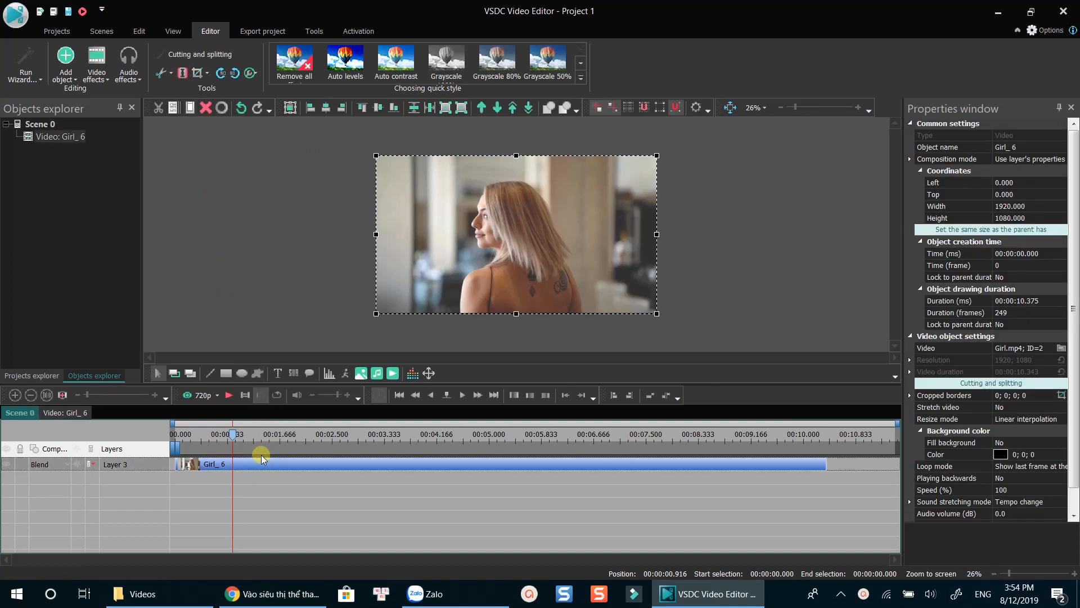
mouse_move(185, 73)
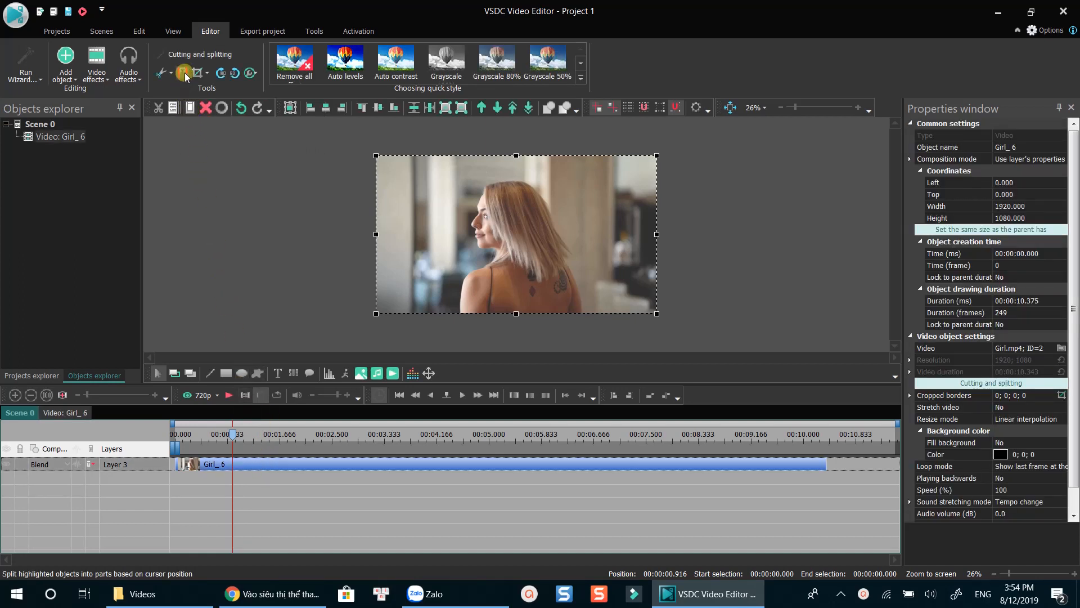
left_click(184, 74)
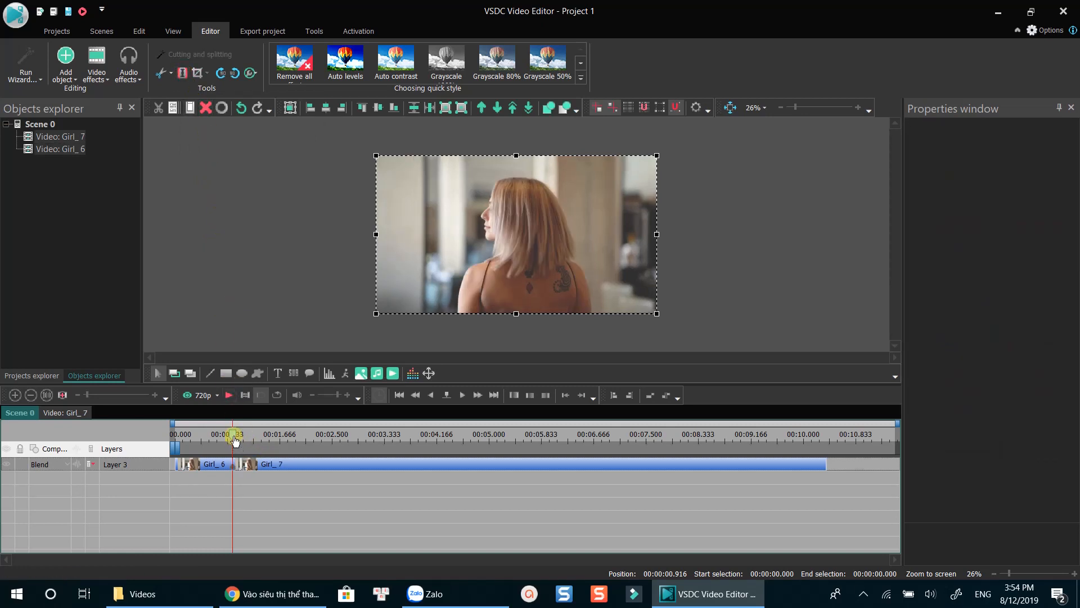
left_click(330, 434)
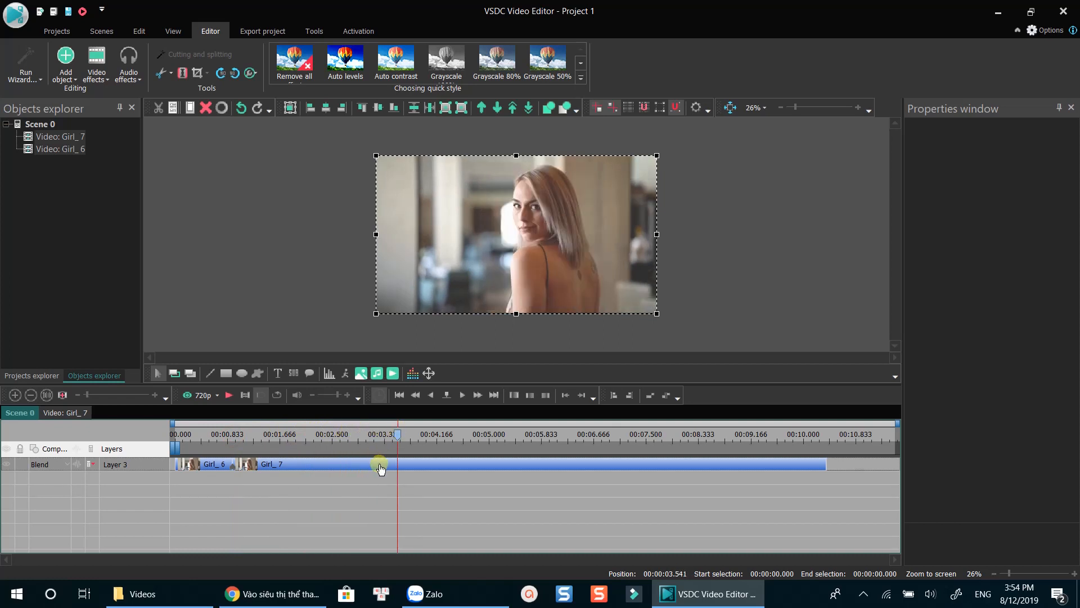
mouse_move(182, 73)
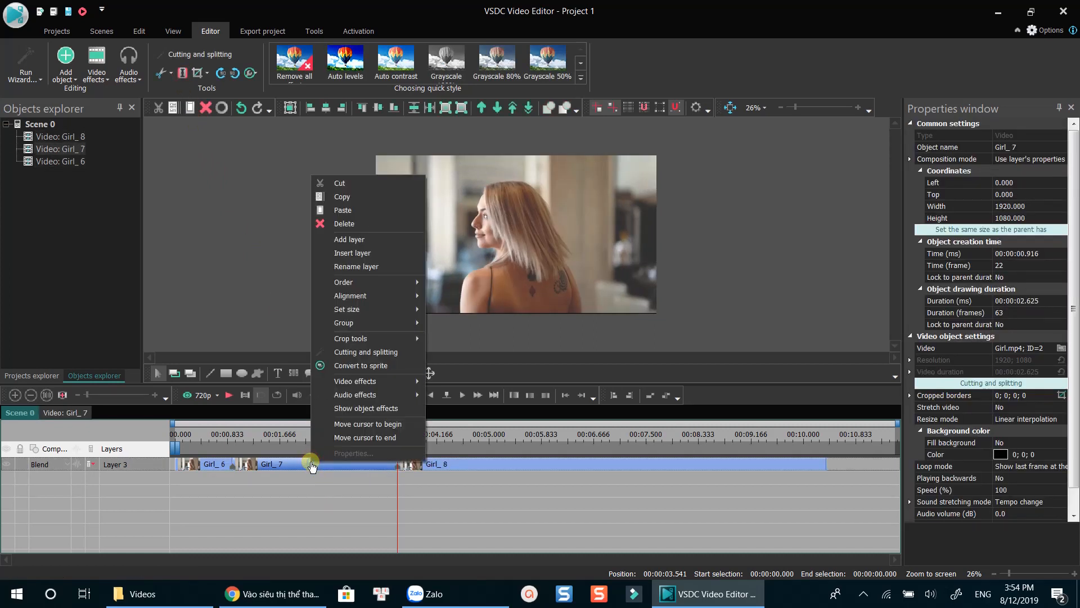
mouse_move(351, 223)
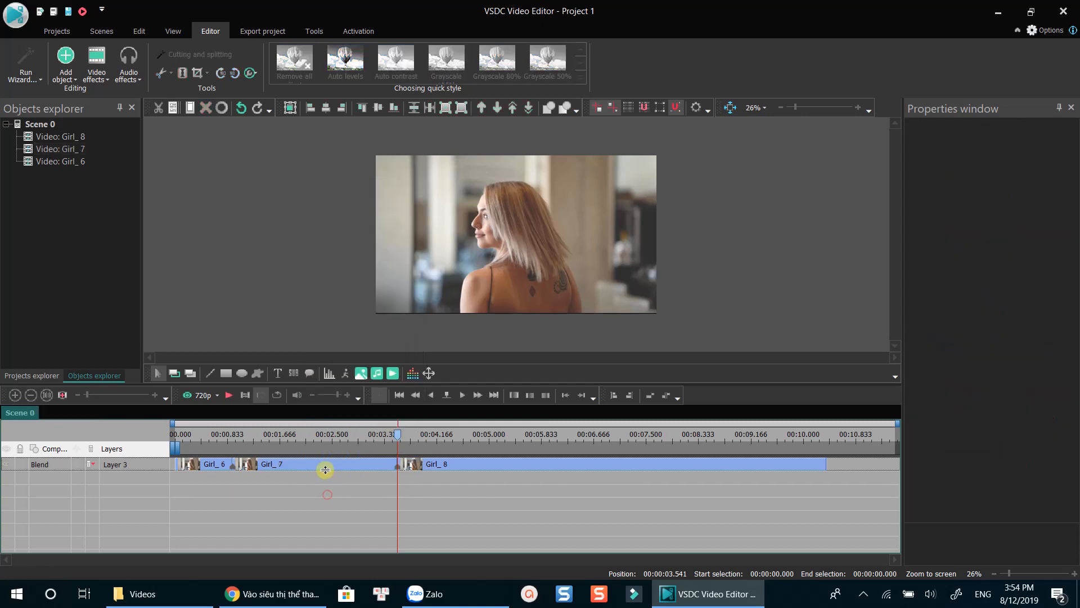
- Delete the middle Girl_7 piece, leaving Girl_6 followed by Girl_8, and preview
left_click(271, 463)
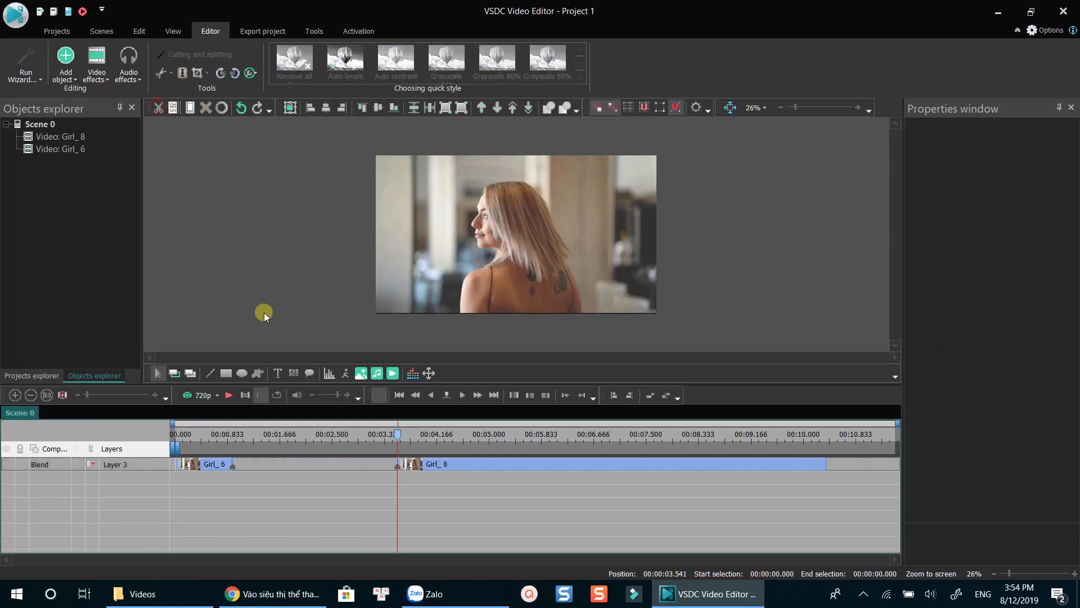
left_click(427, 464)
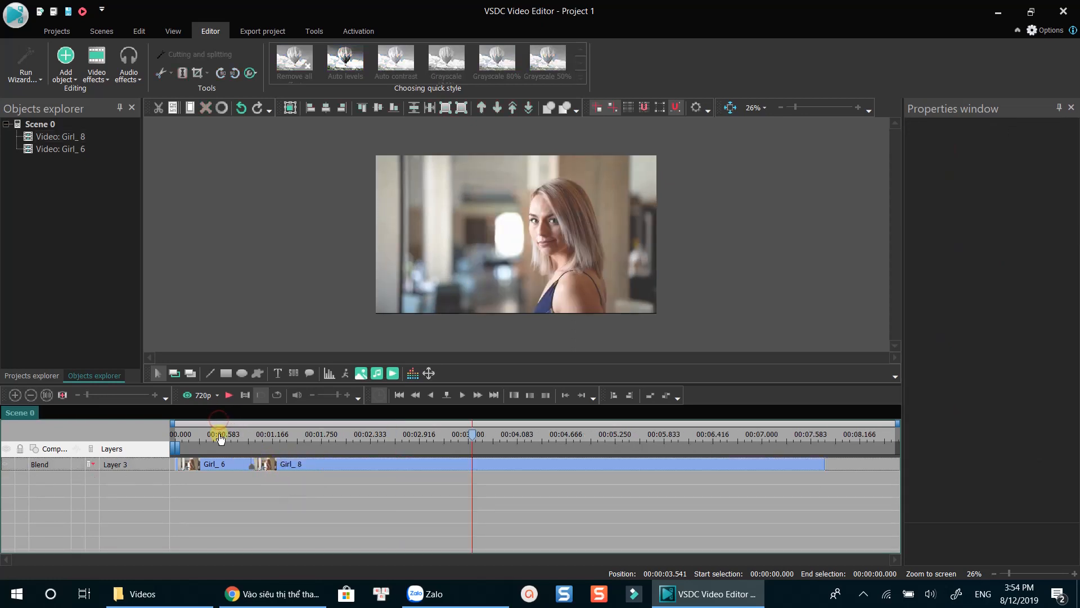
left_click(228, 395)
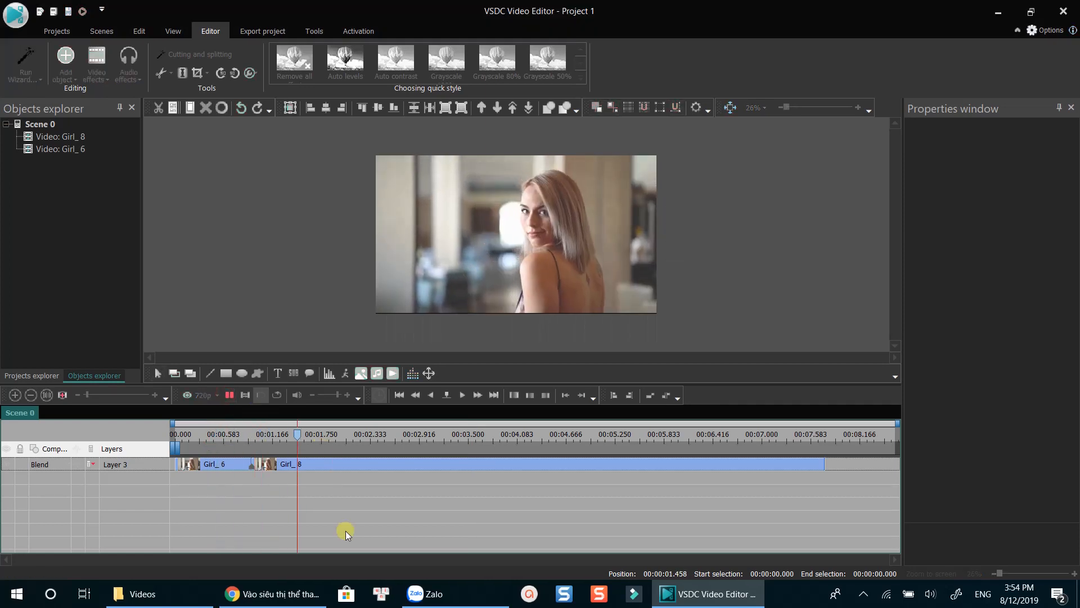
left_click(465, 434)
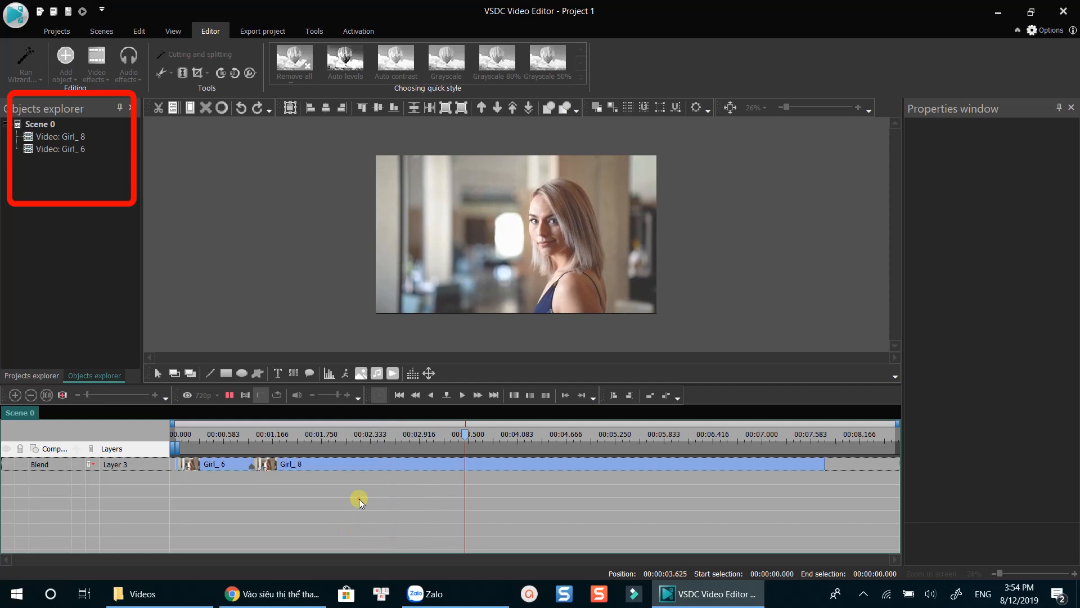
left_click(207, 465)
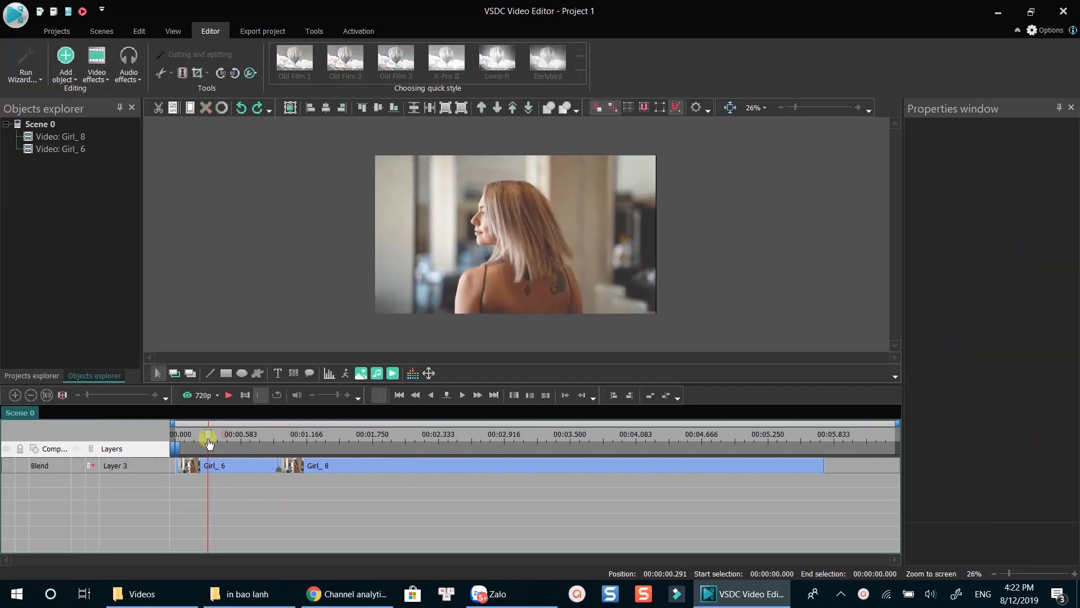
- Crop Girl_6 to a region centred vertically and horizontally and apply it
left_click(231, 465)
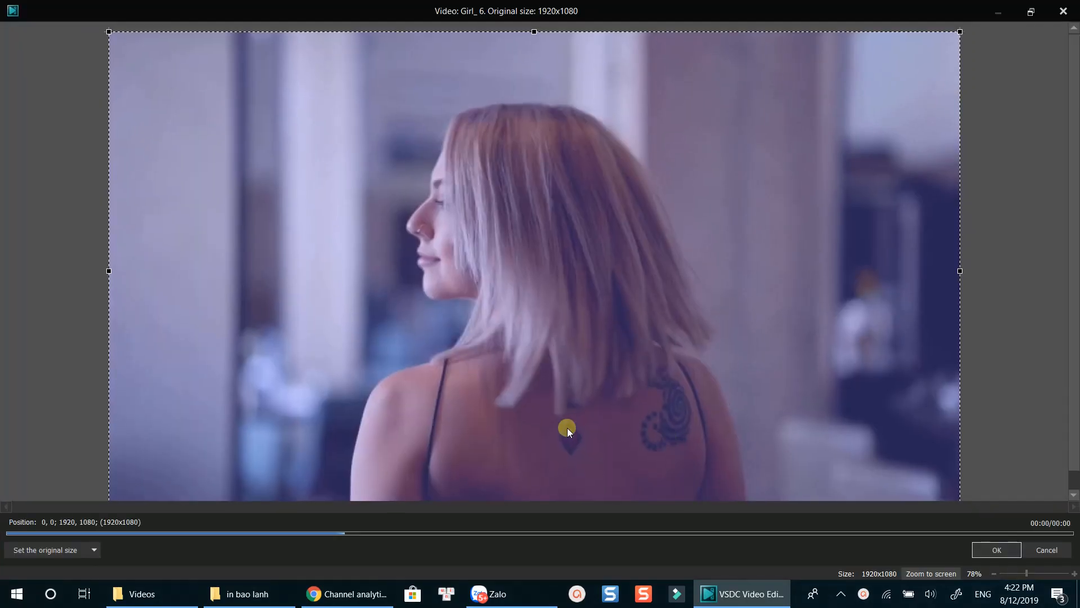
mouse_move(913, 131)
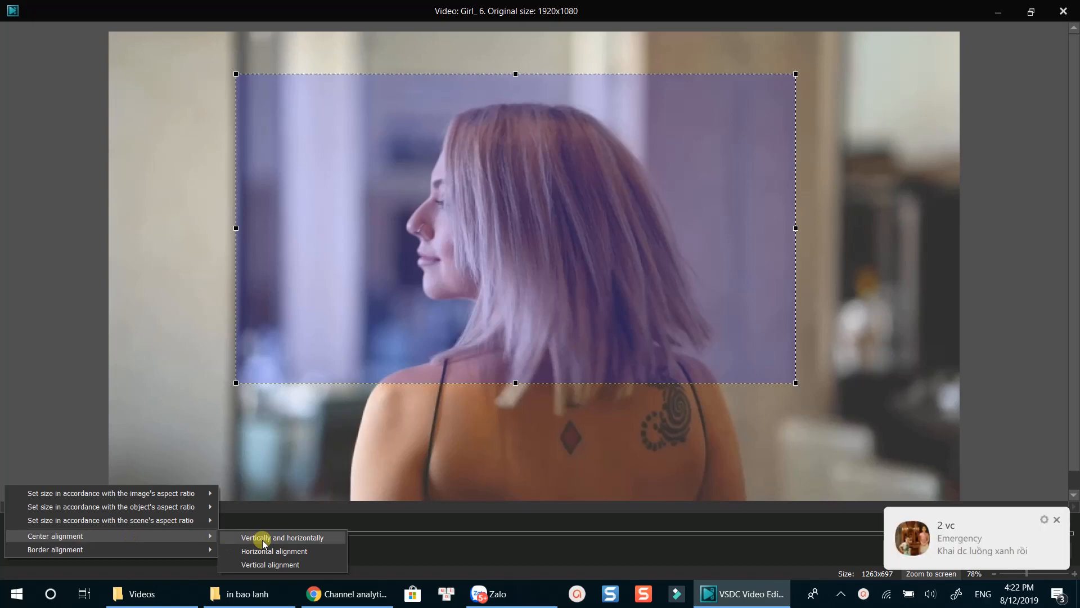
left_click(281, 538)
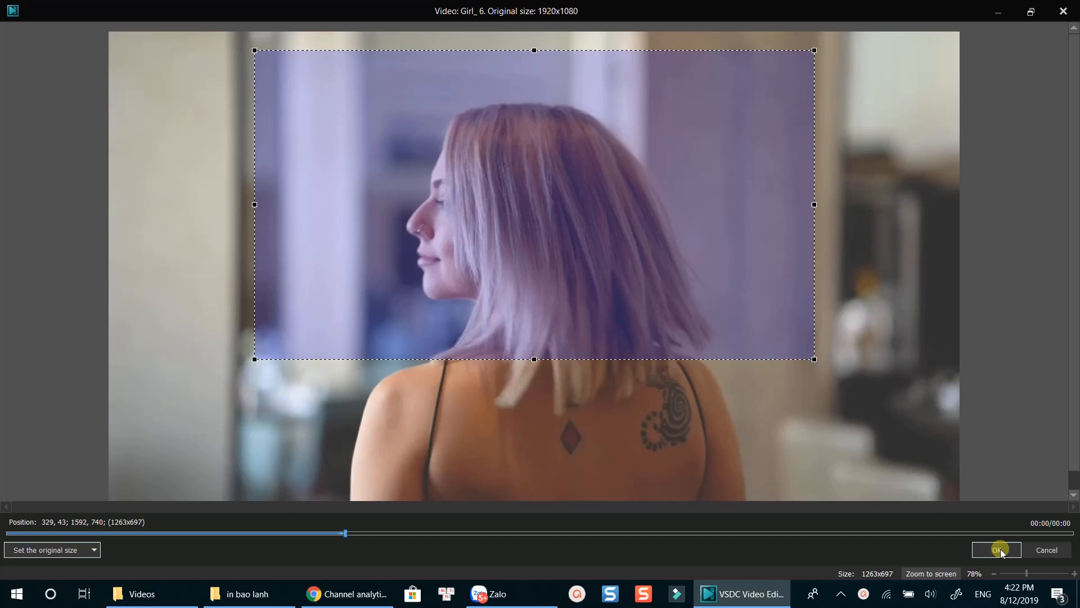
left_click(998, 550)
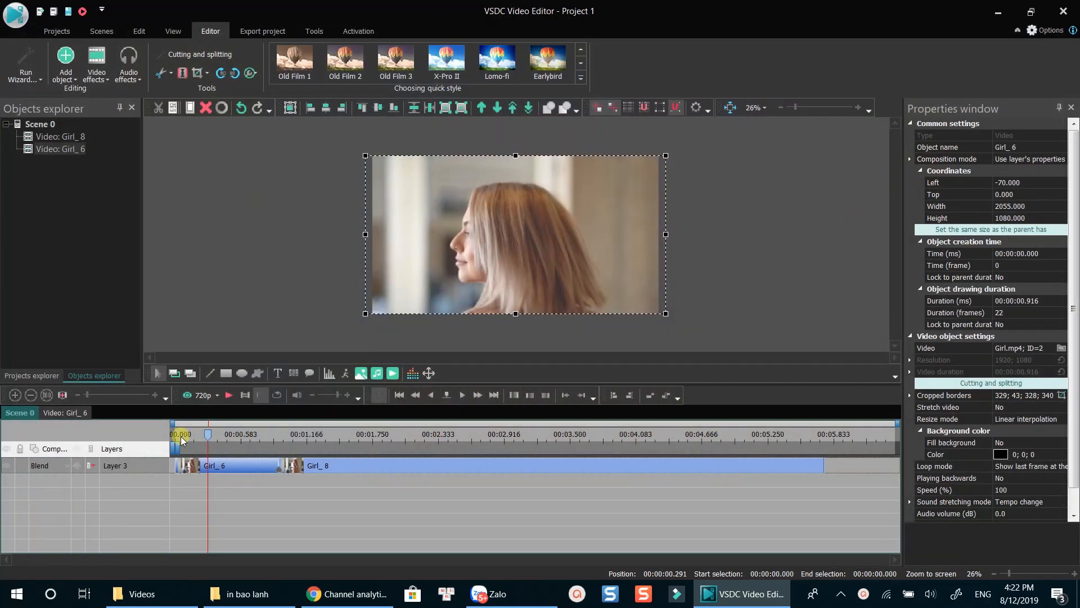
left_click(228, 395)
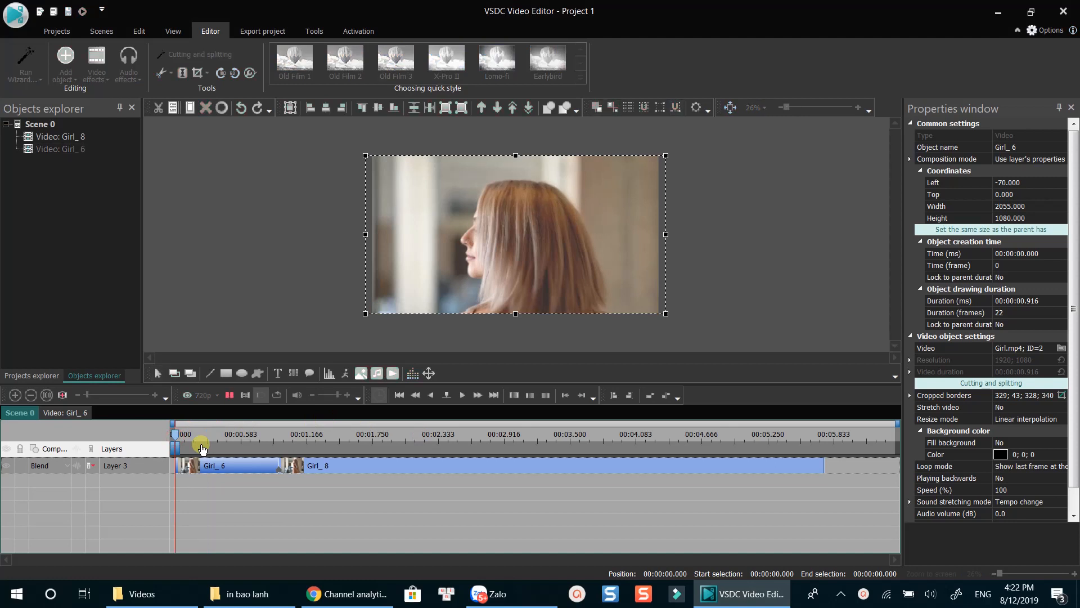
left_click(302, 432)
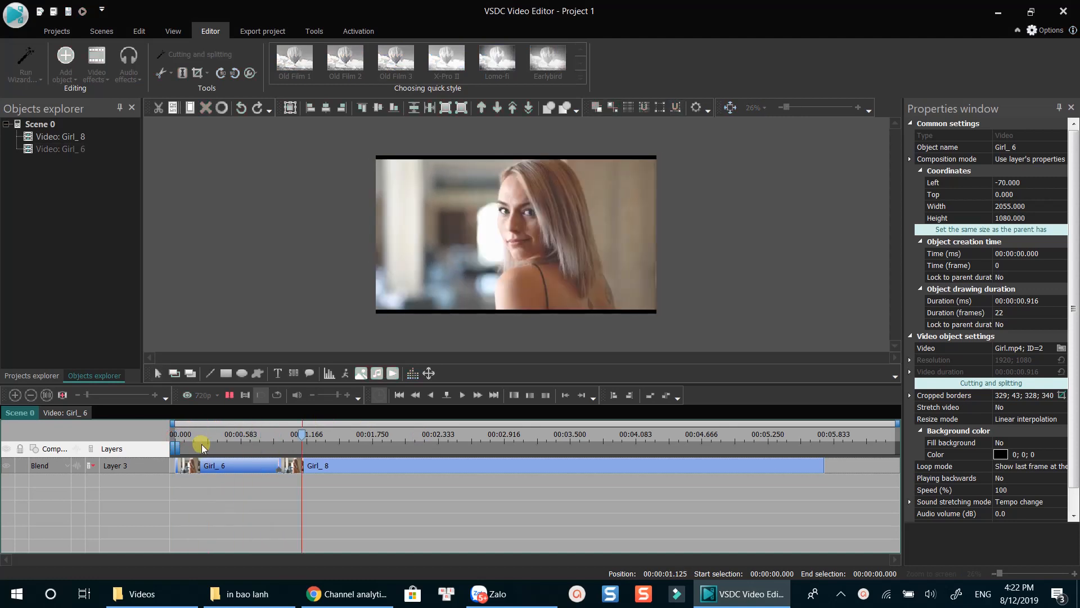
left_click(217, 471)
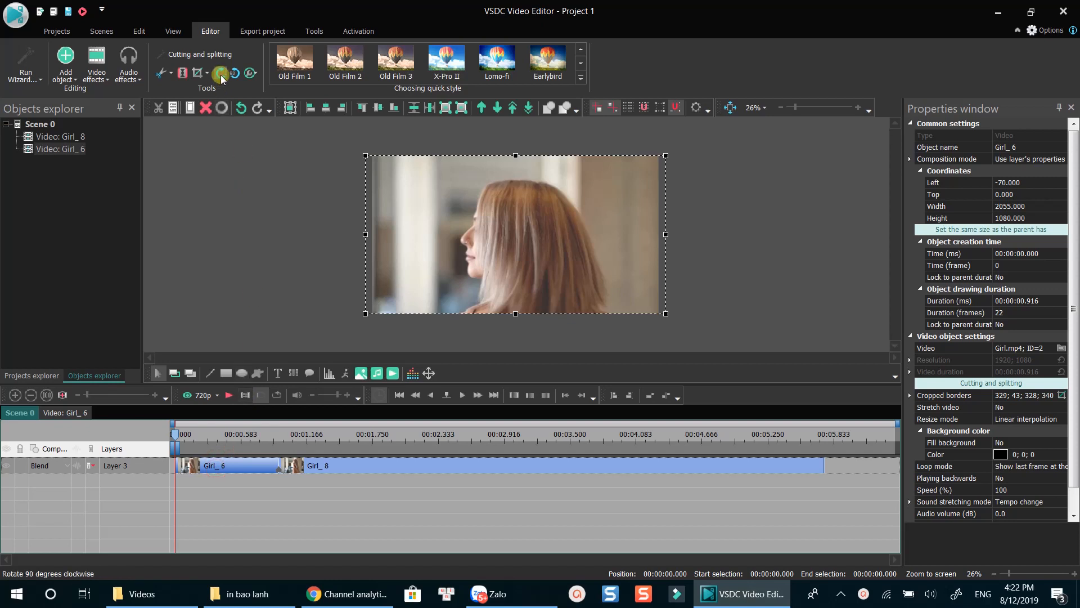
left_click(220, 72)
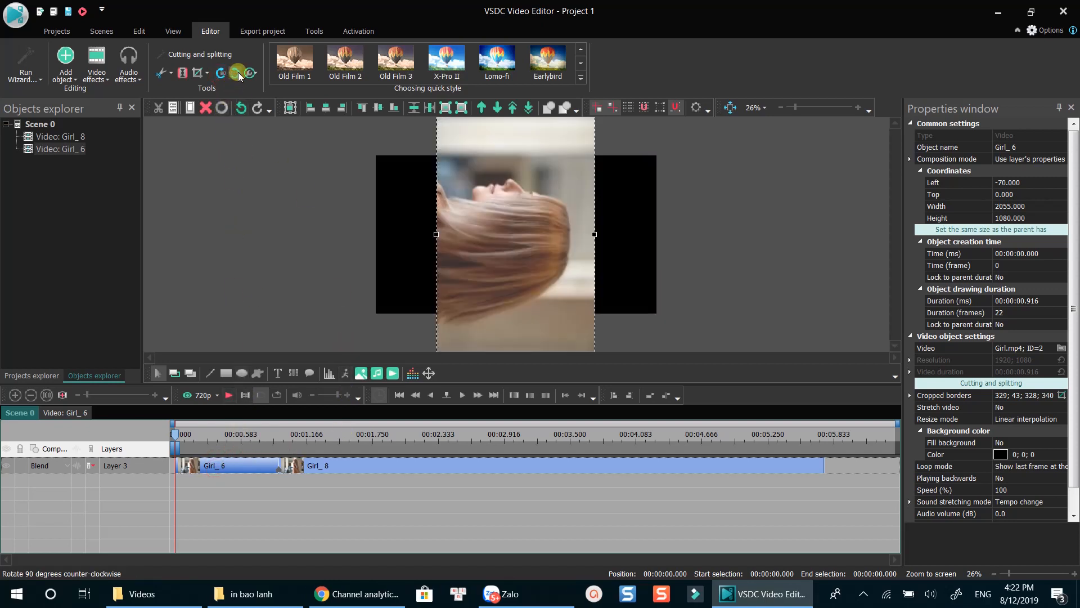
left_click(234, 73)
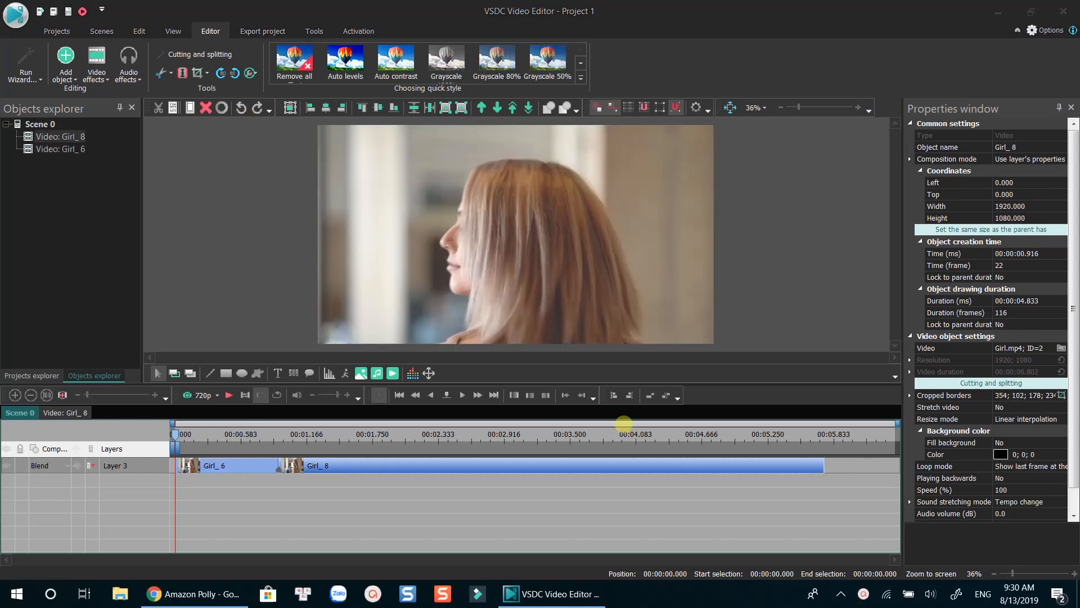
mouse_move(821, 469)
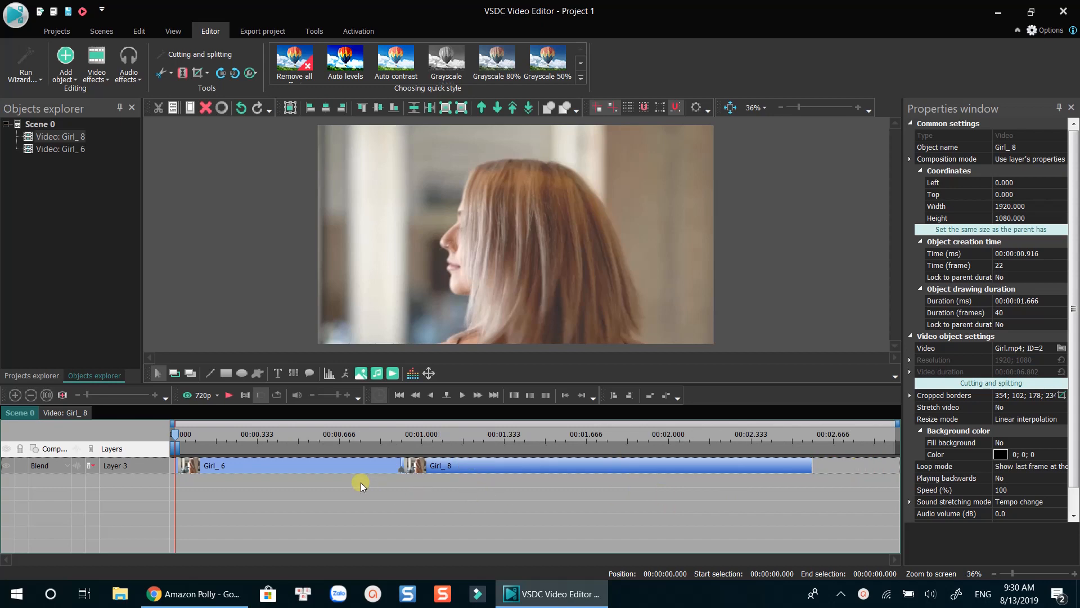
left_click(296, 466)
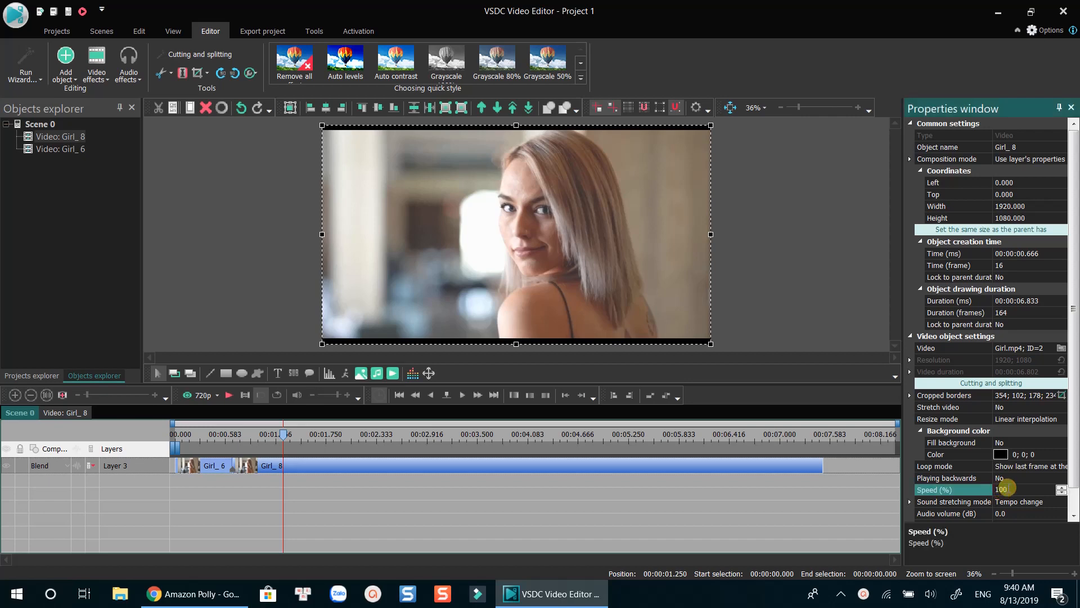
- Set the Girl_8 clip speed to 40 percent and preview from the start
triple_click(1002, 489)
type("400")
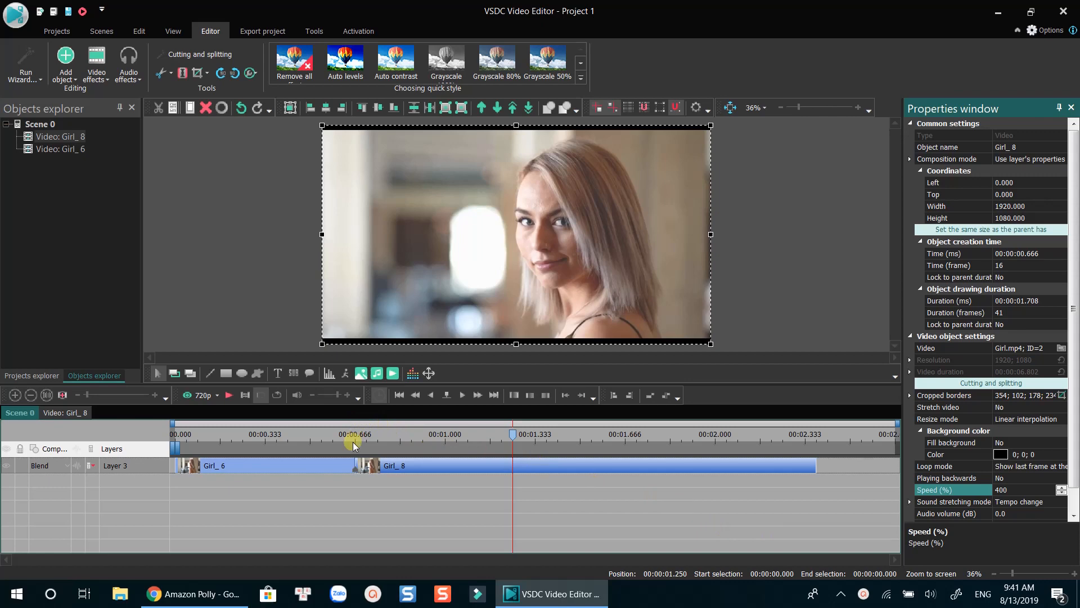
left_click(333, 434)
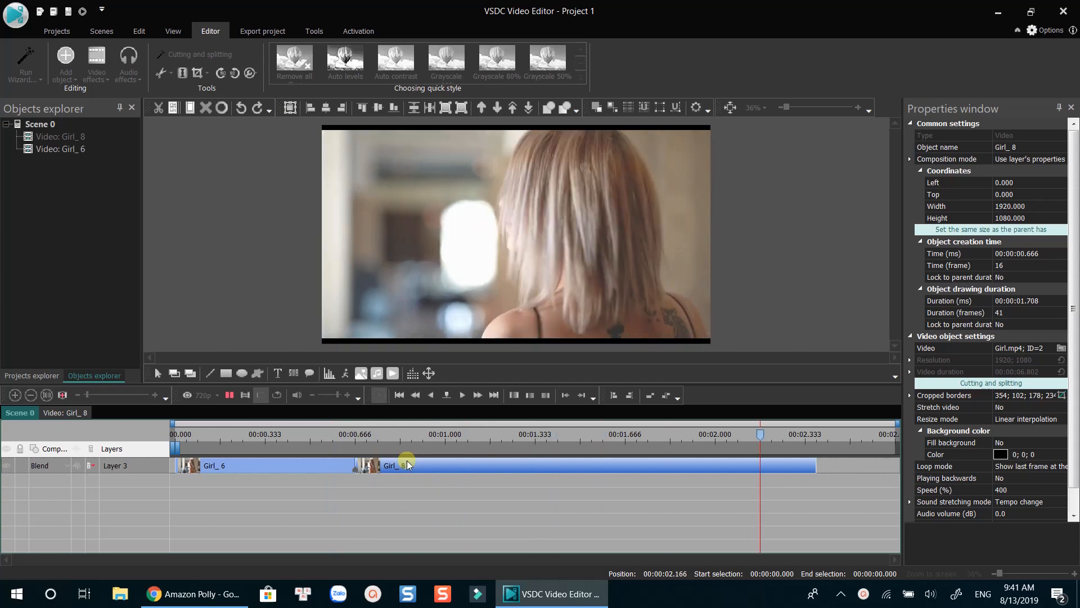
left_click(333, 433)
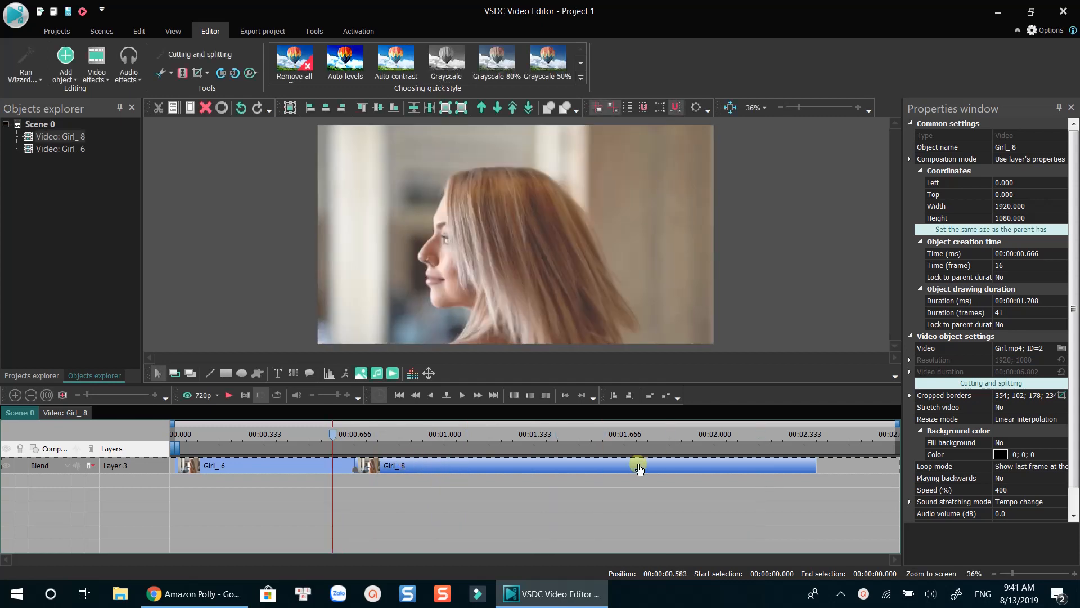
mouse_move(786, 471)
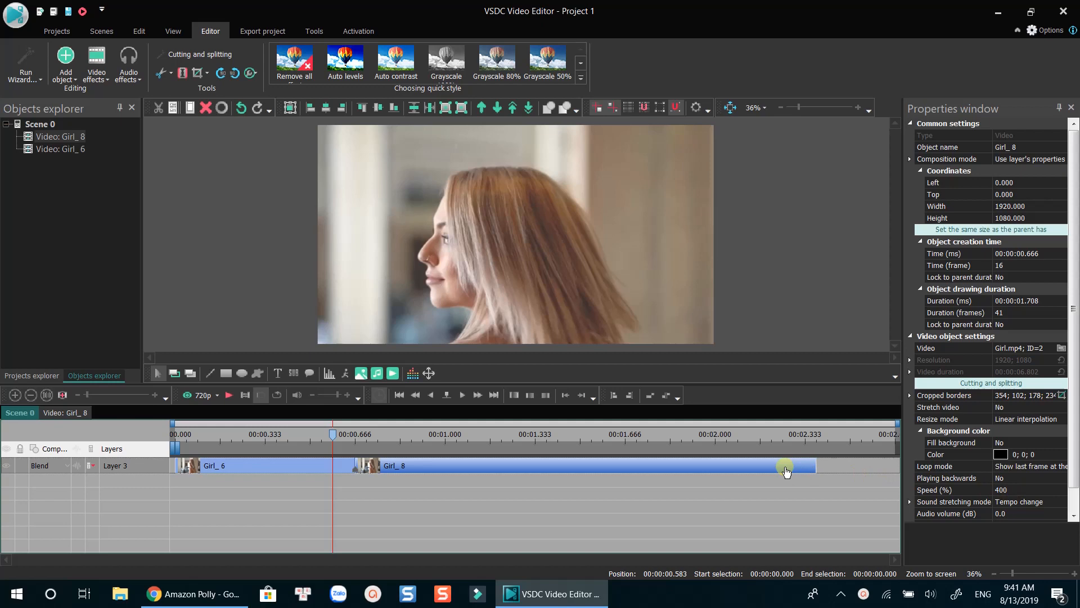
left_click(1003, 490)
type("40")
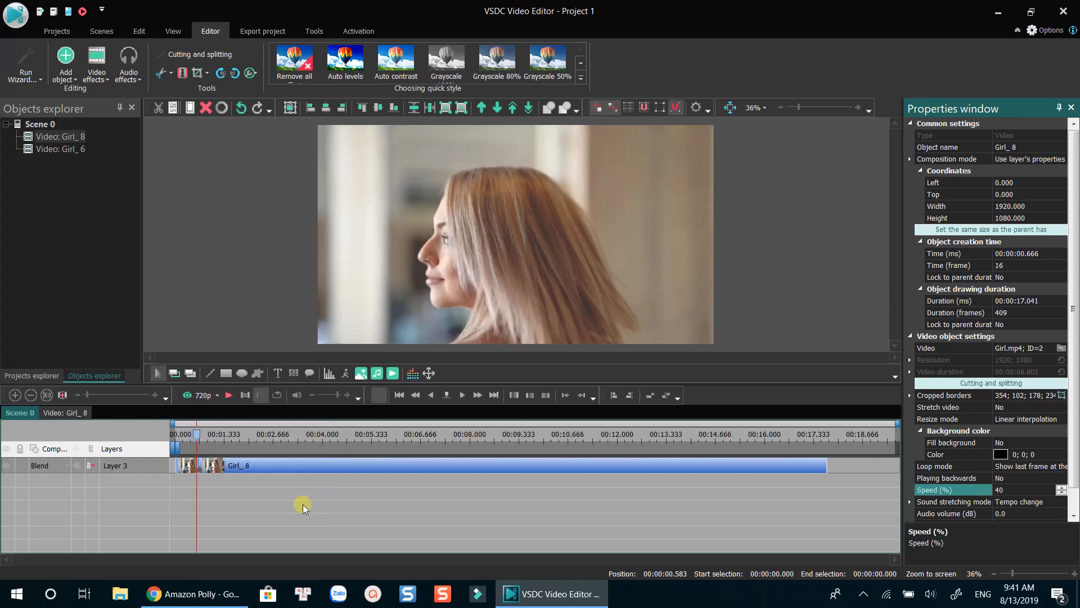
left_click(303, 509)
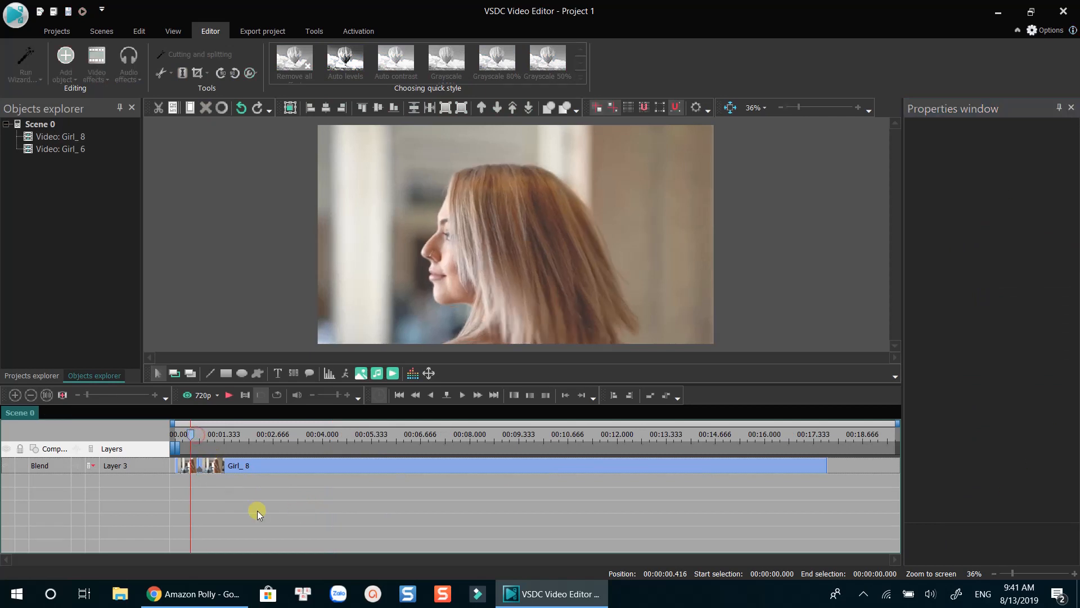
left_click(228, 395)
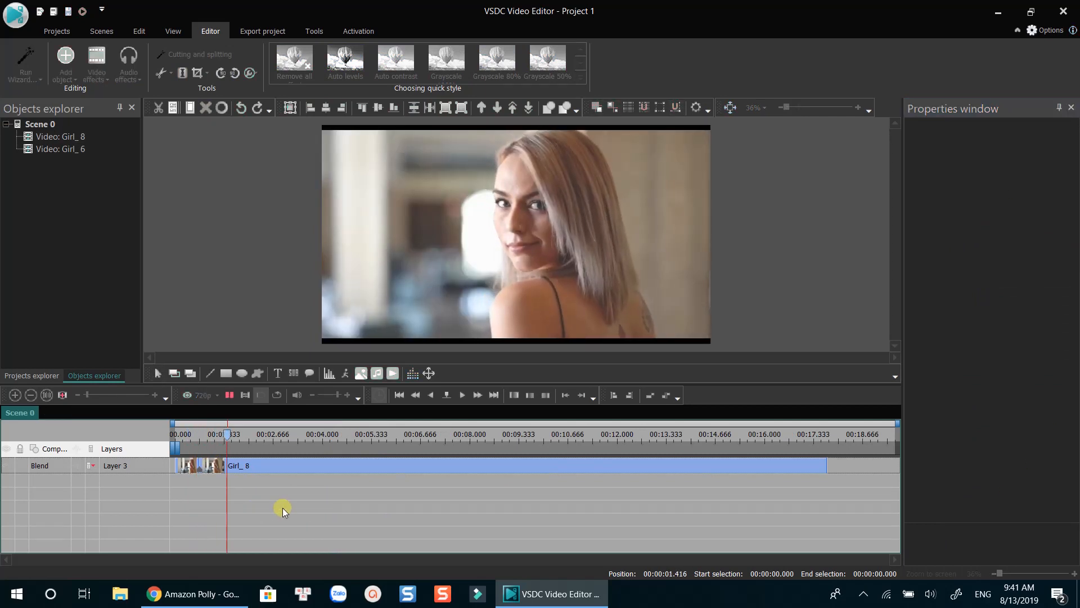
left_click(302, 433)
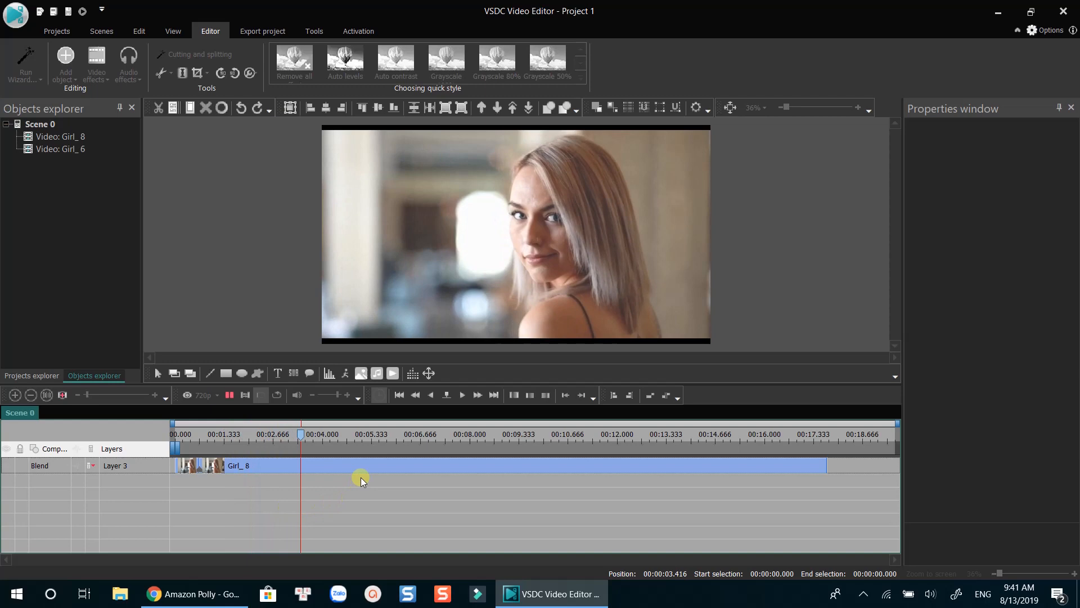
left_click(191, 434)
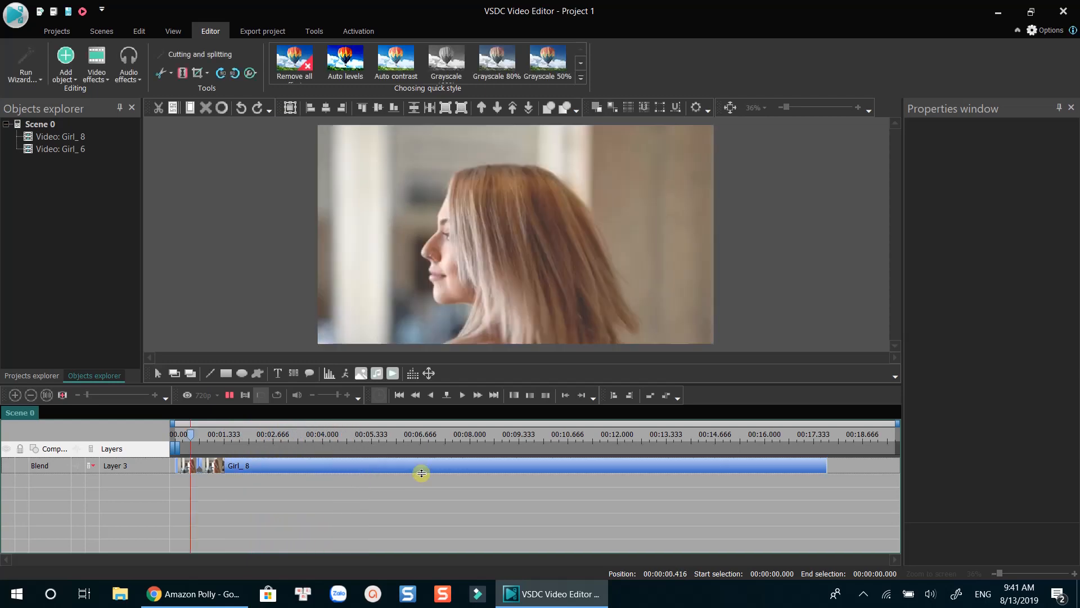
- Set Girl_8 to play backwards and preview the slowed, reversed clip
left_click(420, 441)
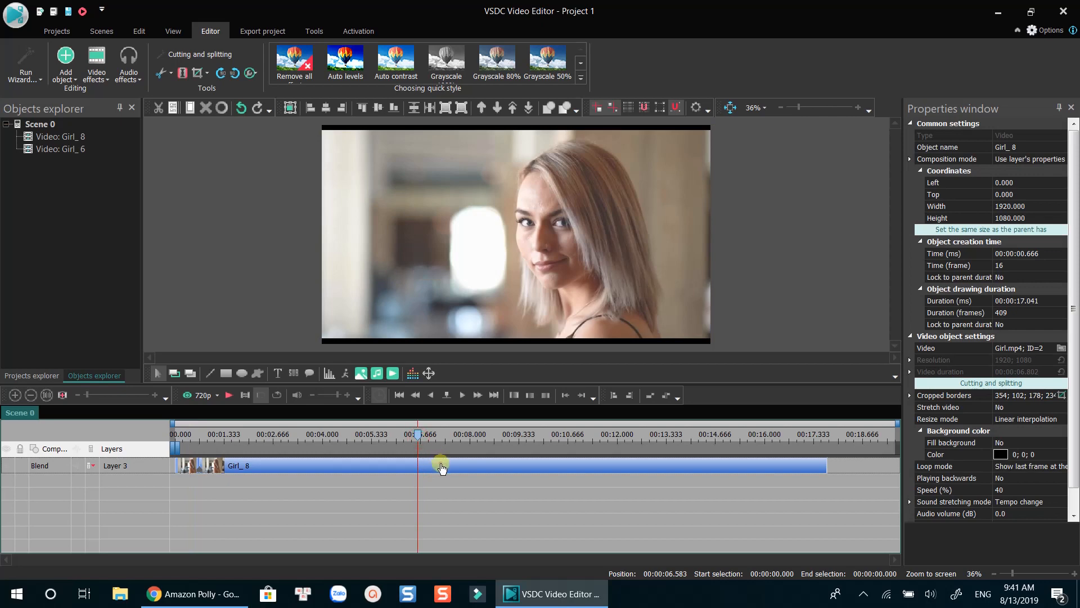
mouse_move(916, 484)
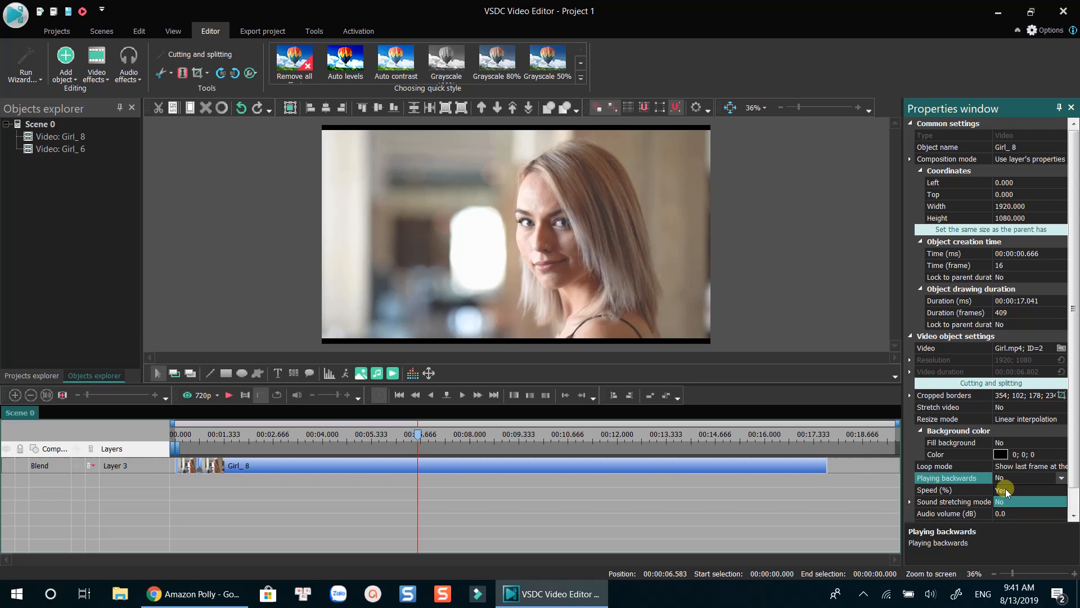
left_click(1013, 501)
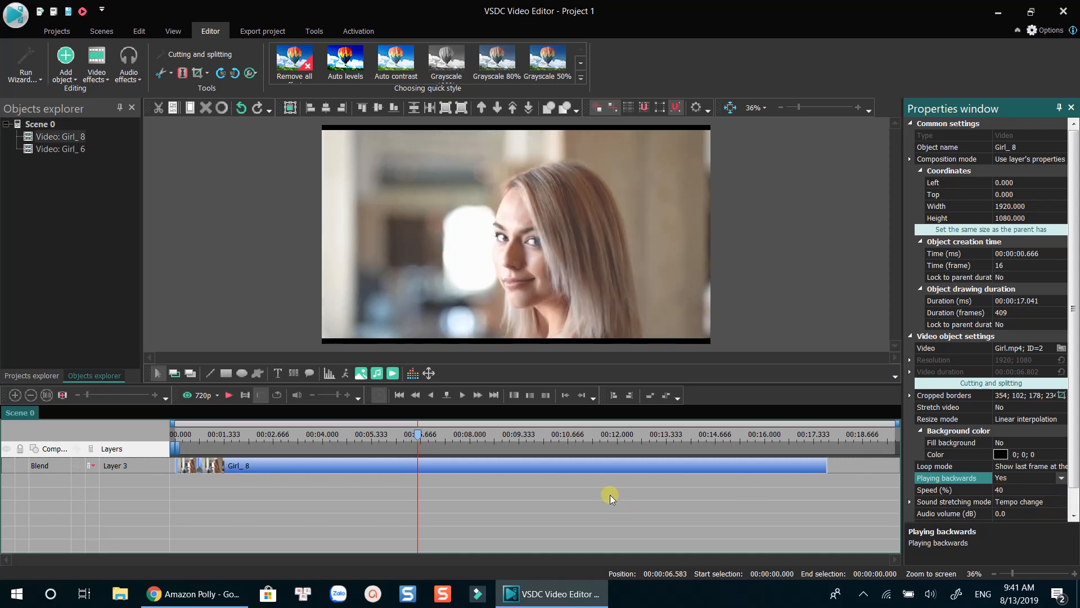
mouse_move(196, 444)
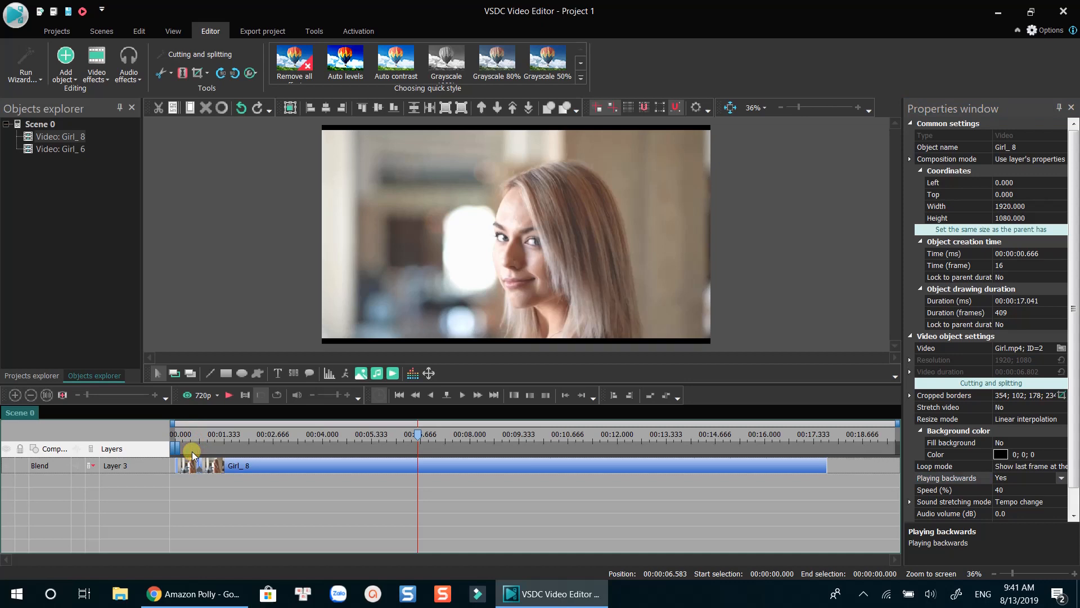
left_click(296, 435)
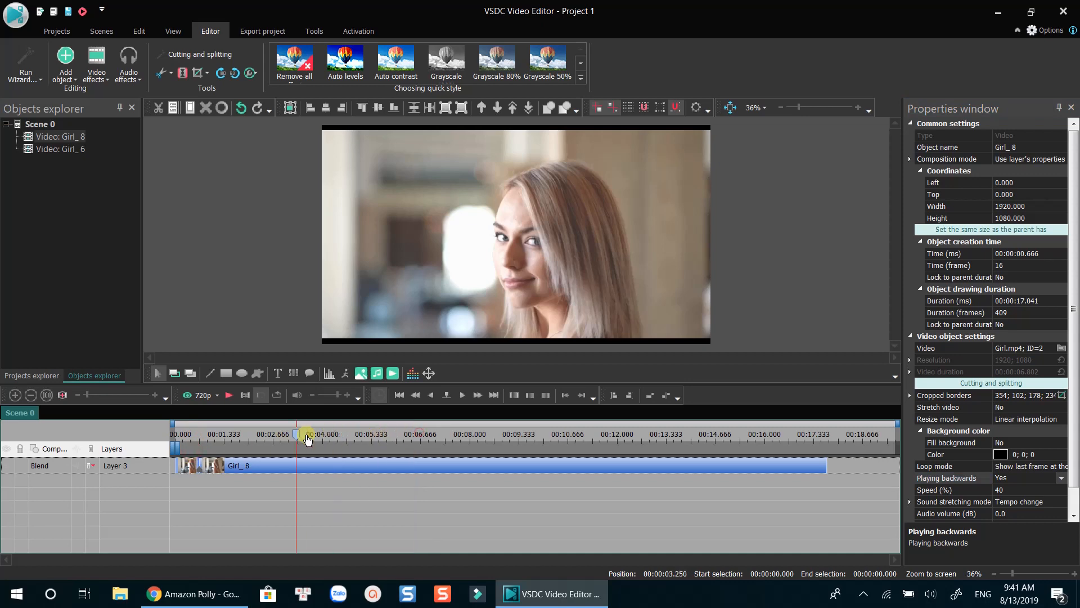
left_click(188, 433)
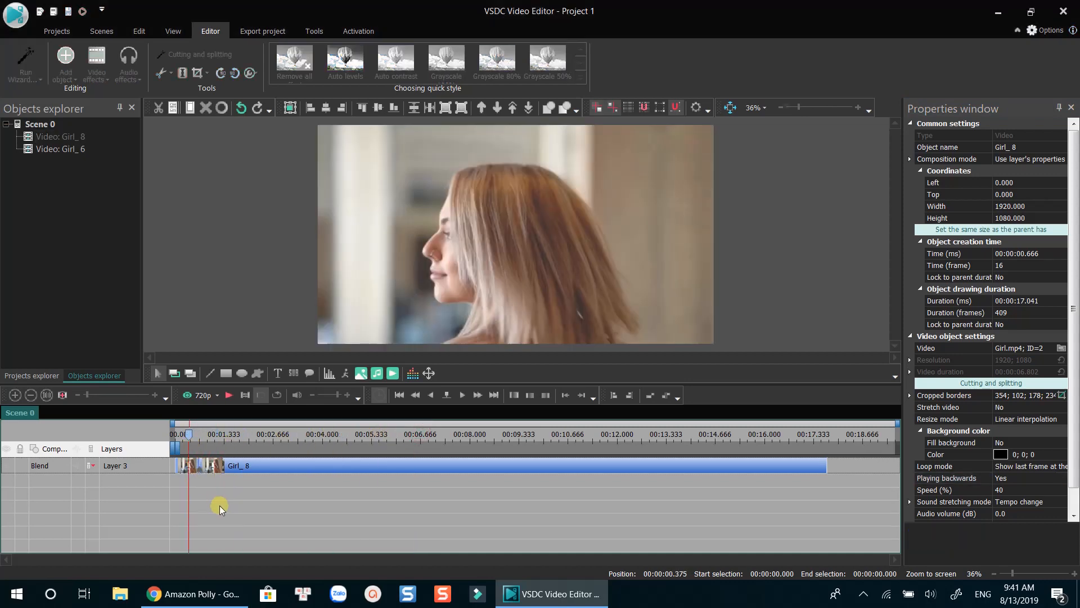
left_click(229, 395)
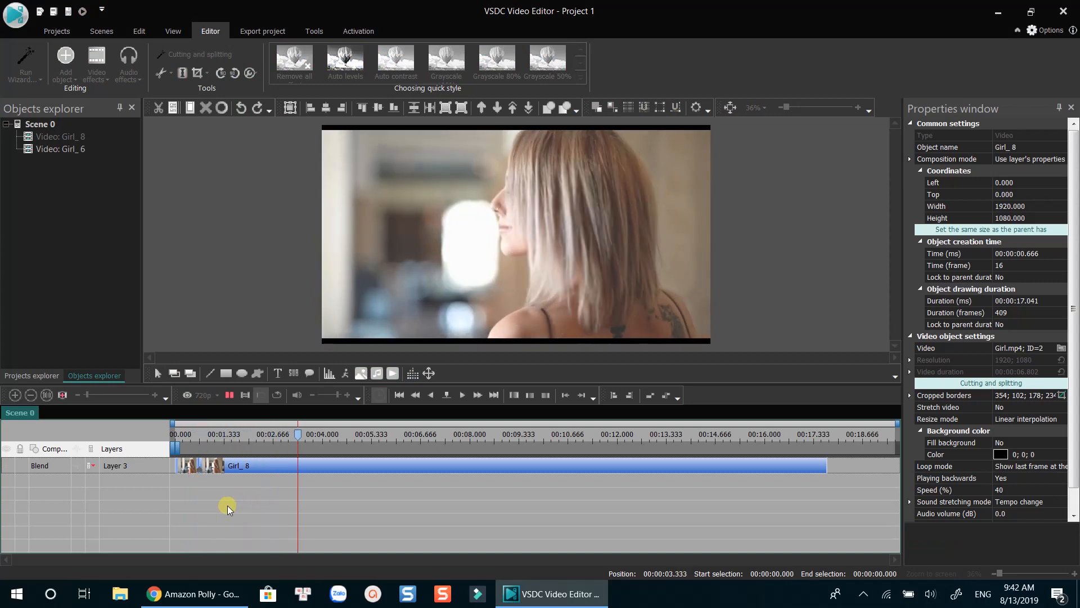
left_click(367, 433)
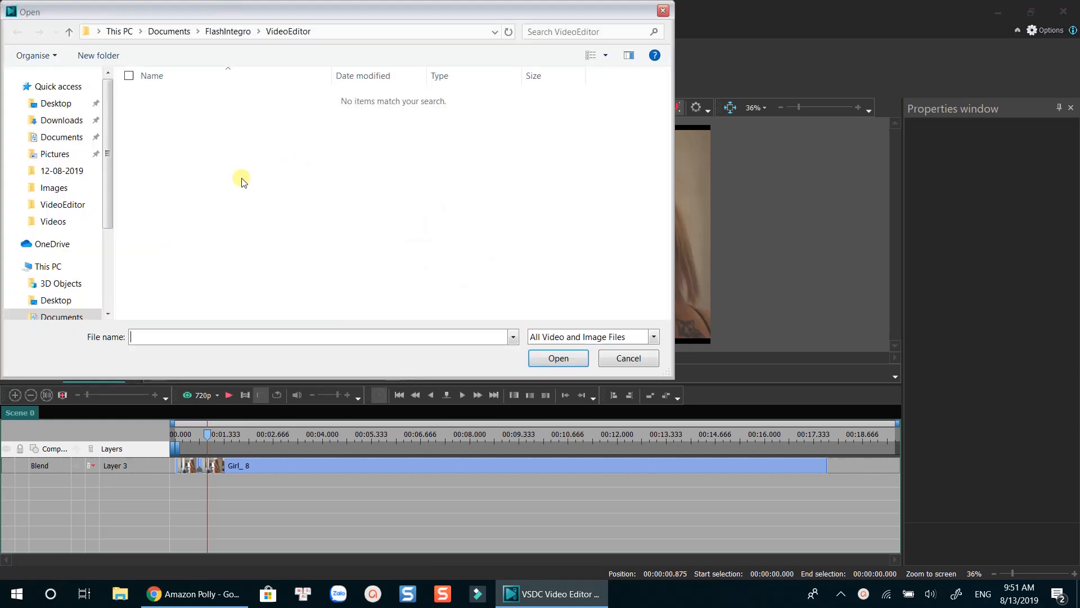
- Add the green screen character video on its own layer from the playhead position
left_click(315, 208)
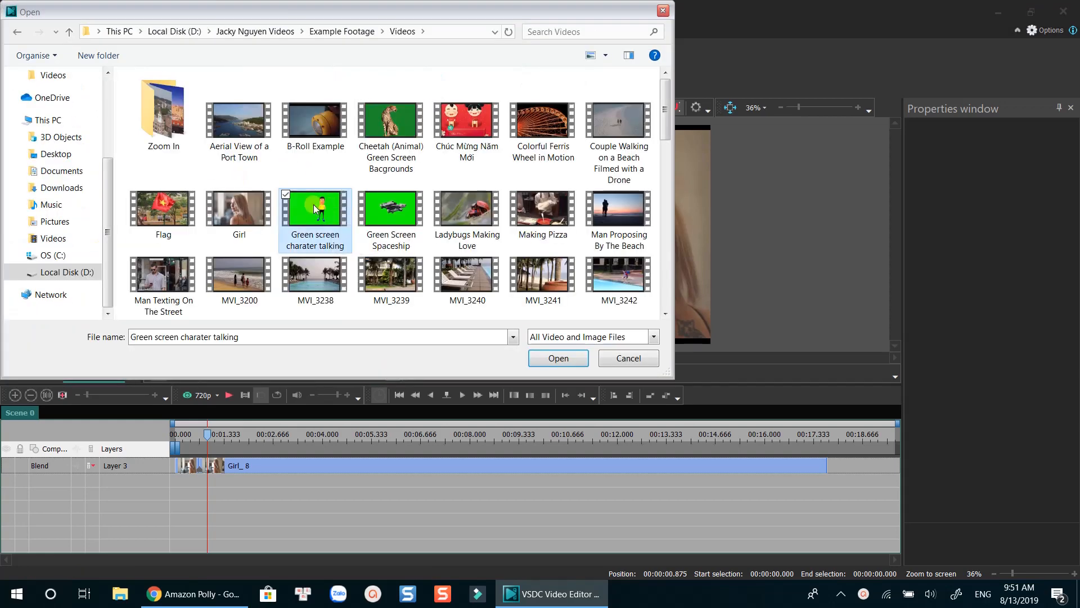
left_click(557, 358)
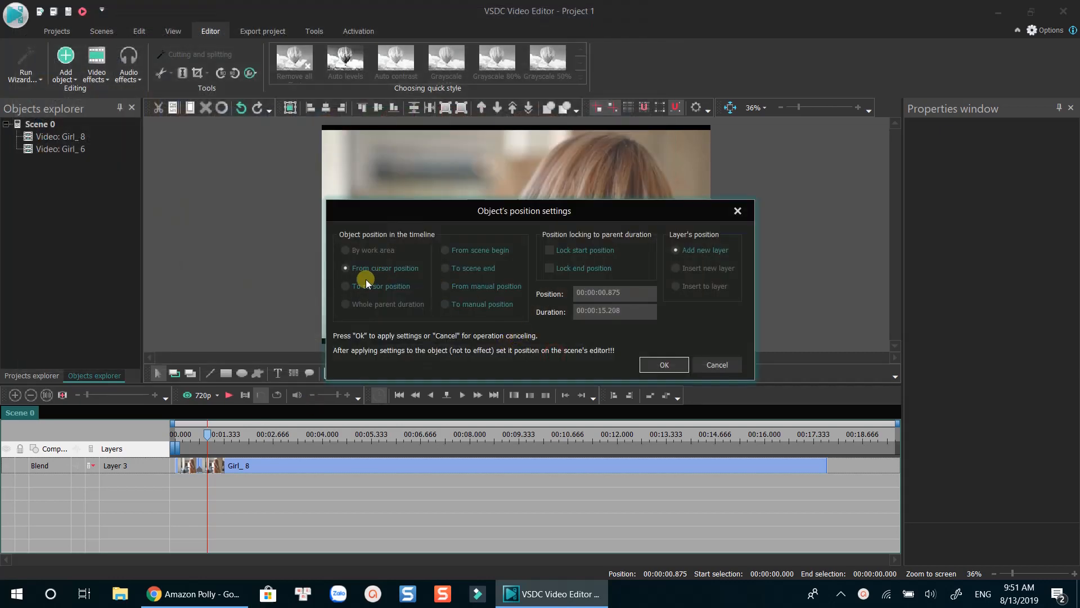
left_click(663, 365)
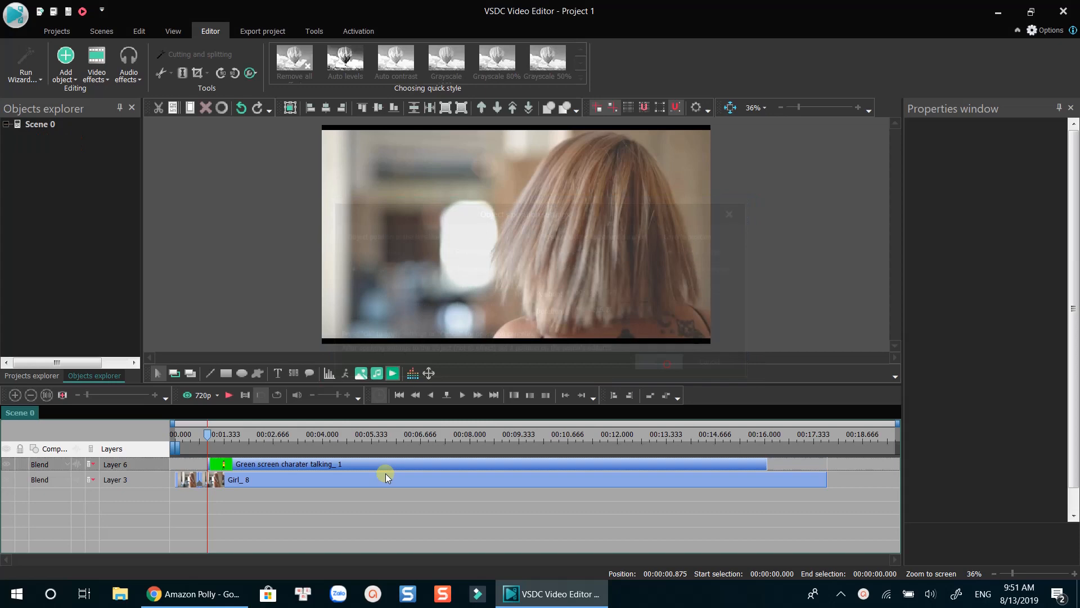
left_click(222, 464)
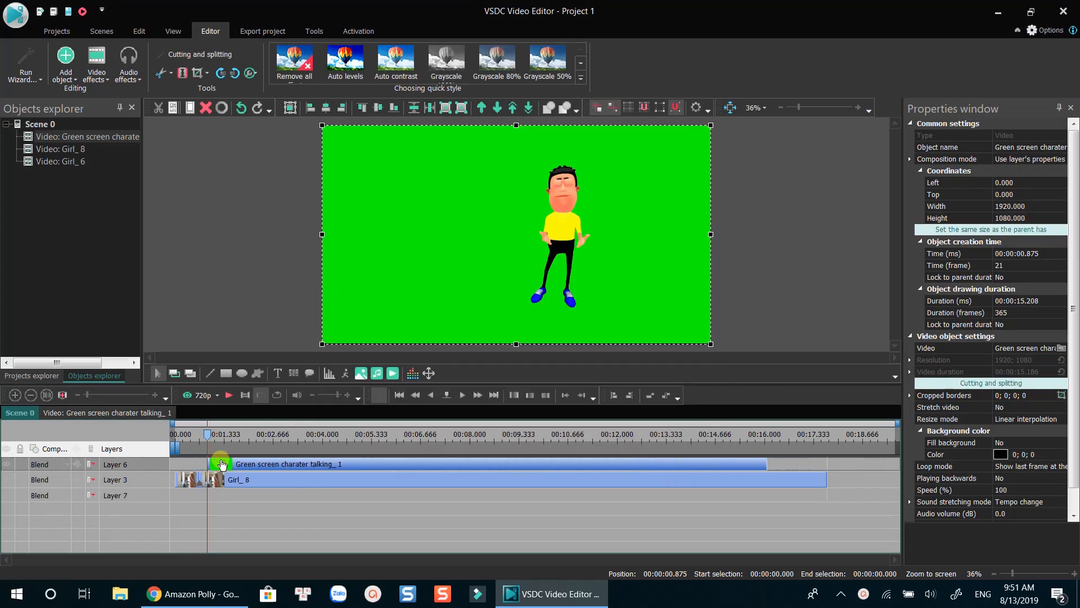
left_click(209, 441)
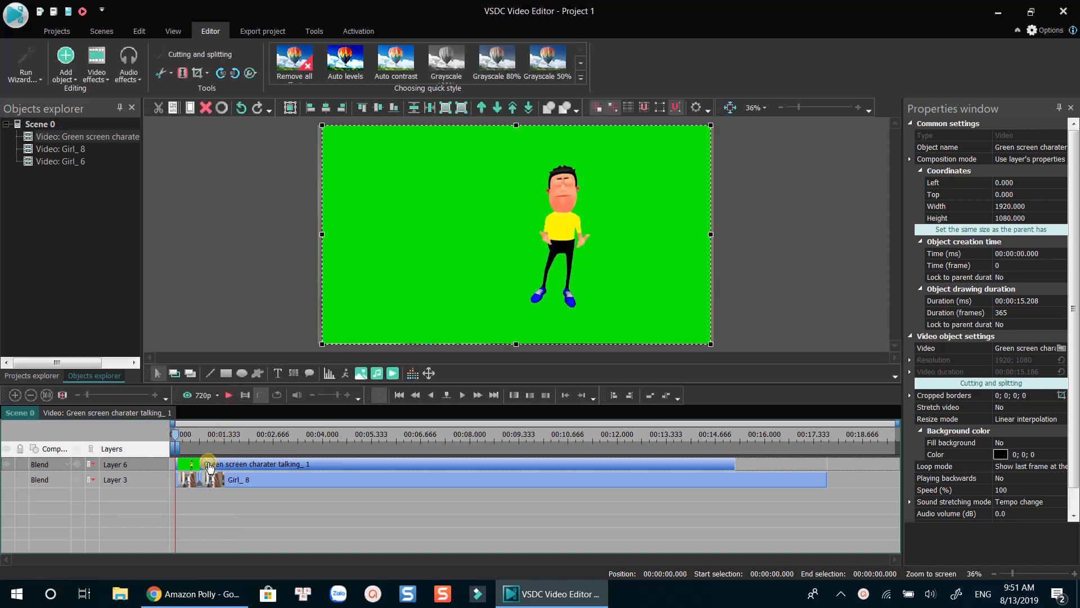
mouse_move(395, 287)
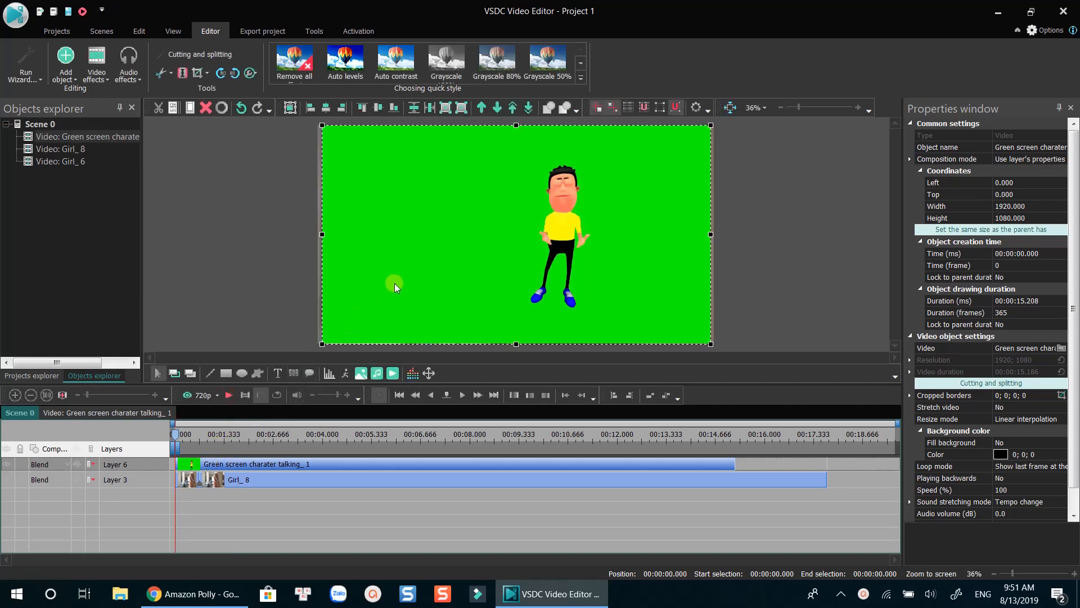
- Add a background remover to the green screen clip and raise Min chromaticity V to 40
right_click(280, 463)
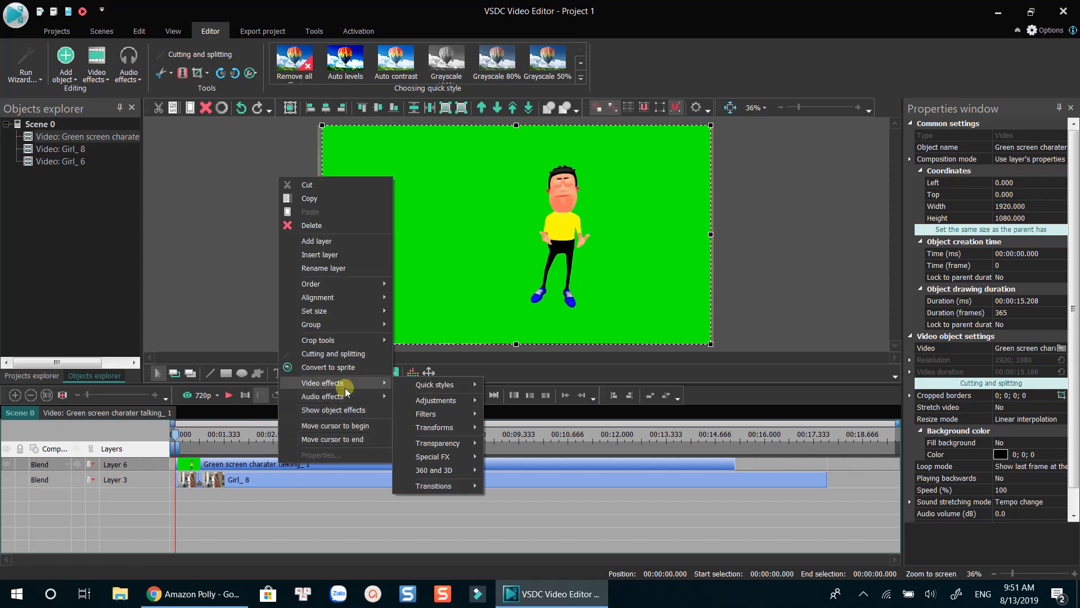
mouse_move(436, 443)
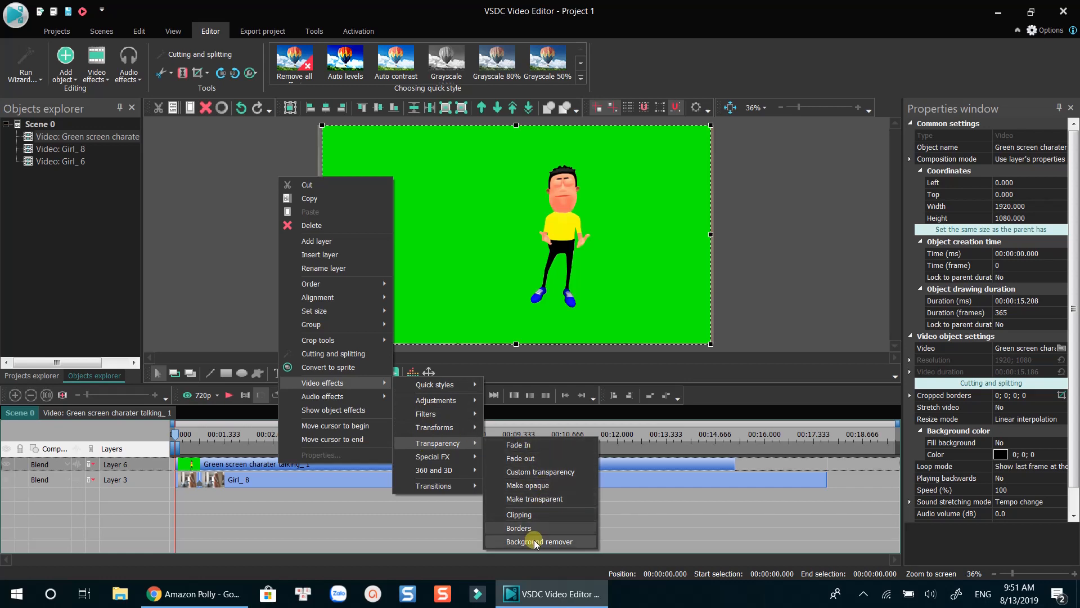
left_click(541, 542)
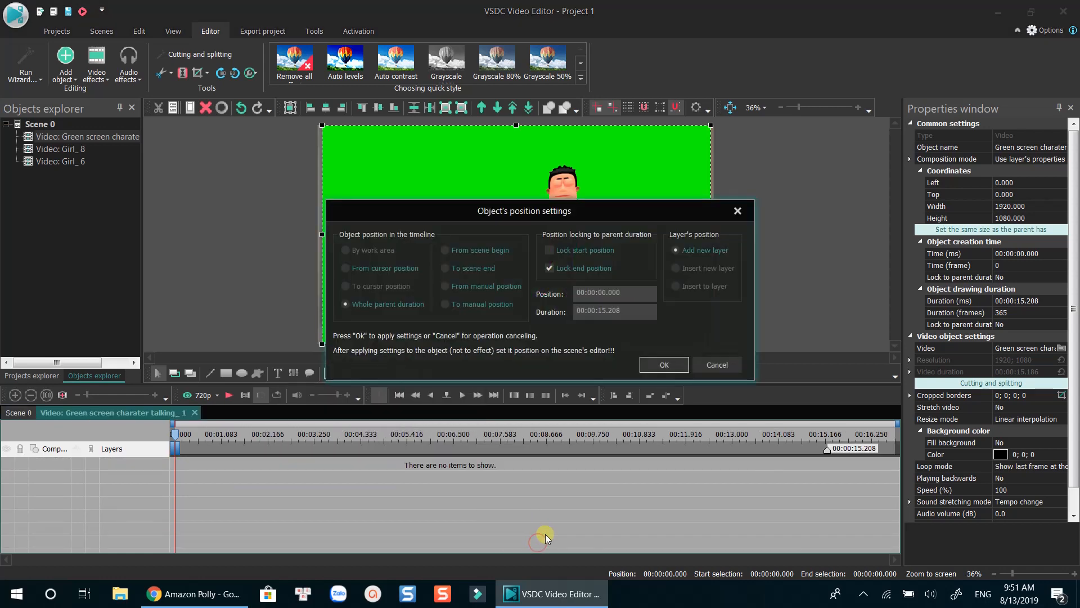
mouse_move(640, 269)
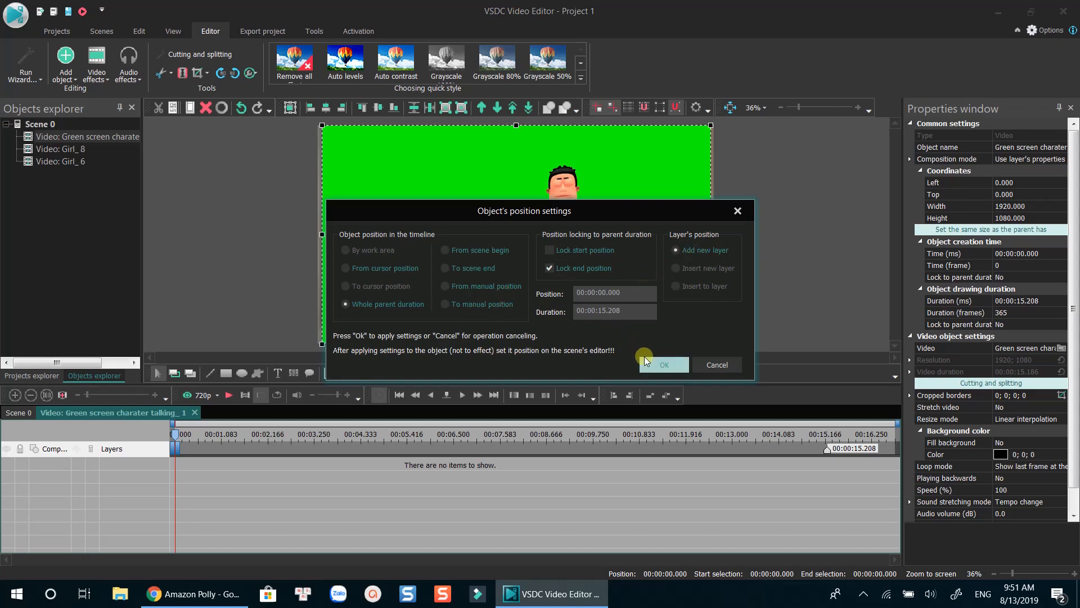
left_click(663, 365)
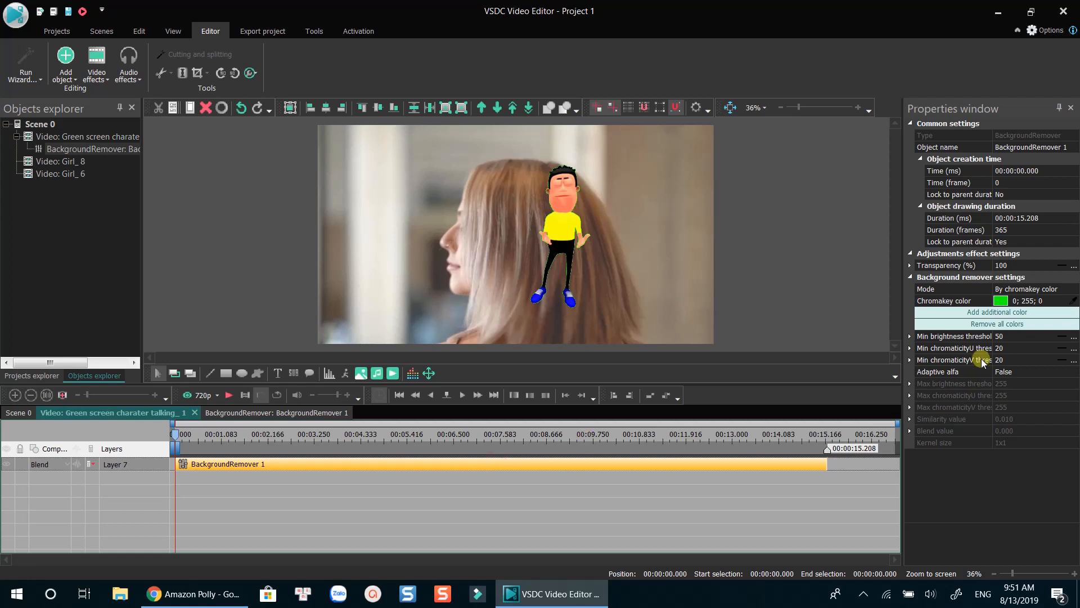
mouse_move(980, 300)
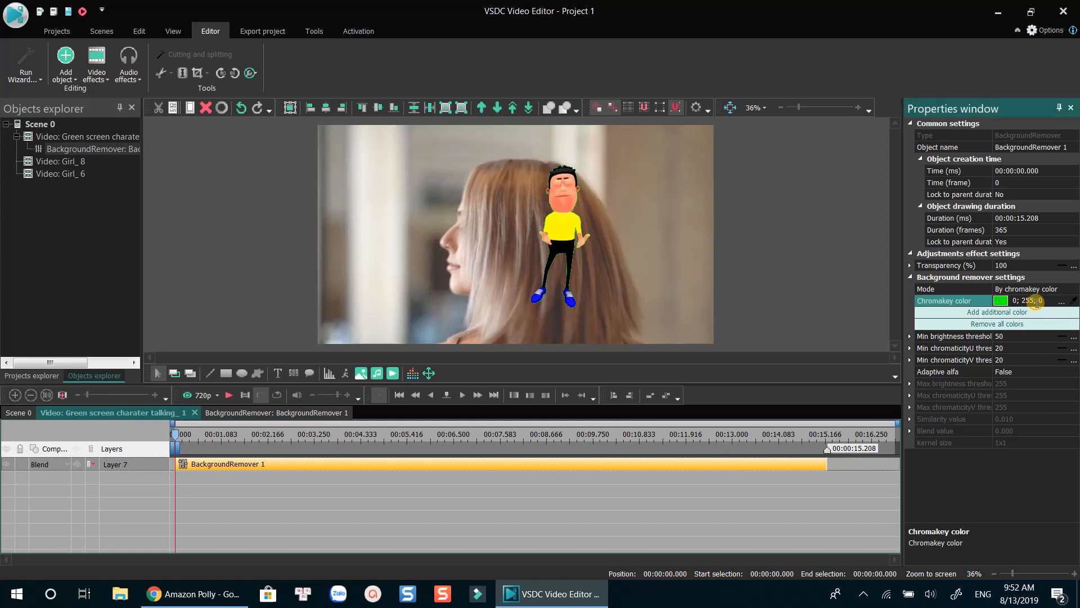
mouse_move(1020, 339)
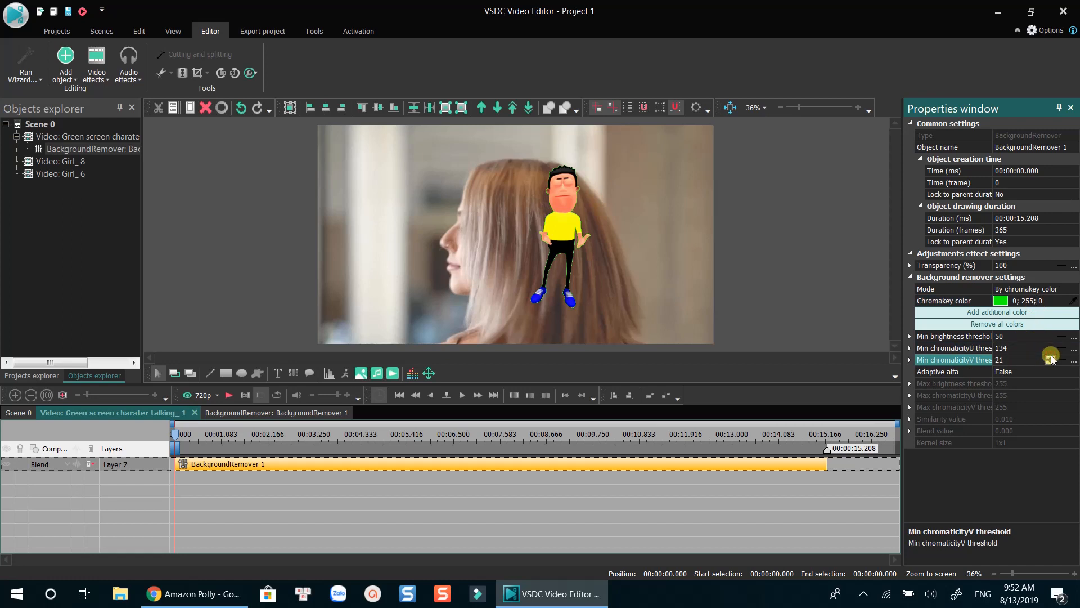
left_click(1051, 357)
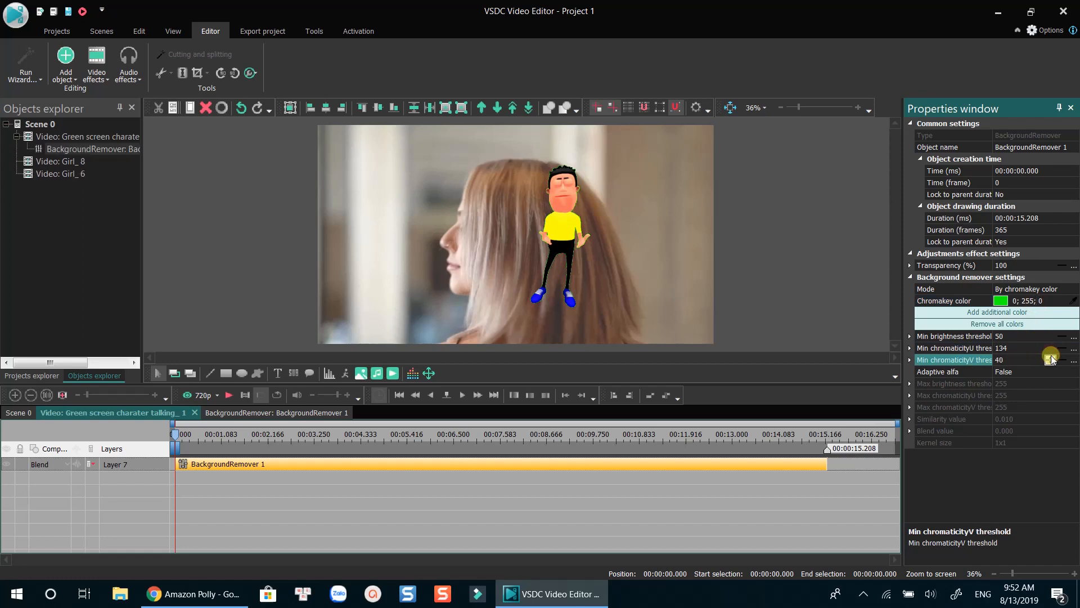
left_click(1050, 358)
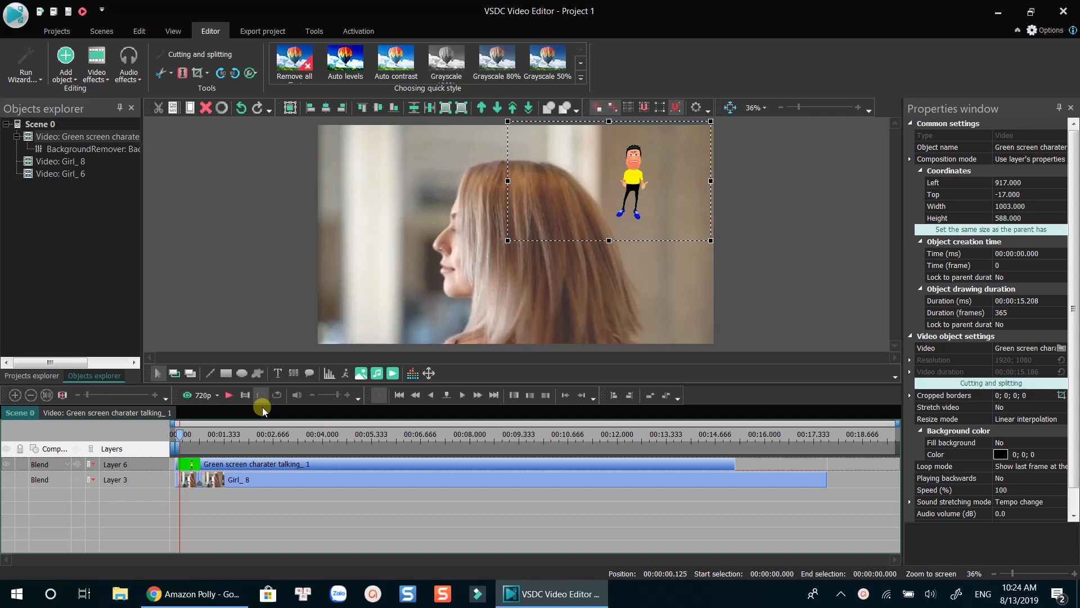
- Add a text title object and give it a decorative font
left_click(278, 372)
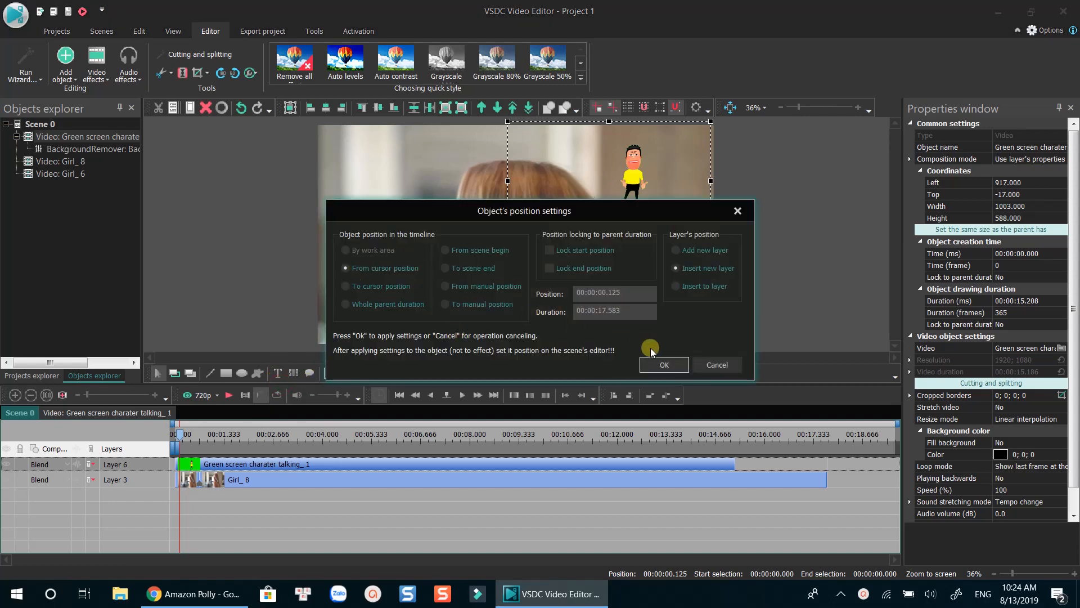
left_click(662, 365)
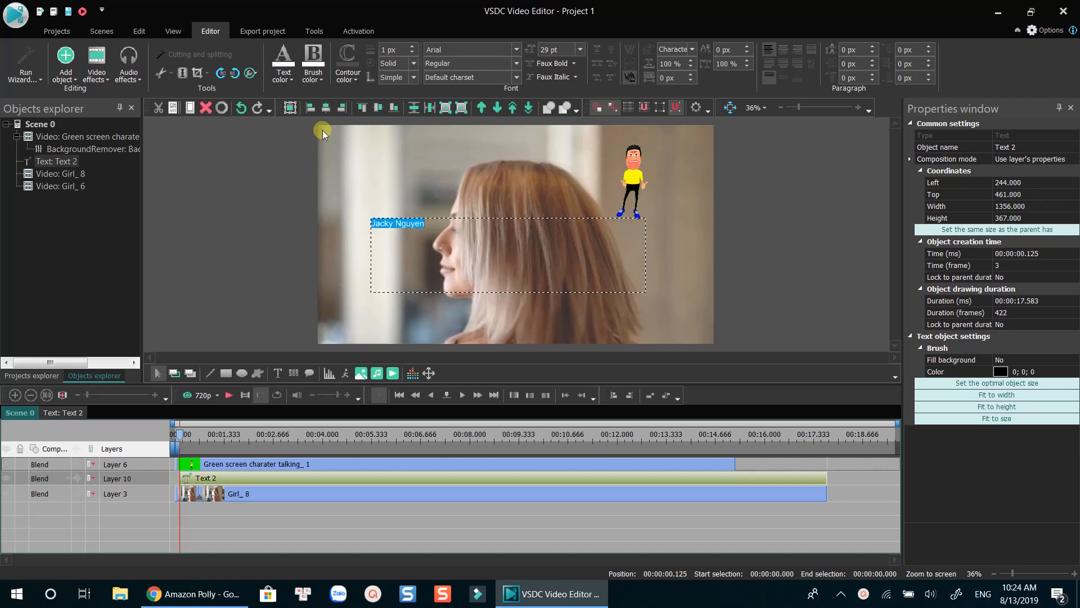
mouse_move(490, 107)
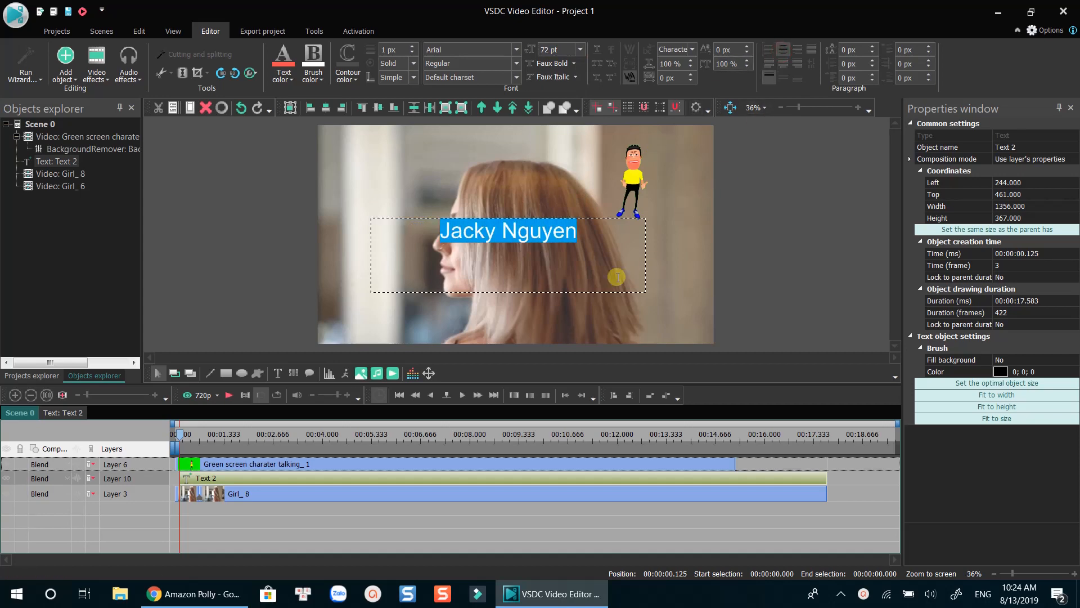
left_click(468, 48)
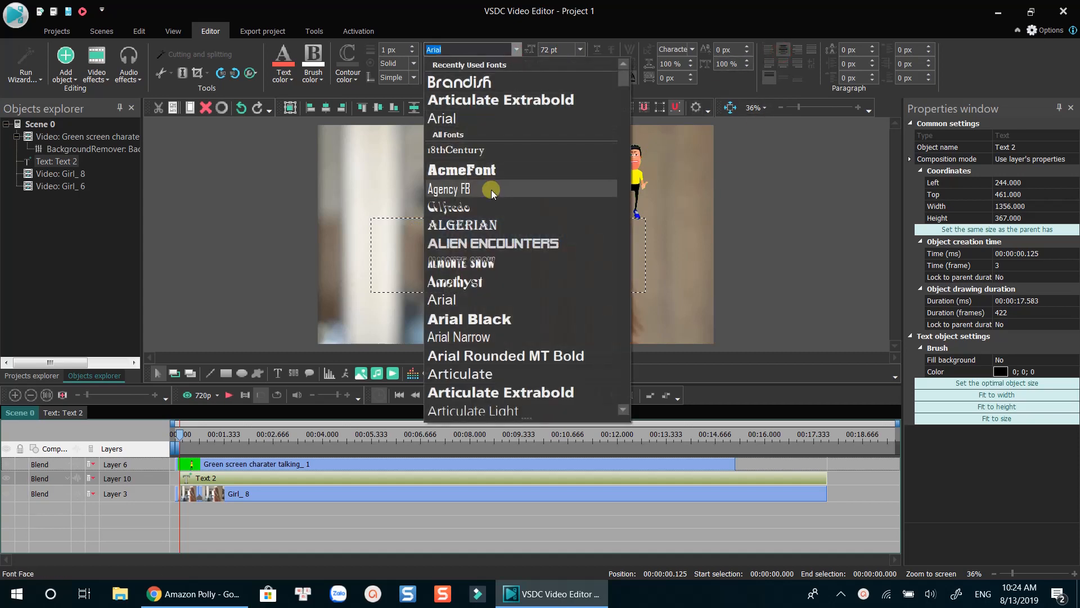
left_click(461, 224)
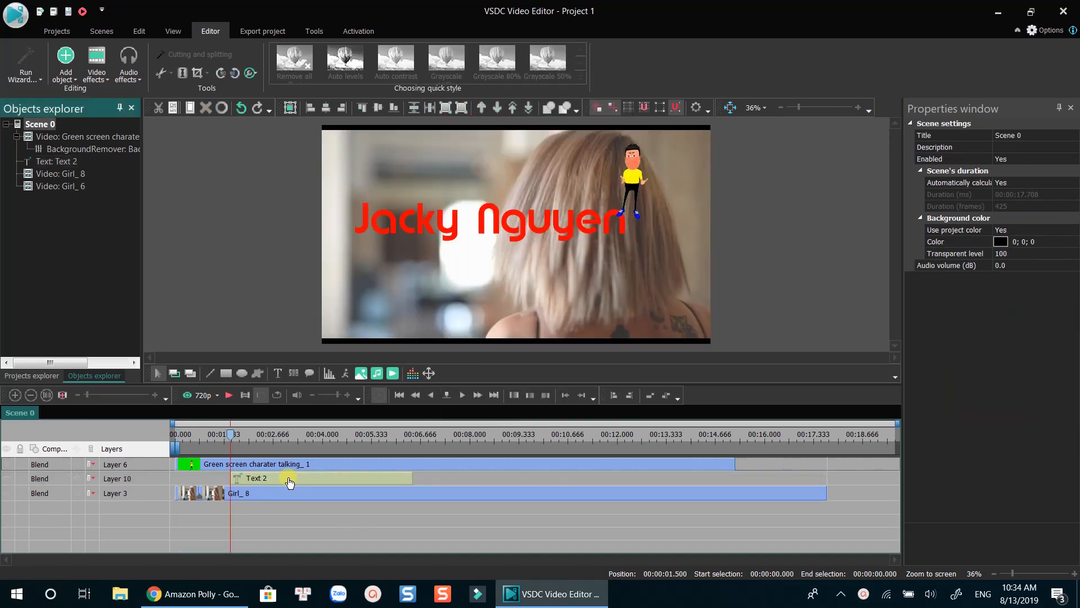
- Apply the Special FX Fire effect to the title clip
right_click(290, 477)
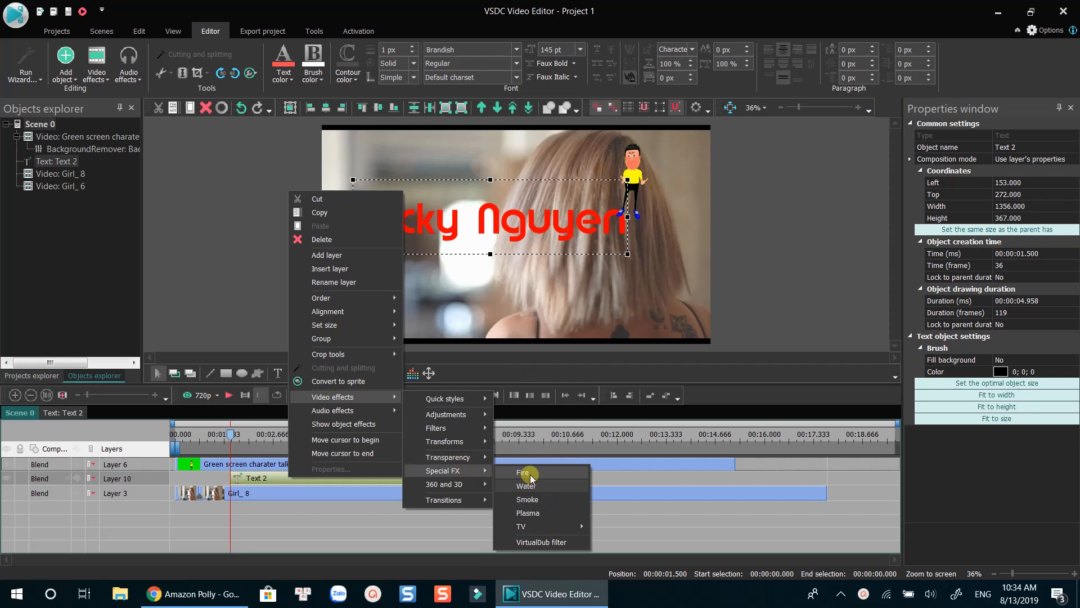
left_click(522, 473)
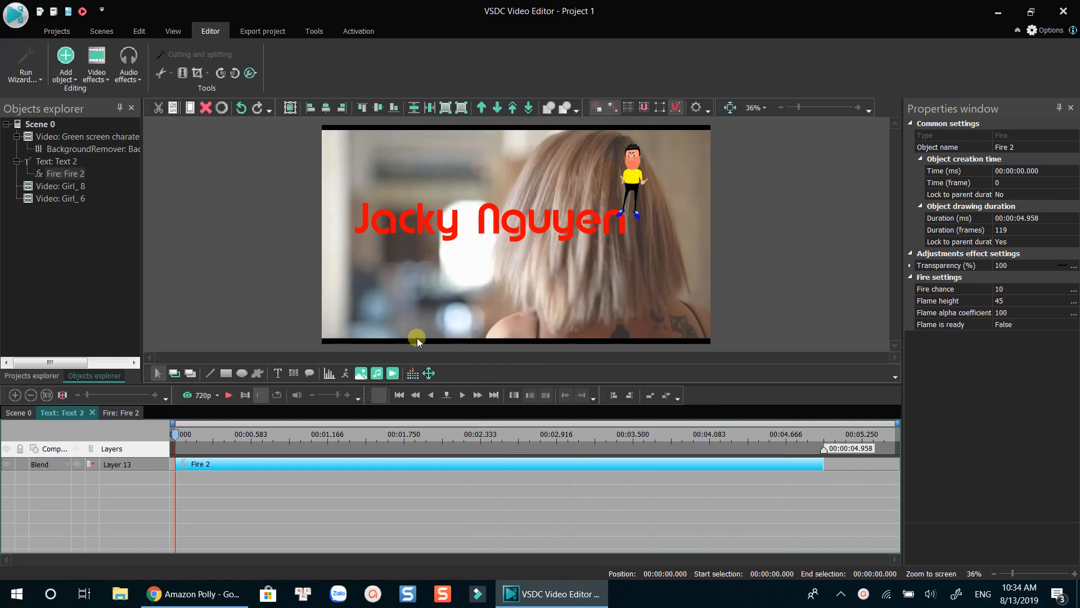
left_click(57, 161)
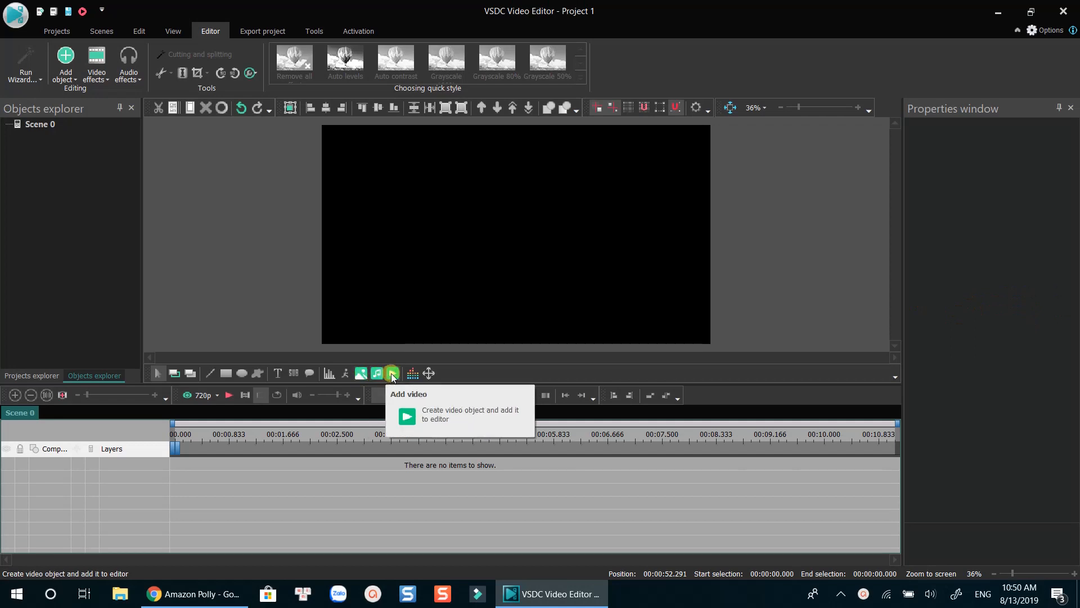
- Import the MVI_9260–9262 camera clips back to back into a fresh scene
left_click(406, 416)
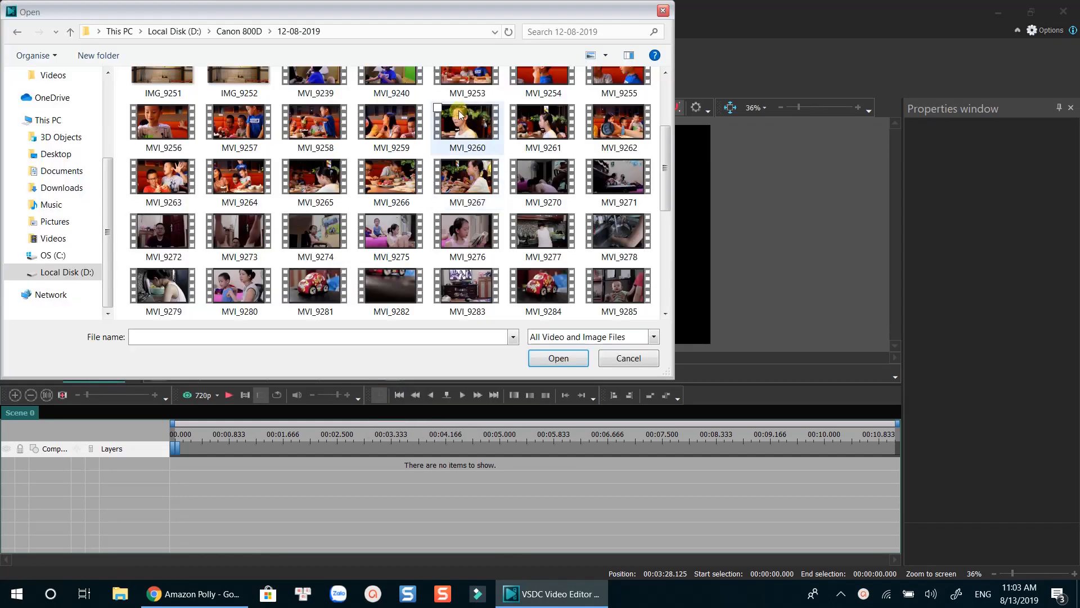
left_click(467, 124)
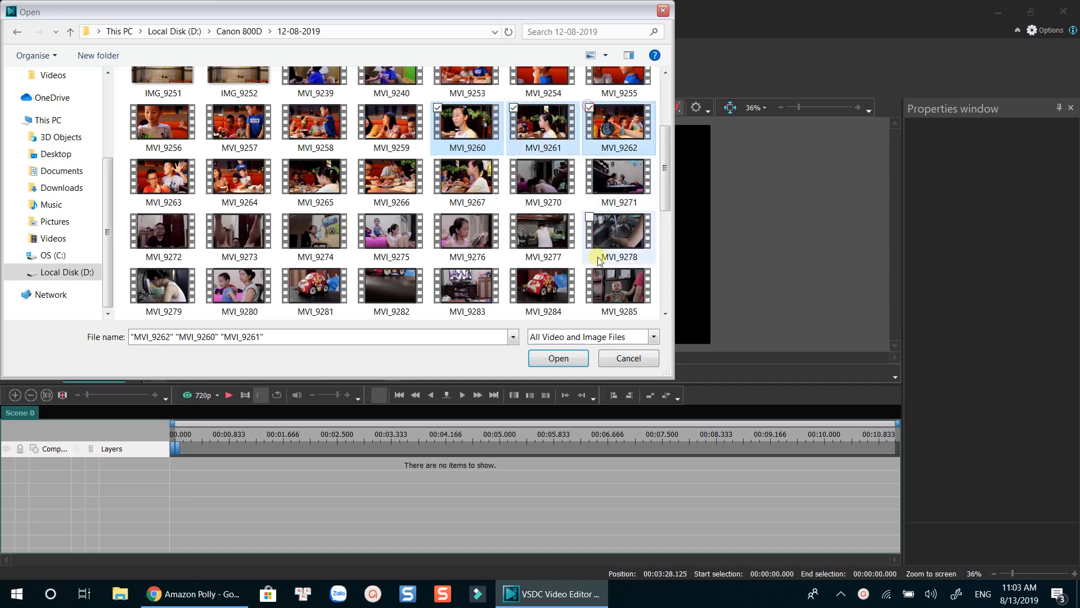
left_click(557, 358)
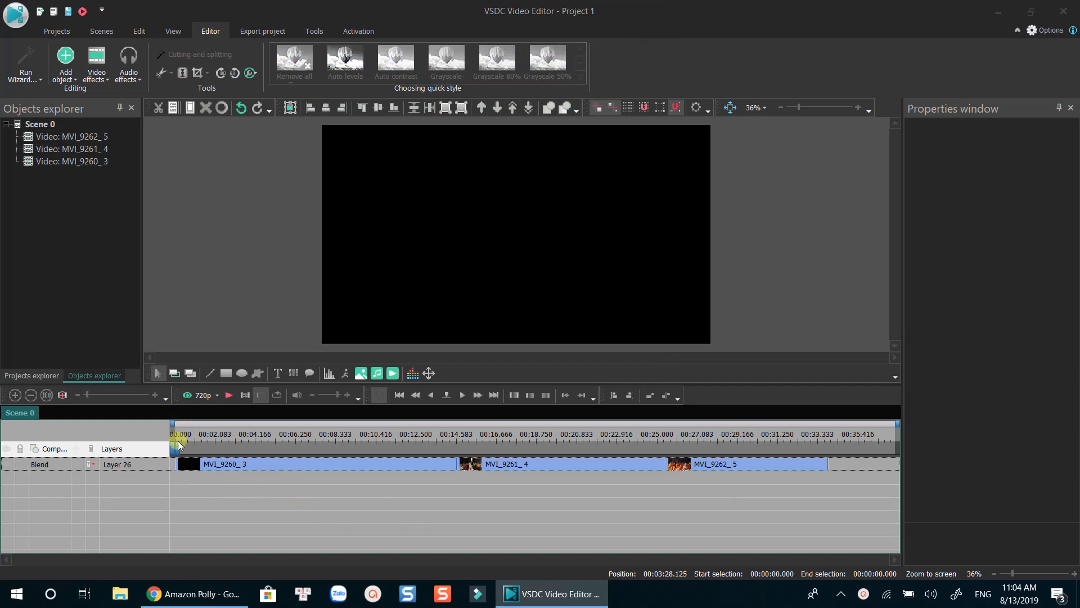
left_click(230, 395)
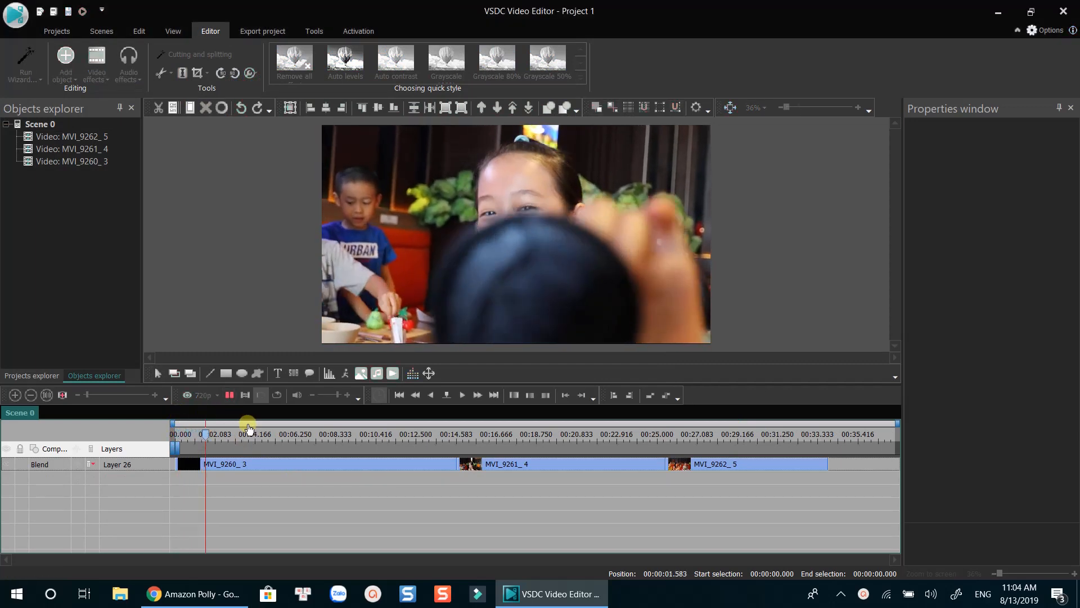
left_click(299, 434)
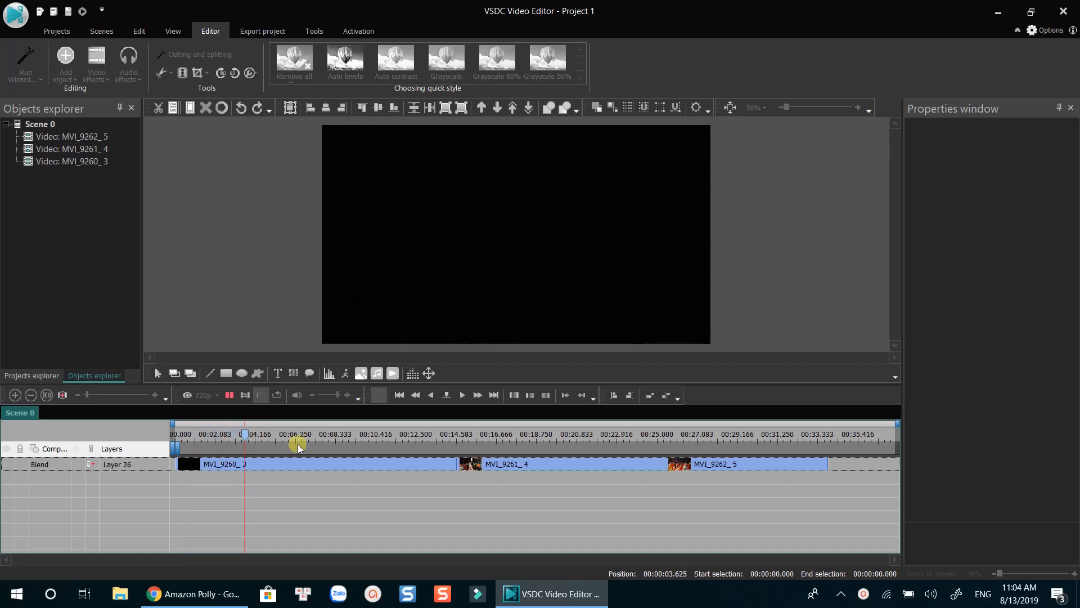
- Split the clips to video and audio and delete the separated audio objects
left_click(277, 434)
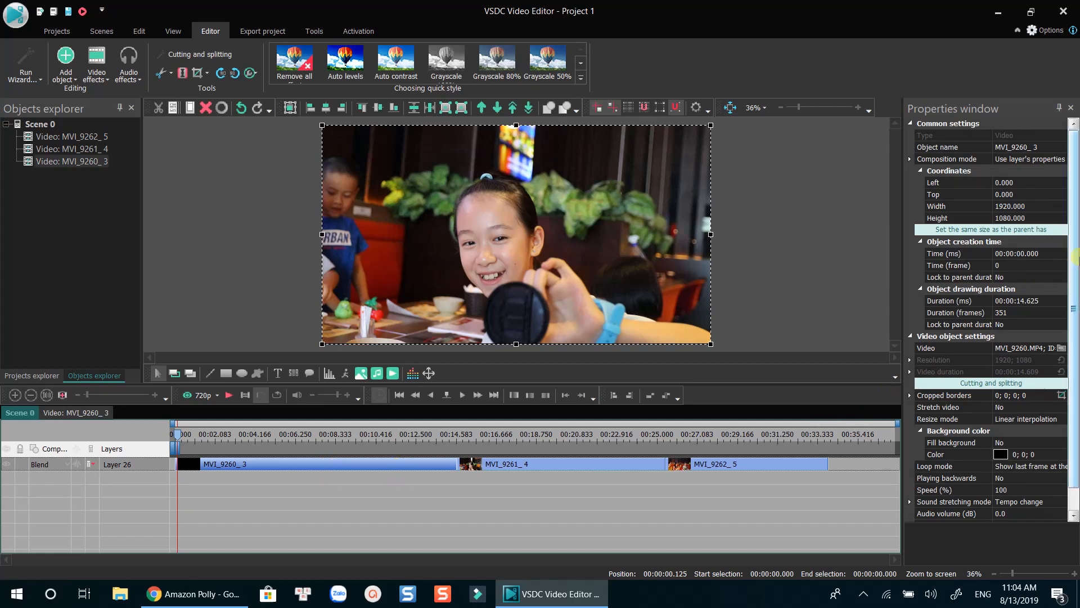
scroll("down", 3)
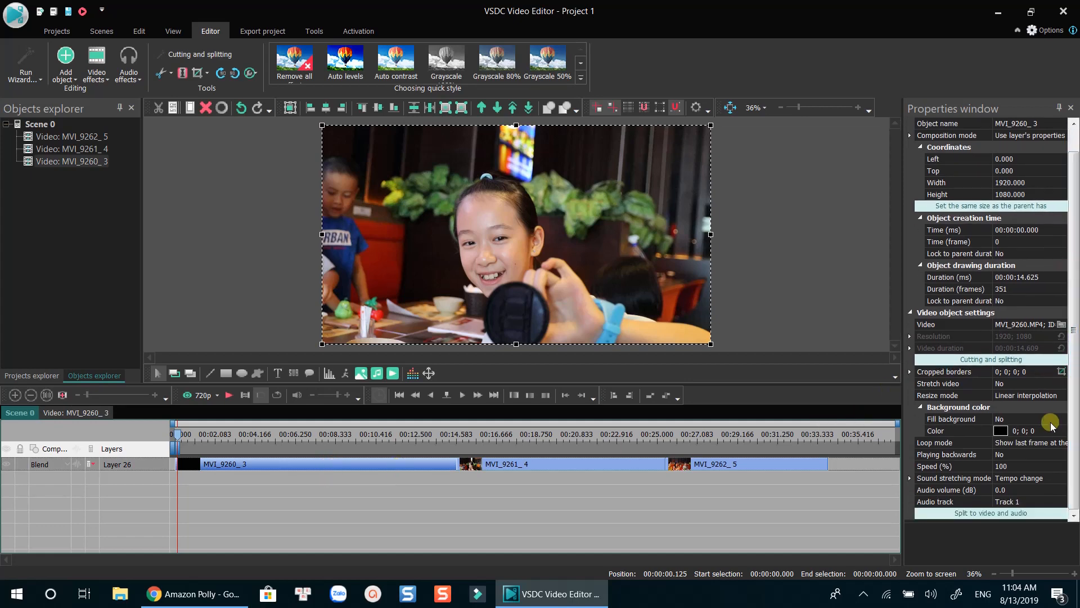
left_click(989, 513)
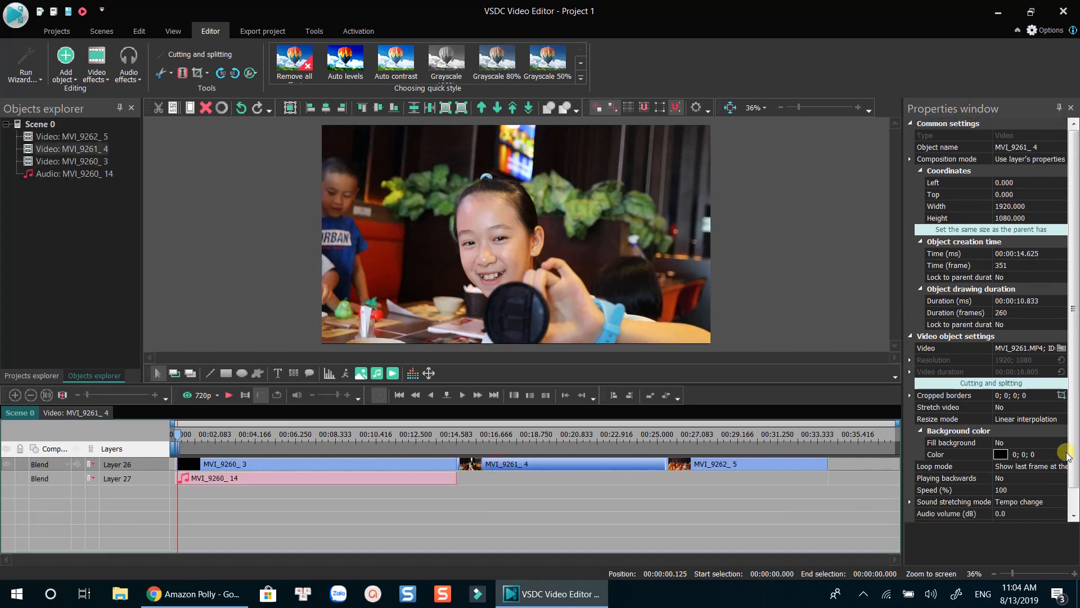
scroll("down", 3)
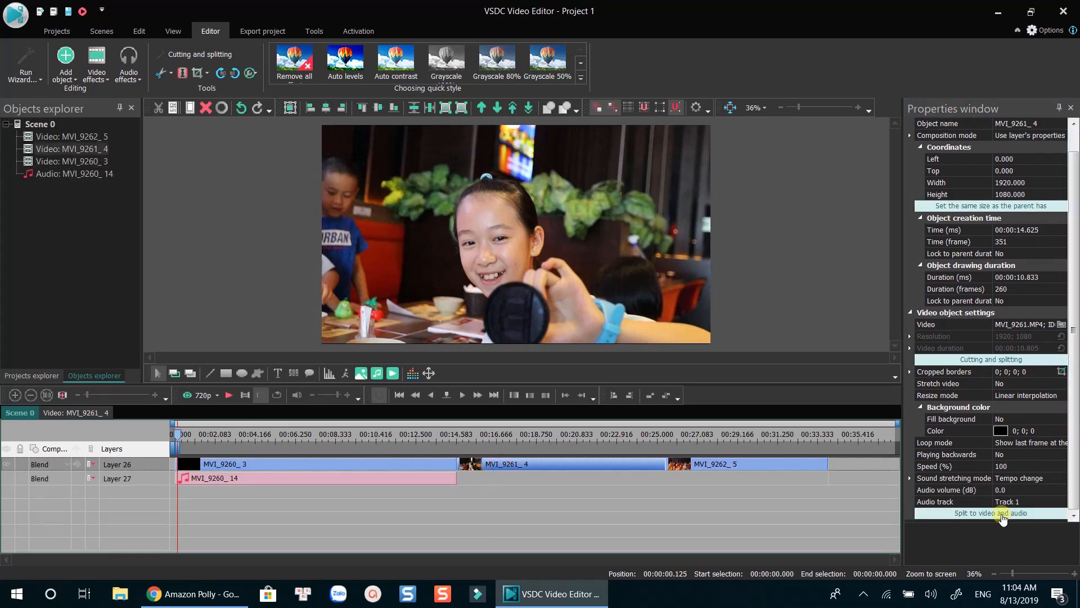
left_click(991, 514)
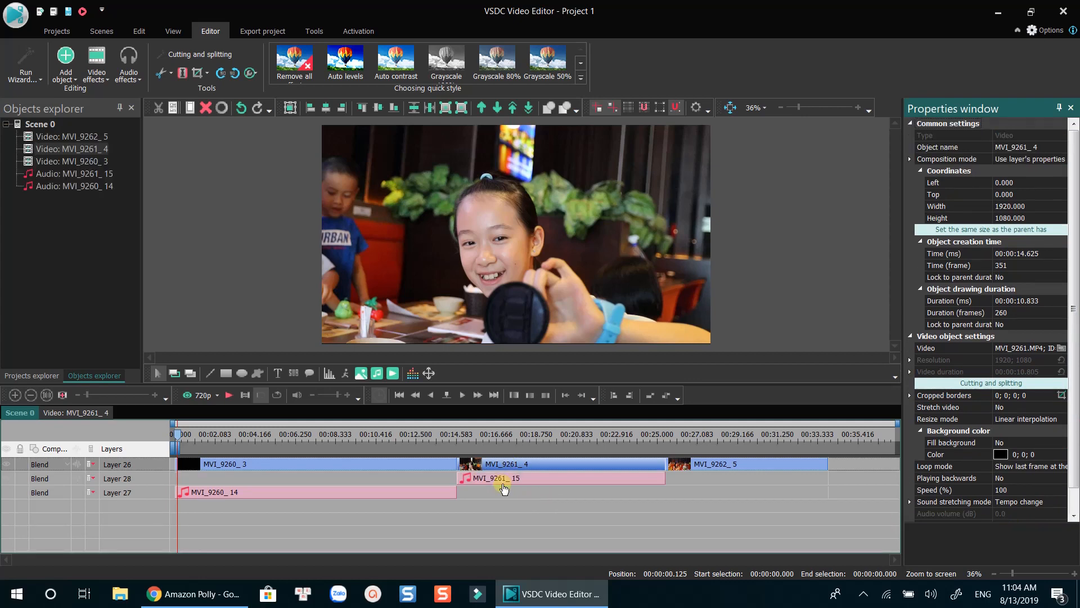
left_click(503, 478)
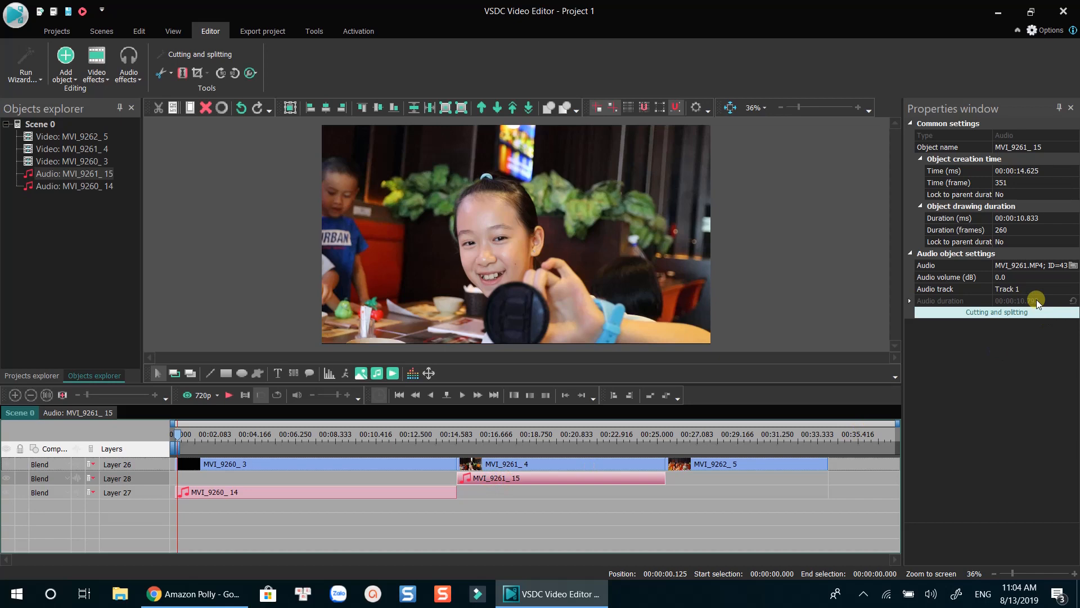
left_click(953, 277)
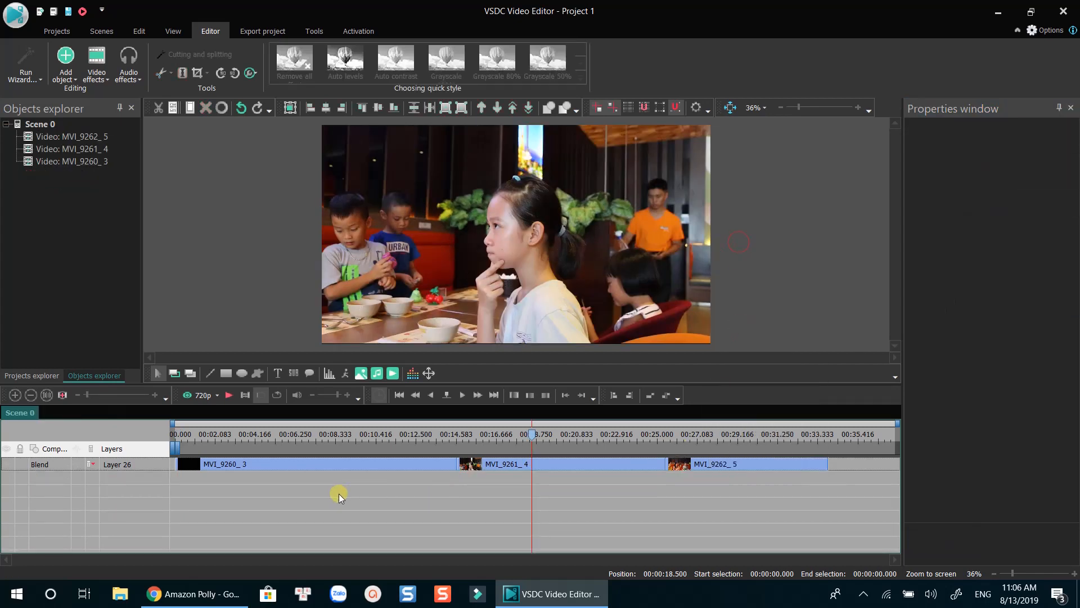
- Add the music track 'Diviners - Falling' from scene begin beneath the three clips, then remove it
left_click(231, 424)
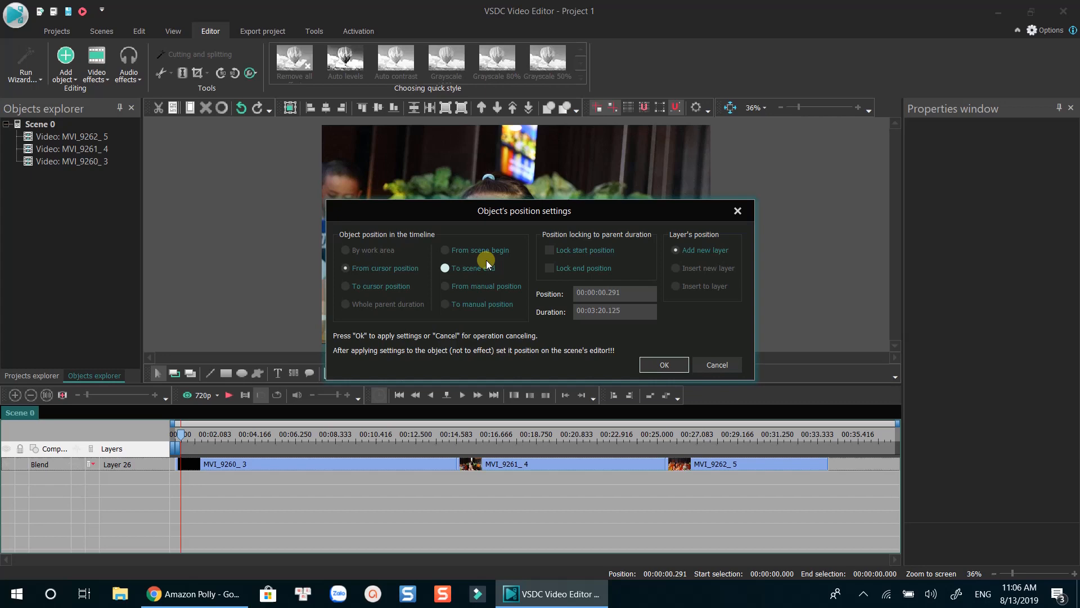
left_click(446, 250)
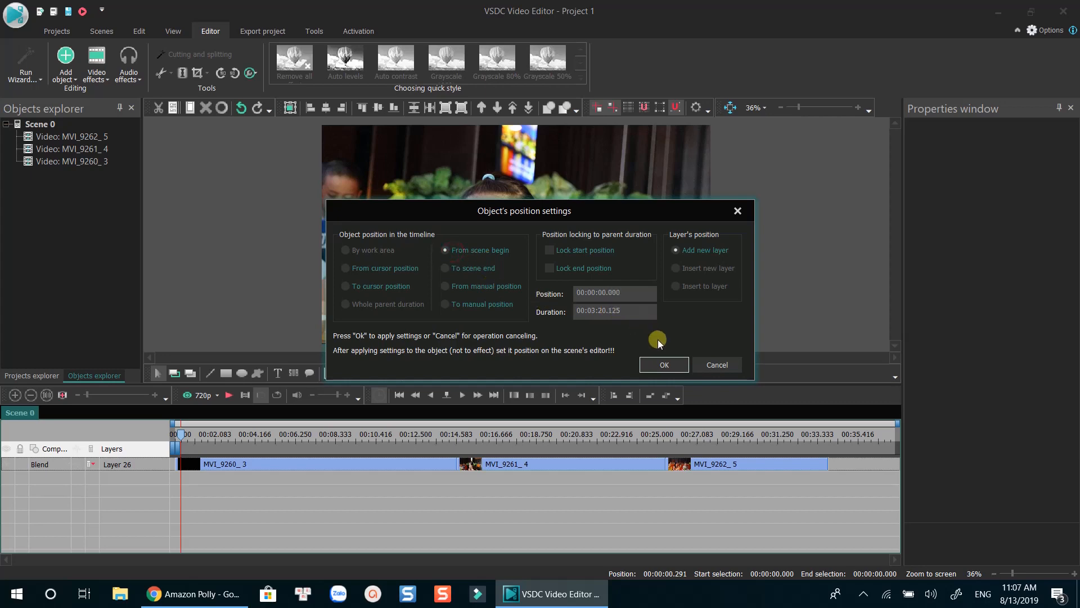
left_click(662, 365)
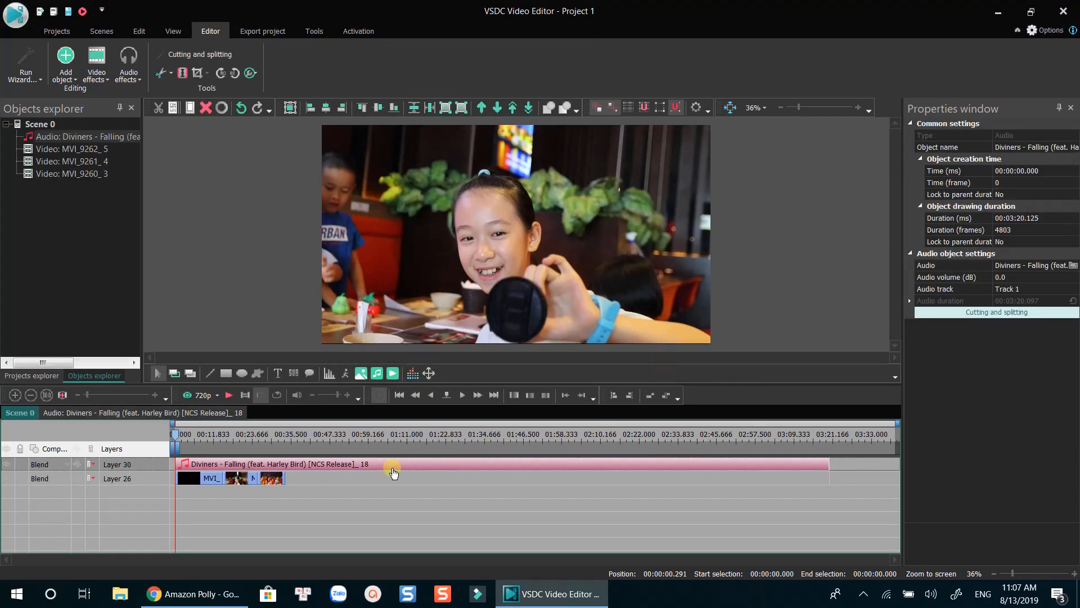
left_click(499, 108)
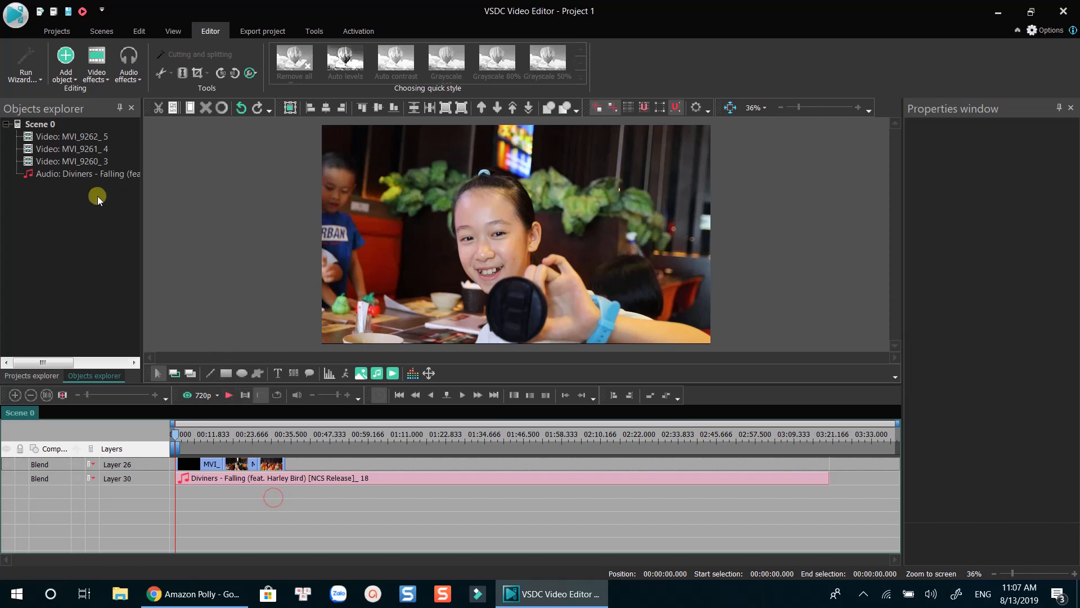
mouse_move(342, 507)
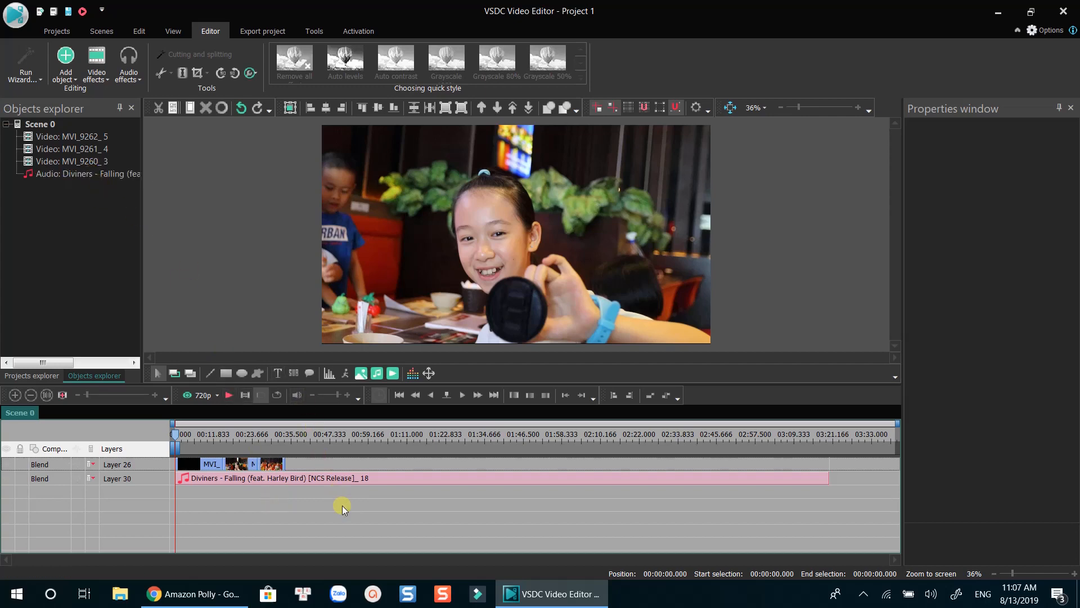
left_click(56, 32)
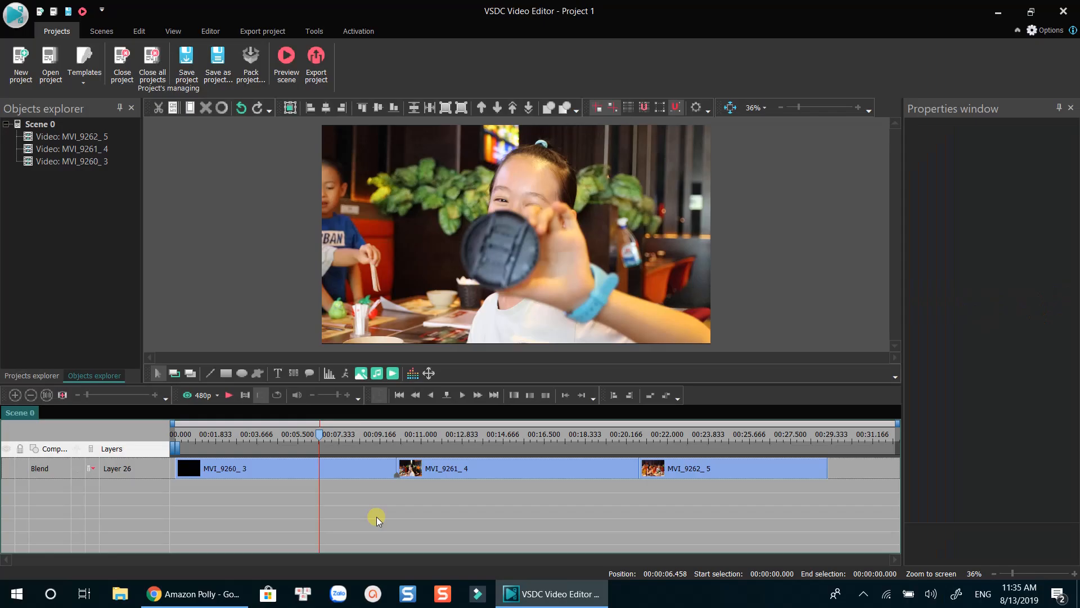
- Apply a Chess transition to the end of the first clip MVI_9260_3
right_click(372, 468)
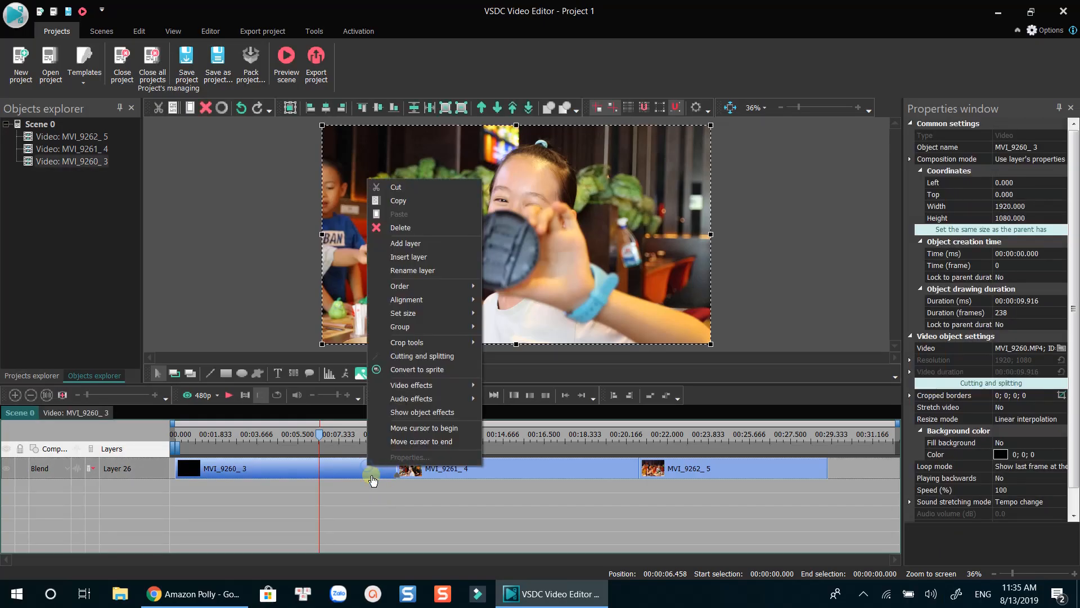
left_click(412, 385)
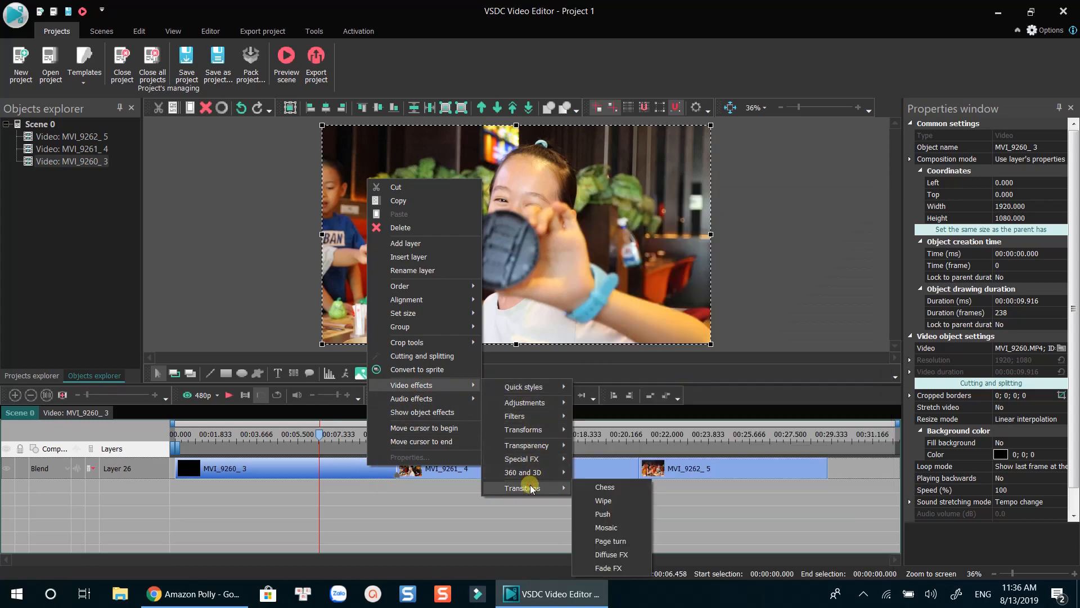
mouse_move(627, 500)
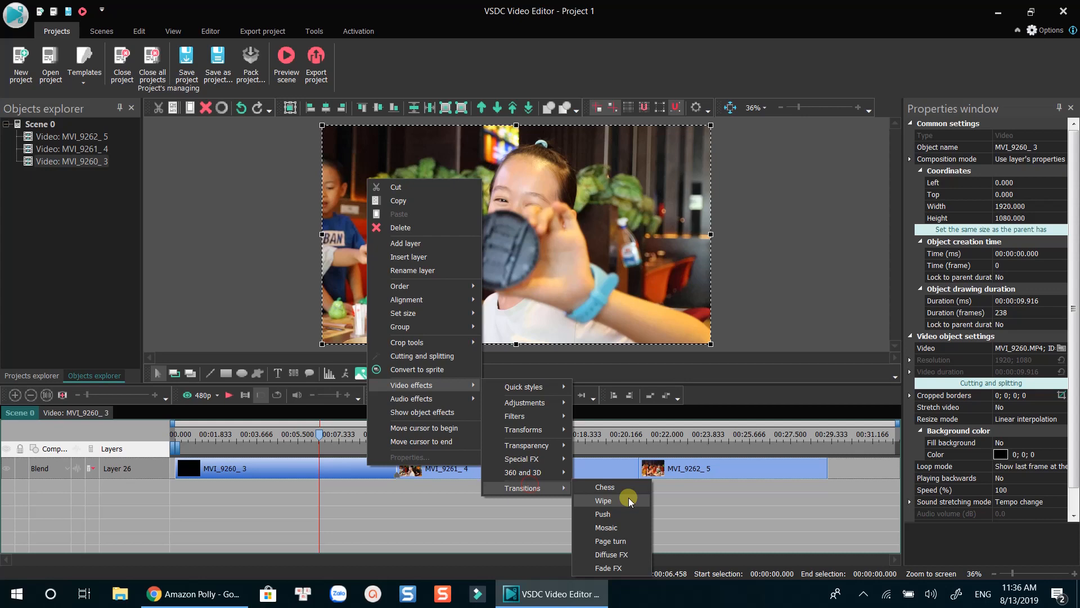
left_click(603, 499)
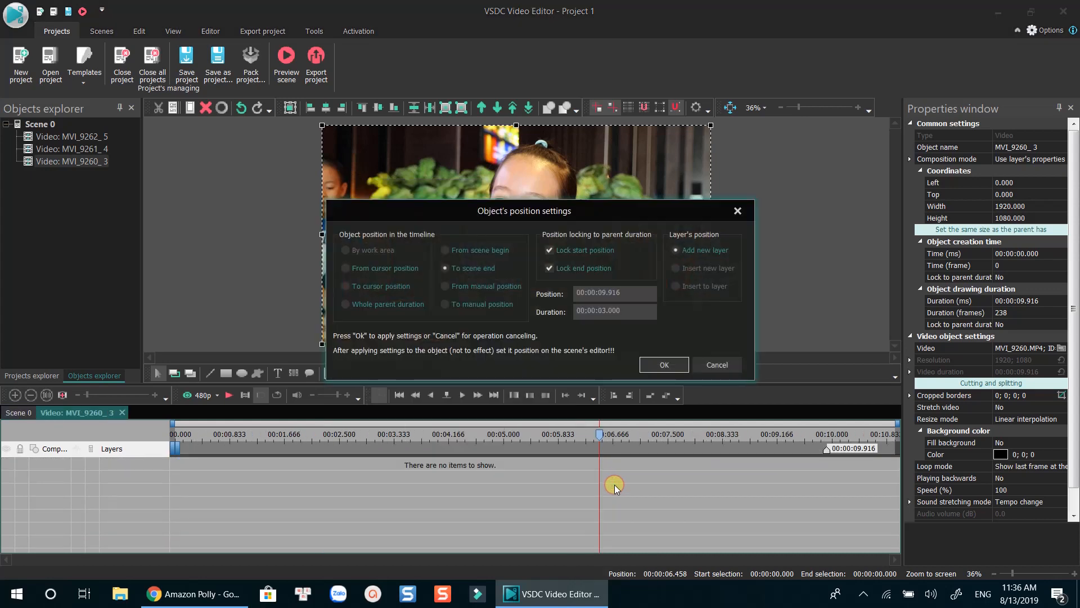
mouse_move(662, 365)
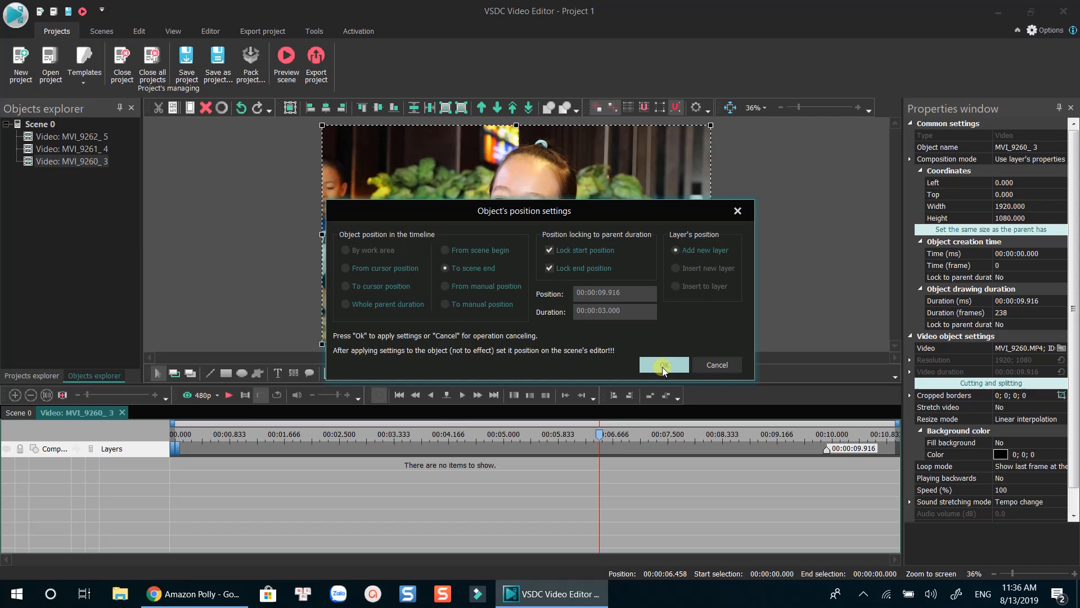
left_click(661, 364)
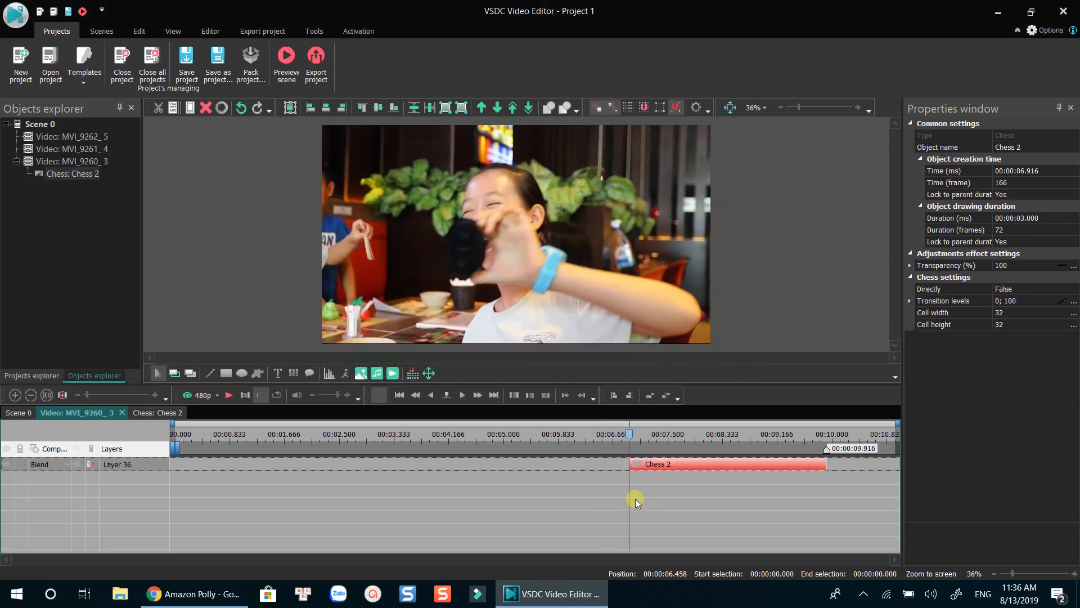
mouse_move(63, 149)
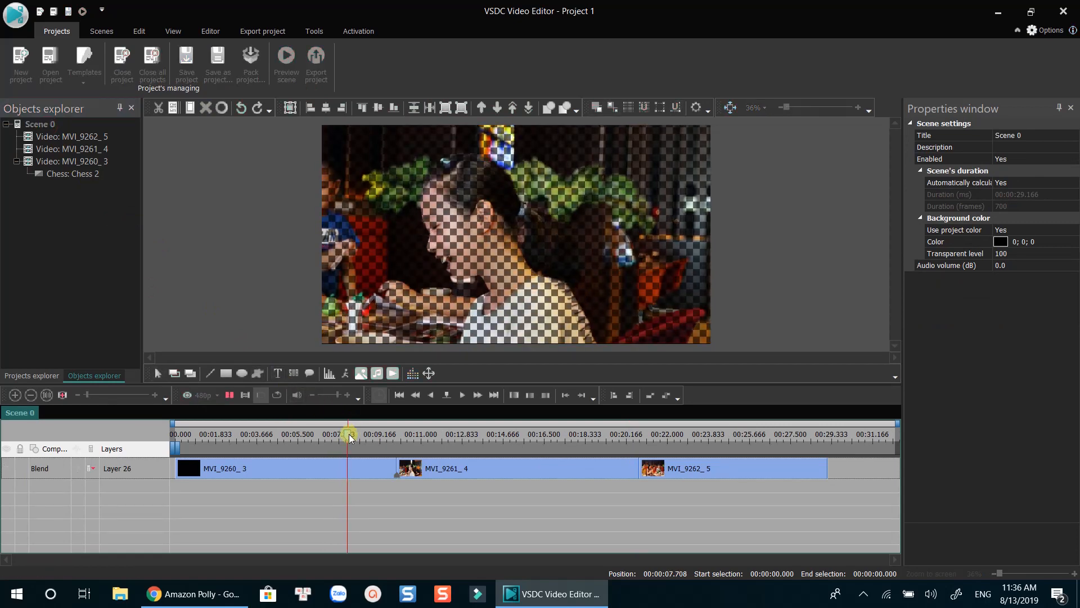
- Preview the checkerboard transition playing in the scene
left_click(268, 395)
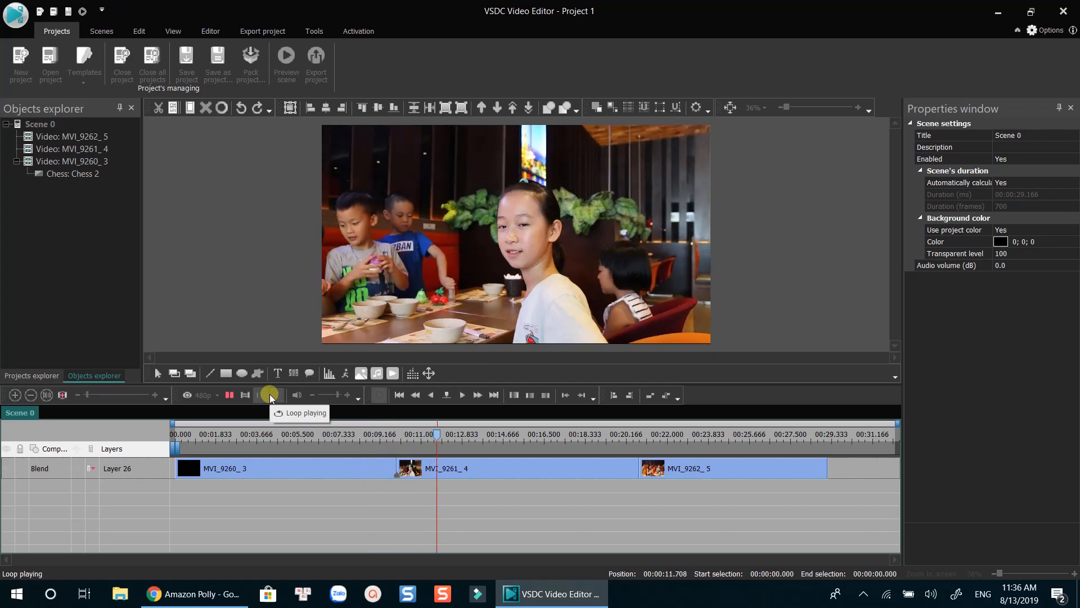
left_click(229, 395)
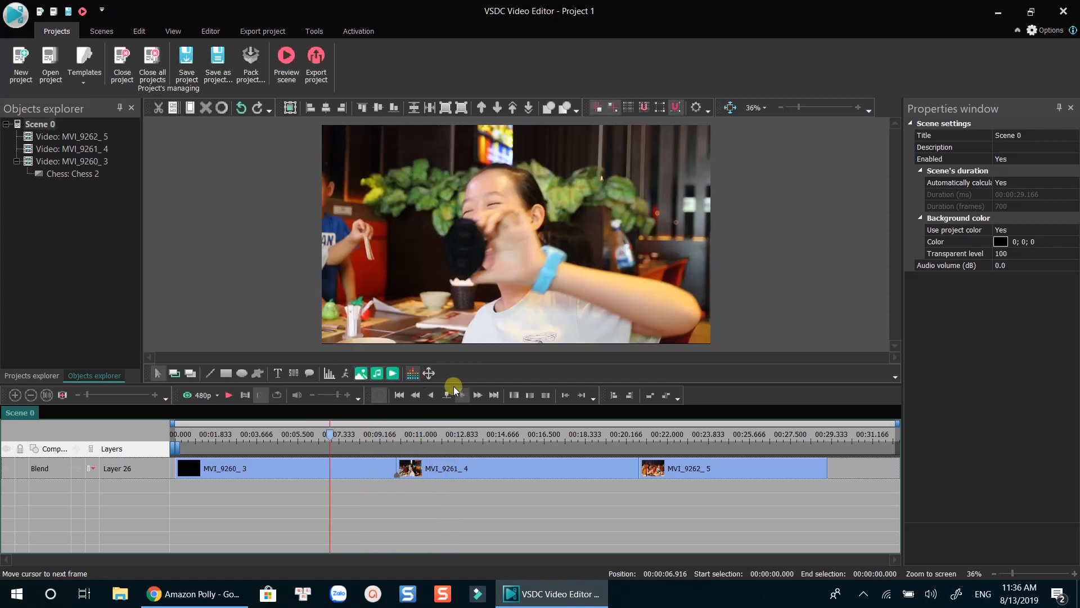
- Give the second clip MVI_9261_4 a Diffuse transition and the third a Fade
right_click(444, 468)
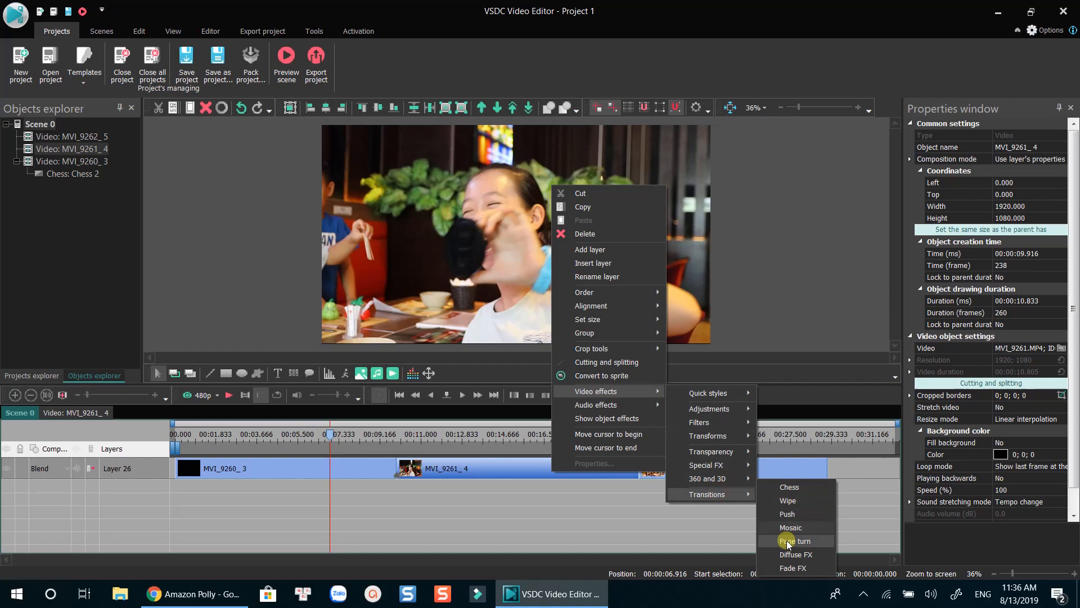
left_click(796, 554)
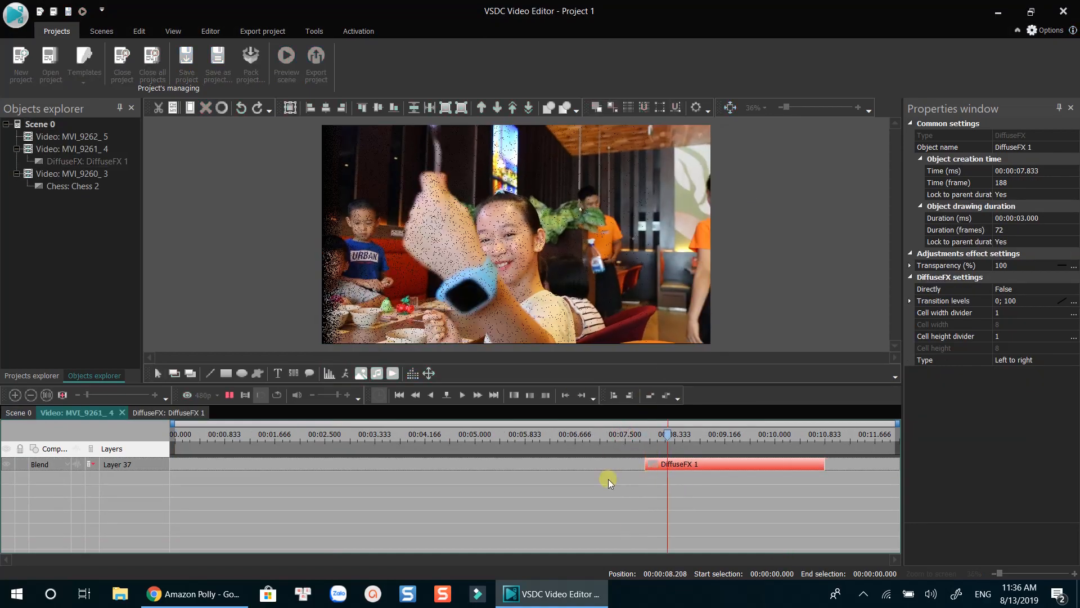
left_click(623, 435)
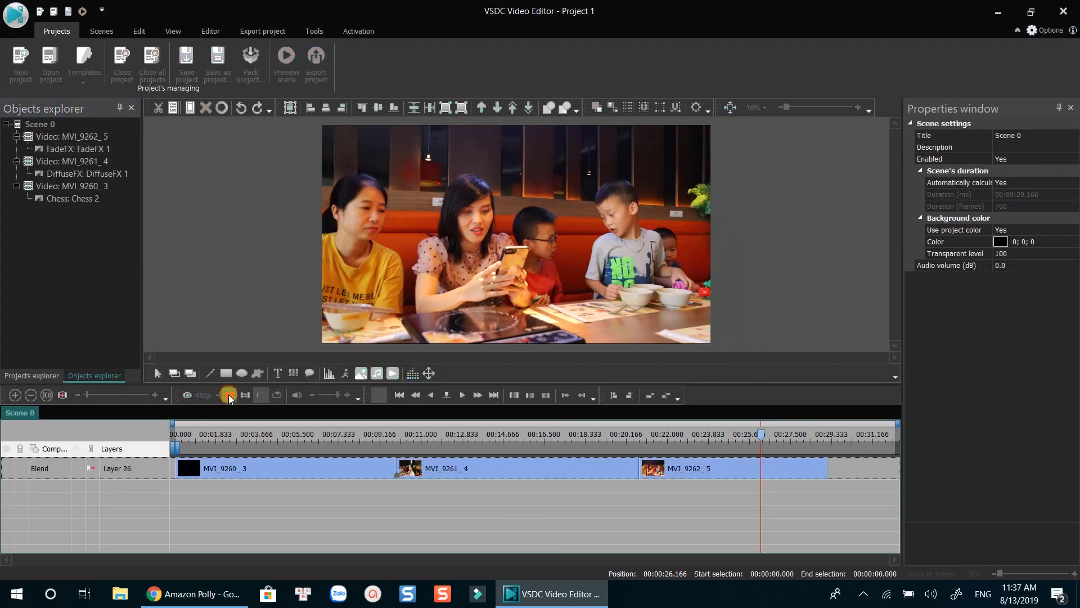
- Play the scene and scrub along the timeline to preview the transitions
left_click(228, 394)
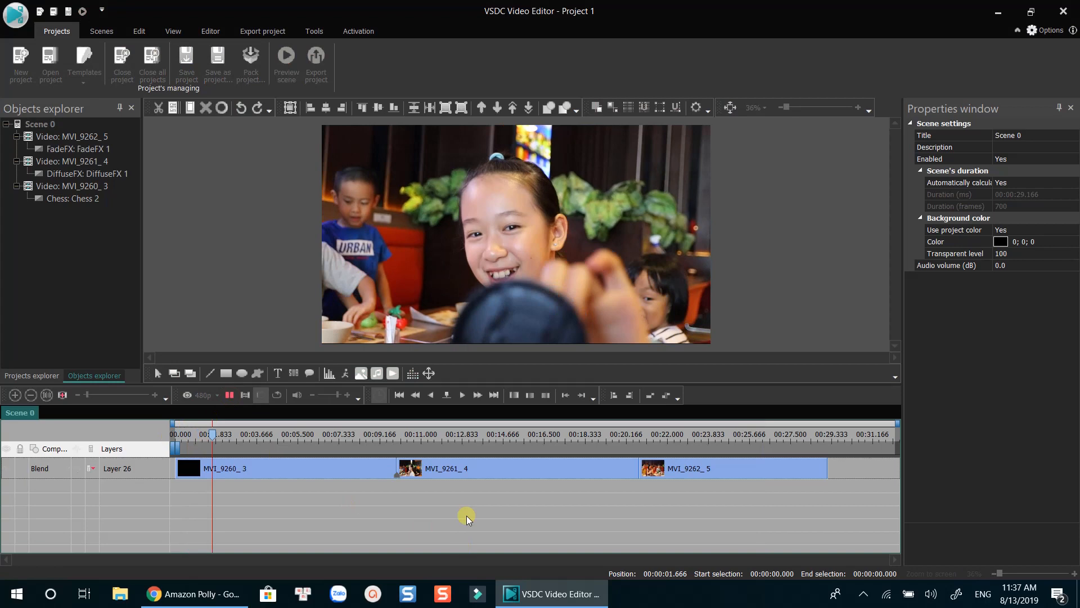
left_click(299, 434)
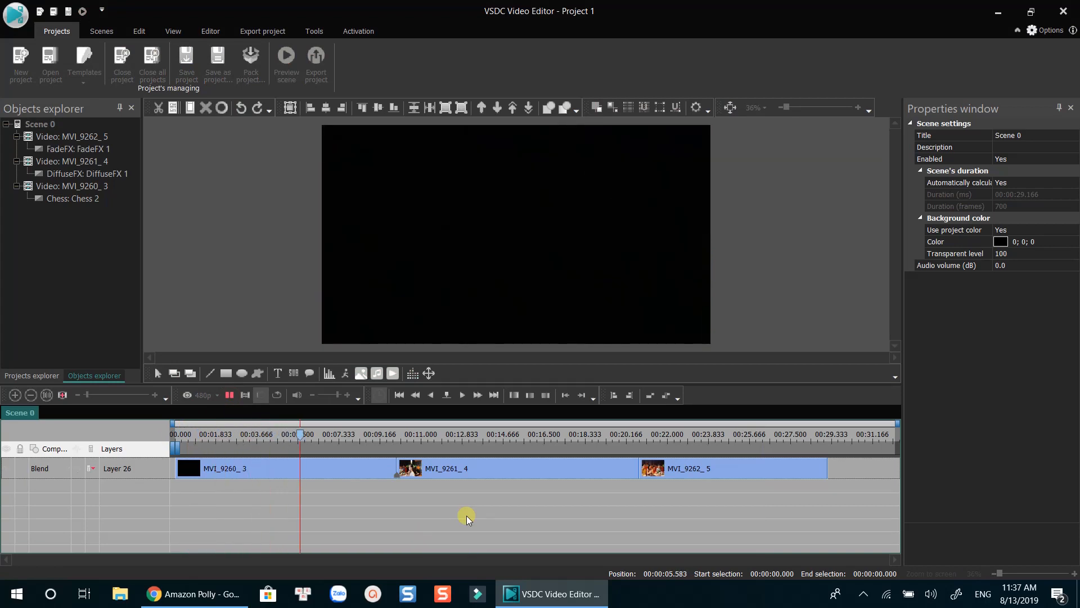
left_click(384, 425)
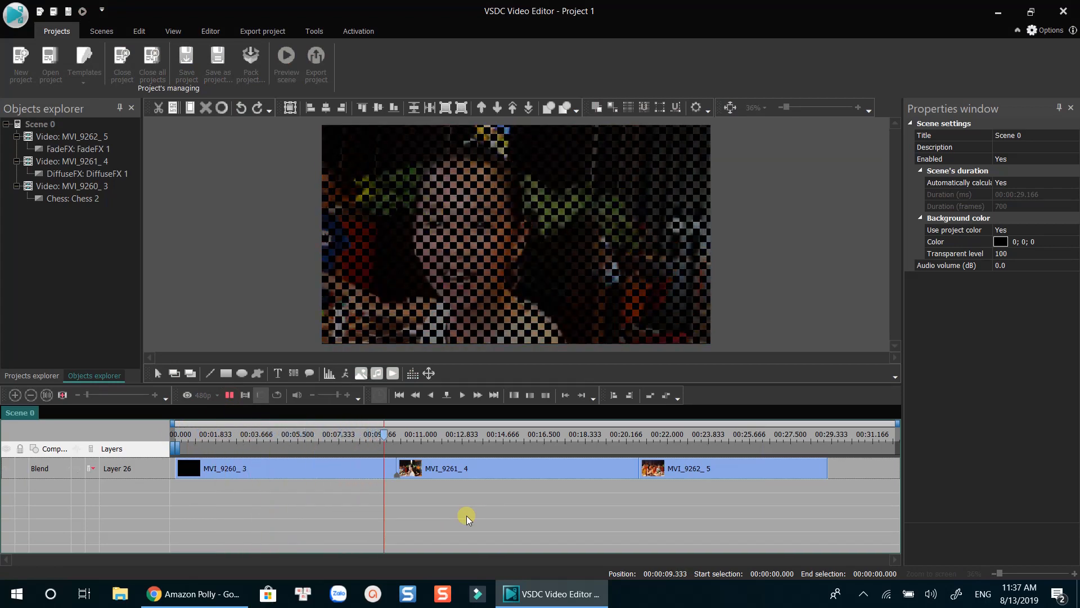
left_click(452, 426)
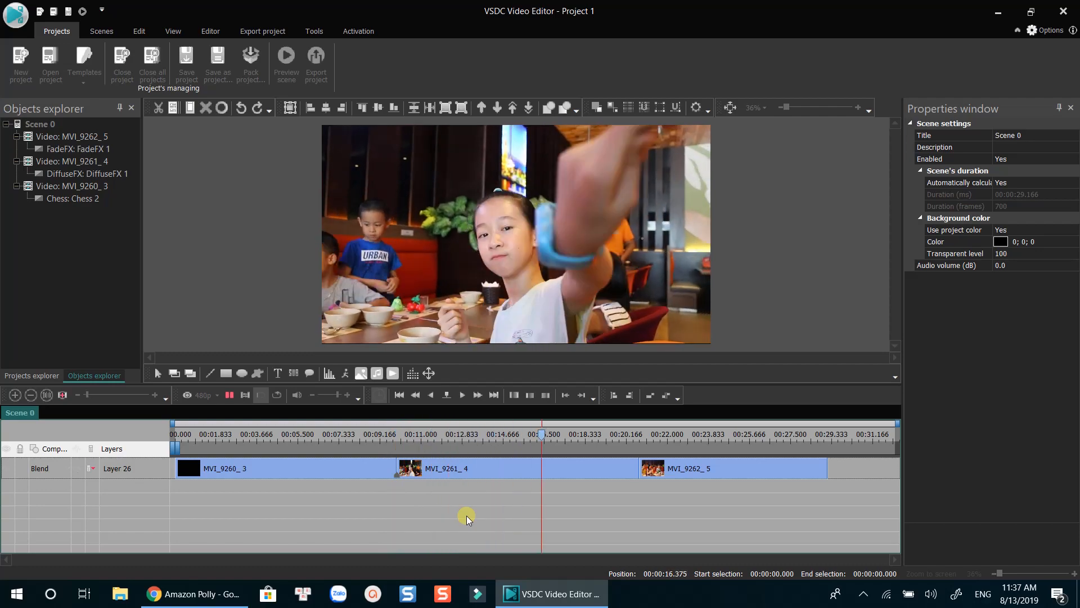
left_click(623, 425)
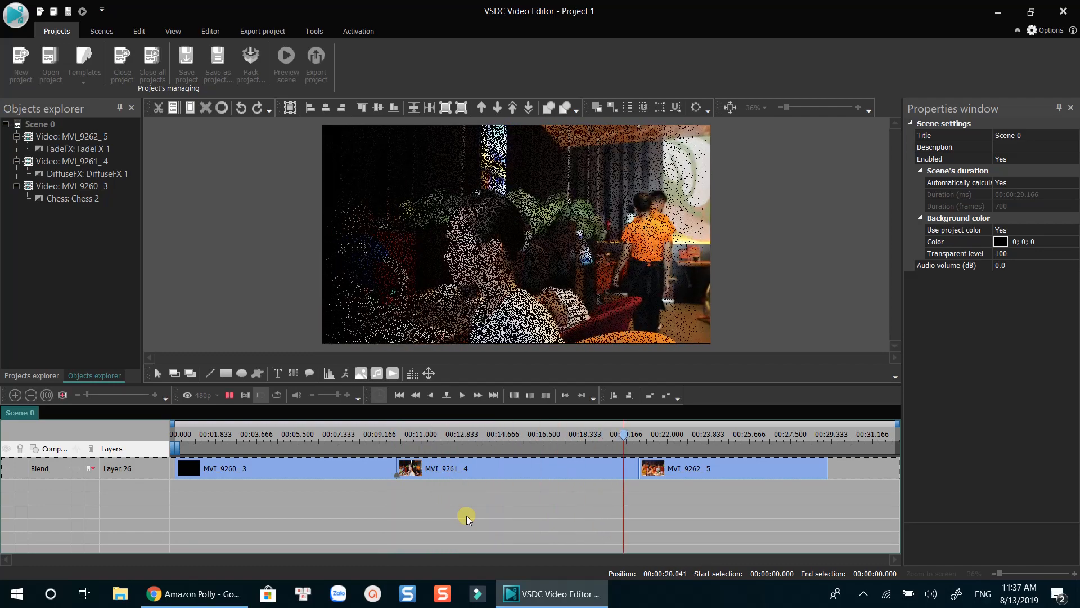
left_click(707, 433)
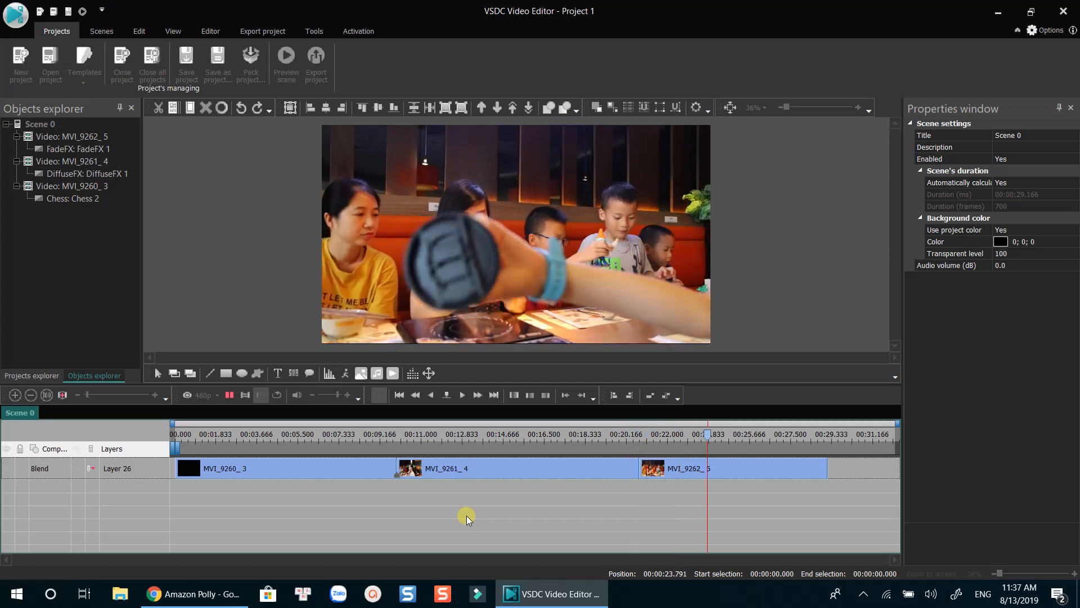
- Select the merged Sprite 2 and bring up its video effects list
left_click(211, 32)
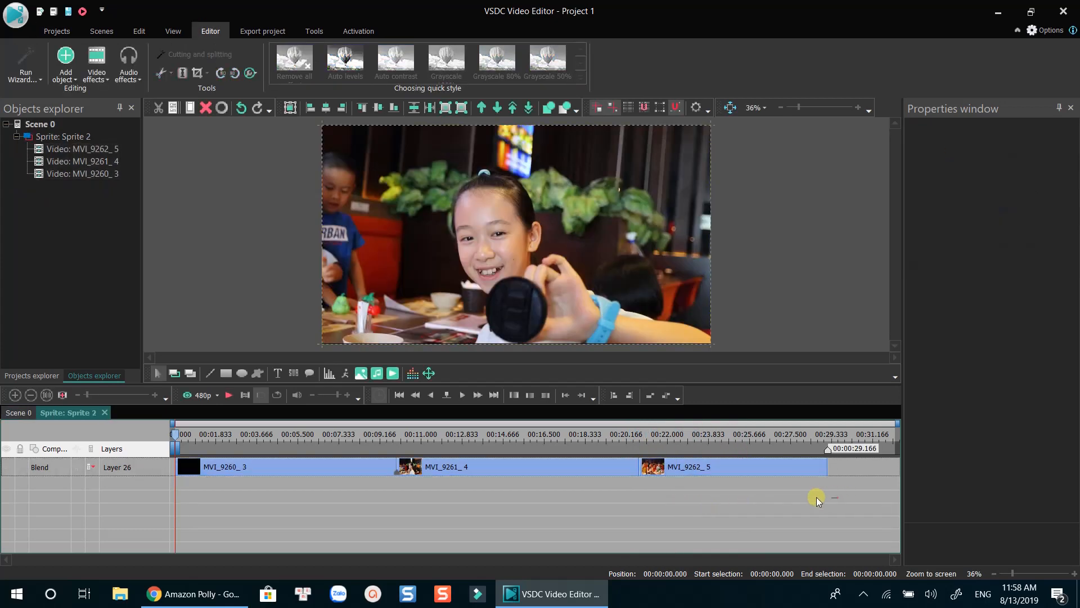
left_click(241, 475)
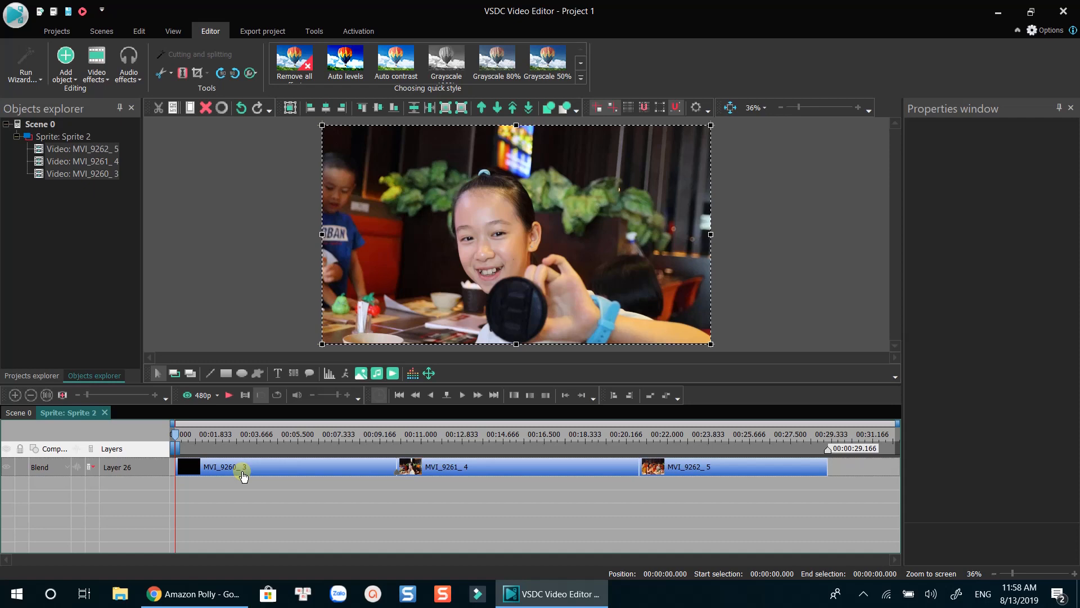
mouse_move(26, 62)
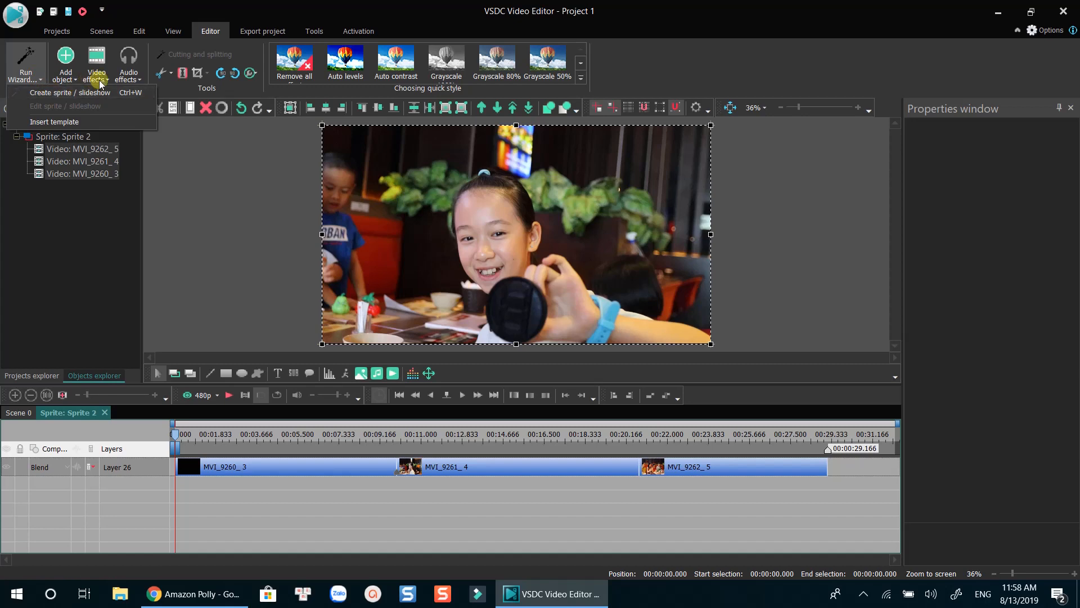
left_click(96, 65)
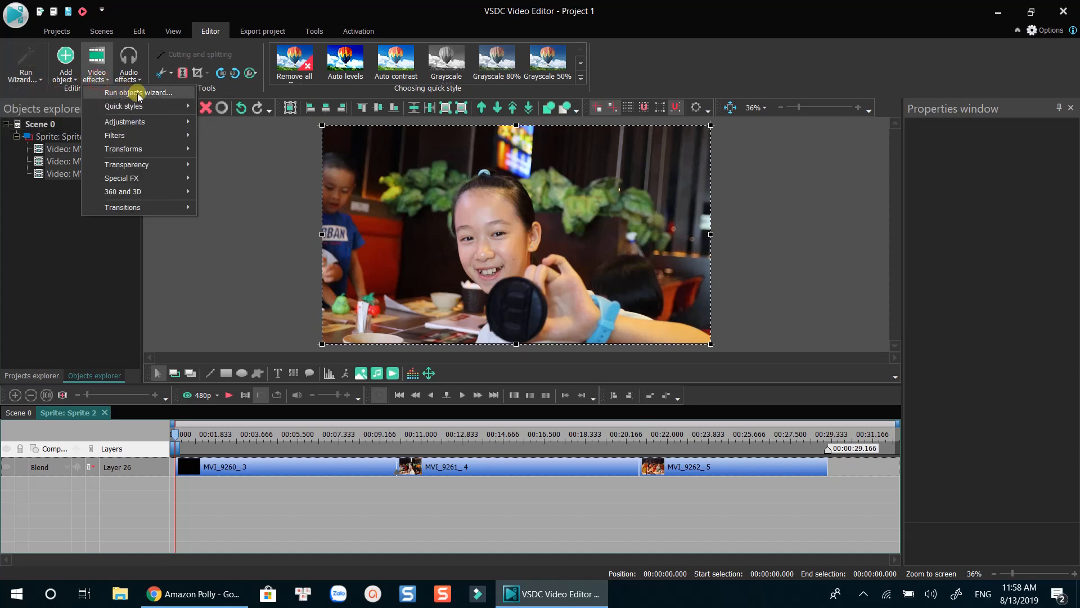
- Run the object wizard and set a rotated diagonal fade between the first two clips
left_click(392, 266)
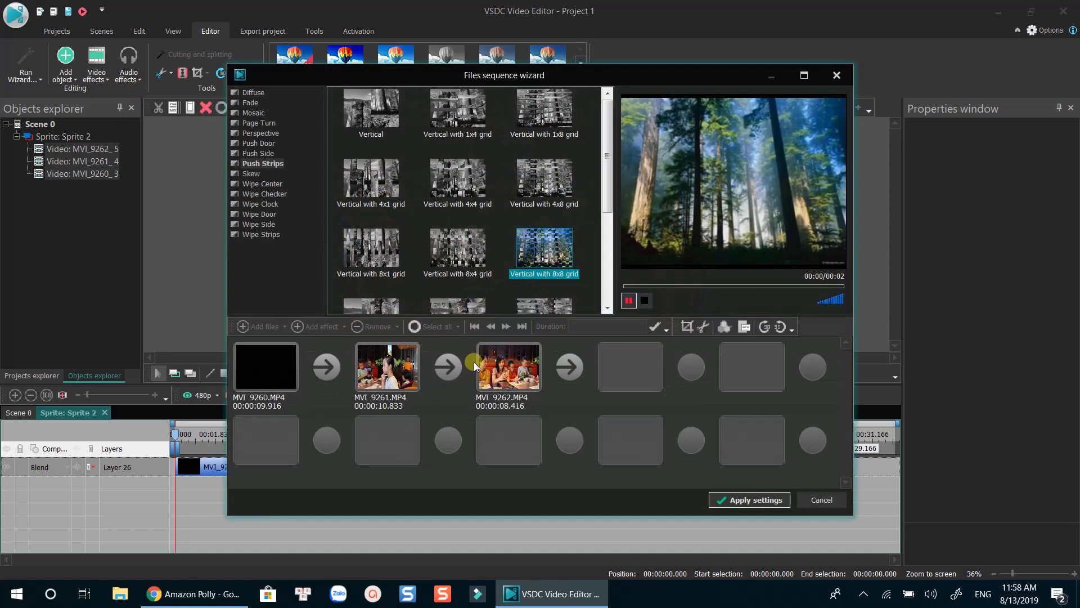
mouse_move(265, 366)
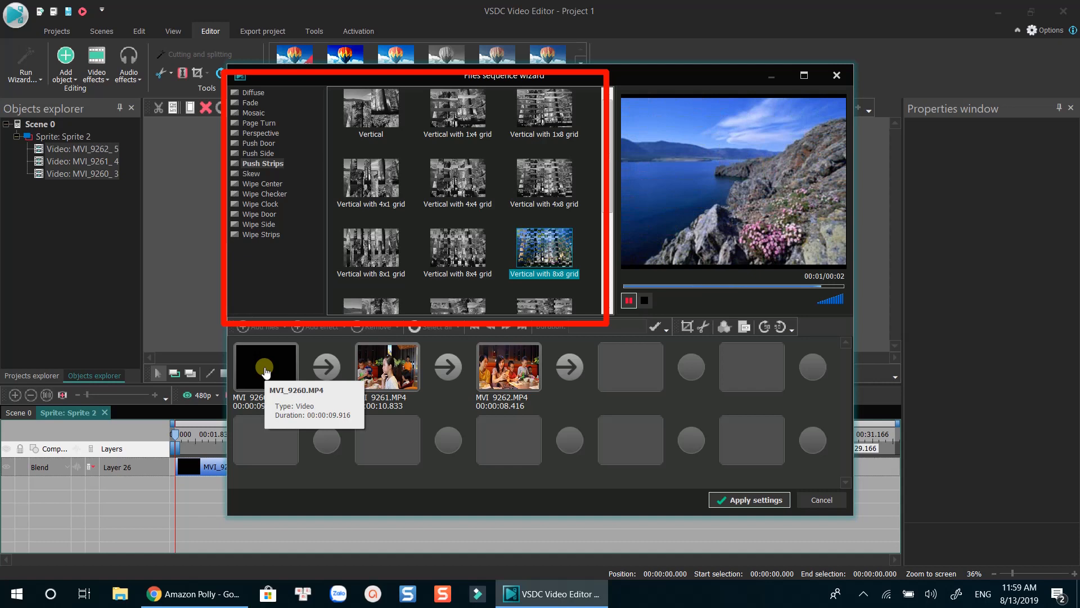
left_click(256, 93)
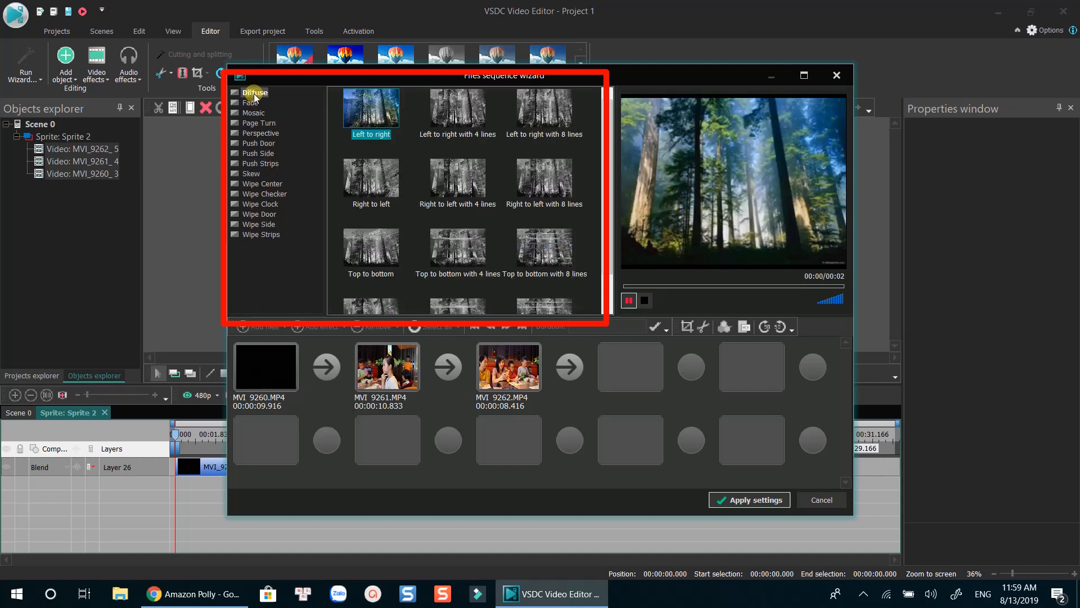
left_click(457, 143)
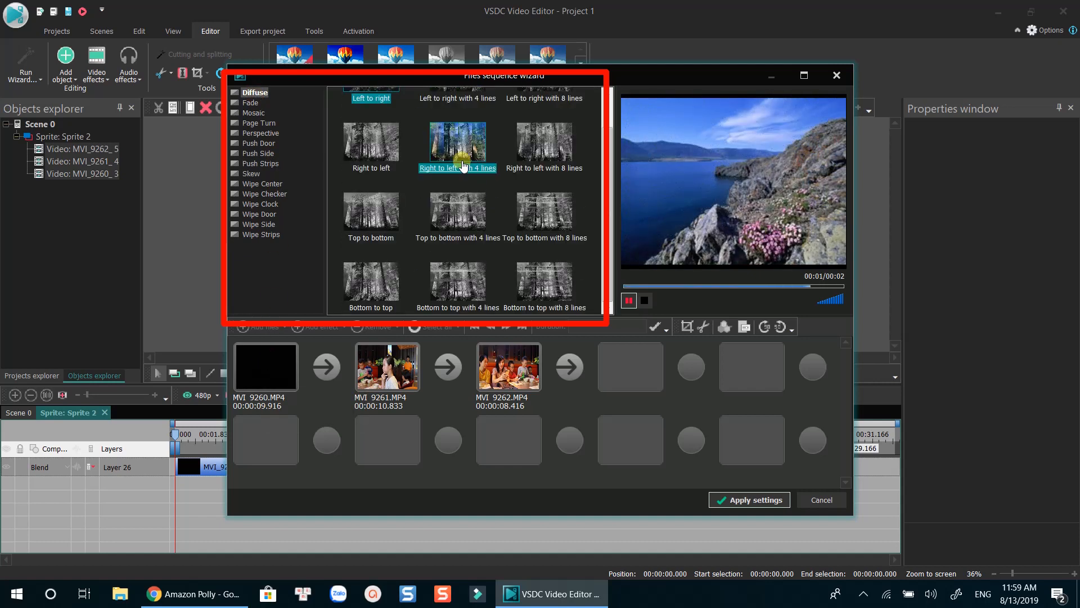
left_click(252, 102)
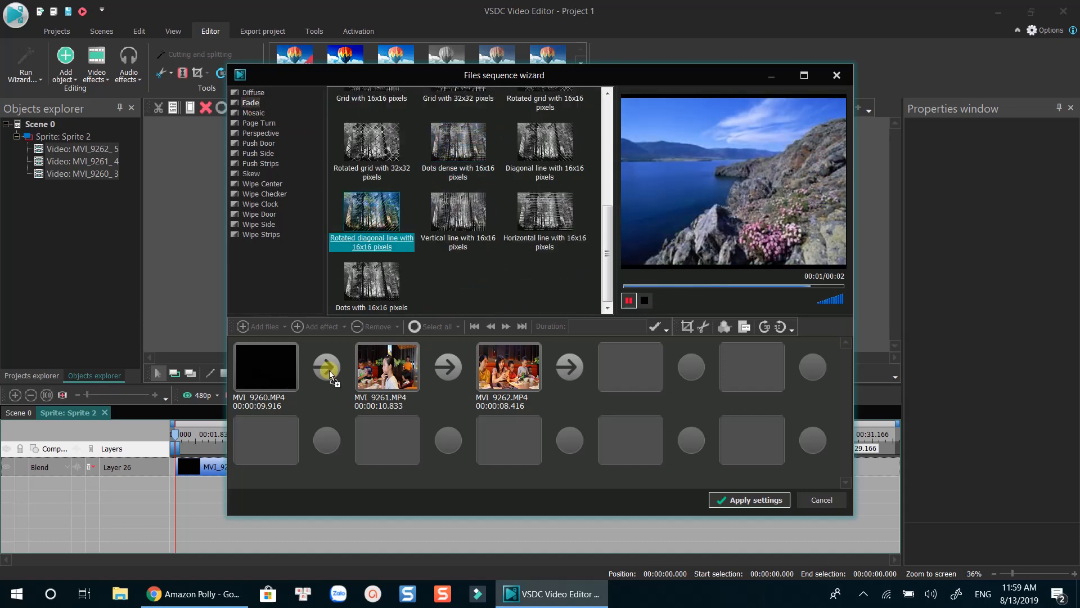
left_click(326, 366)
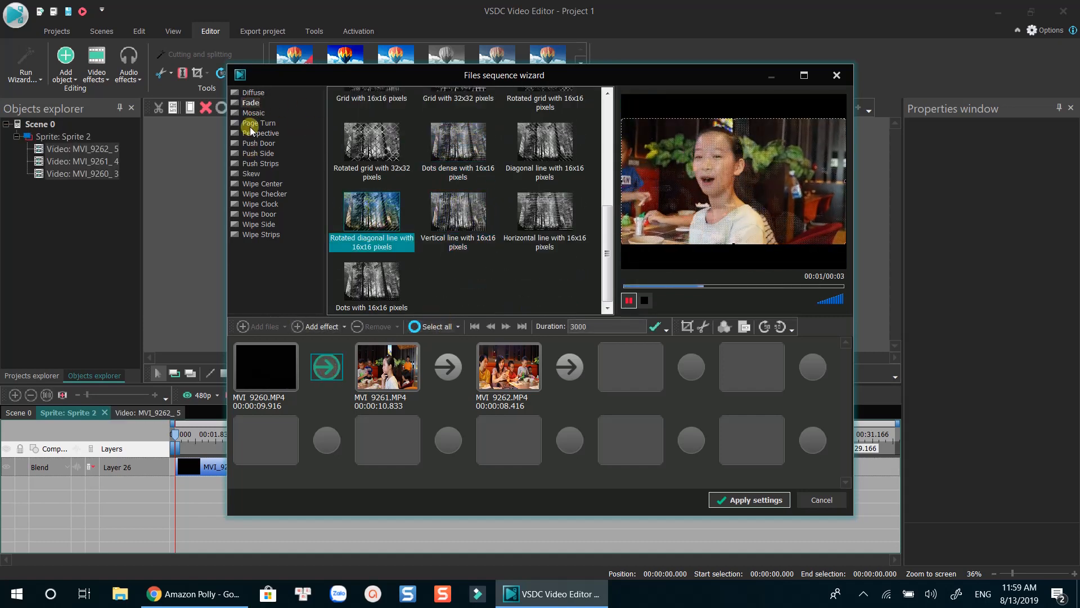
- Set page-turn and push-door transitions for the later clips and apply the wizard settings
left_click(259, 123)
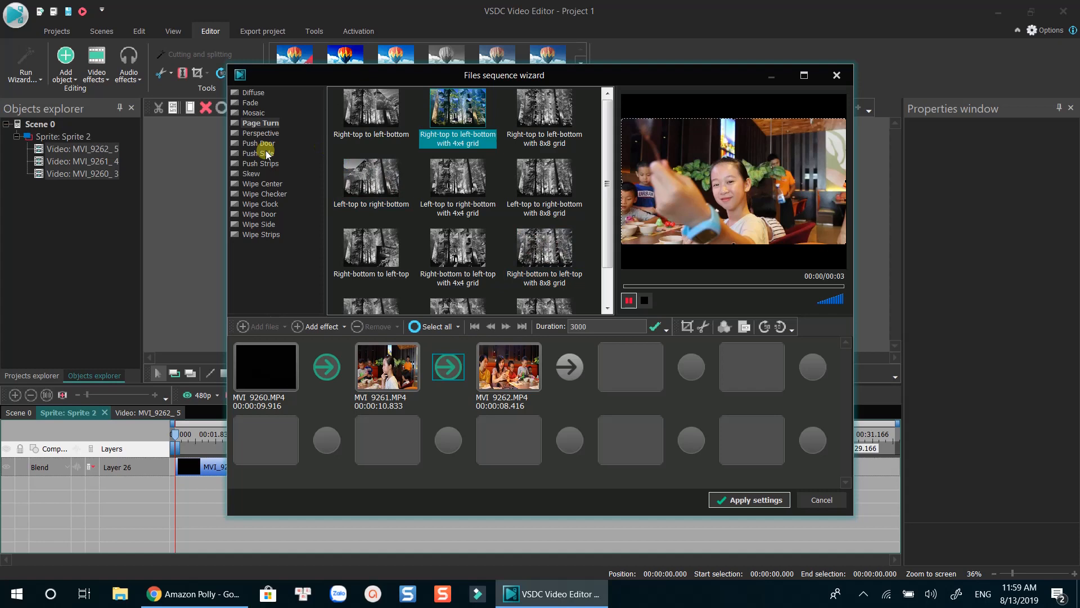
left_click(260, 143)
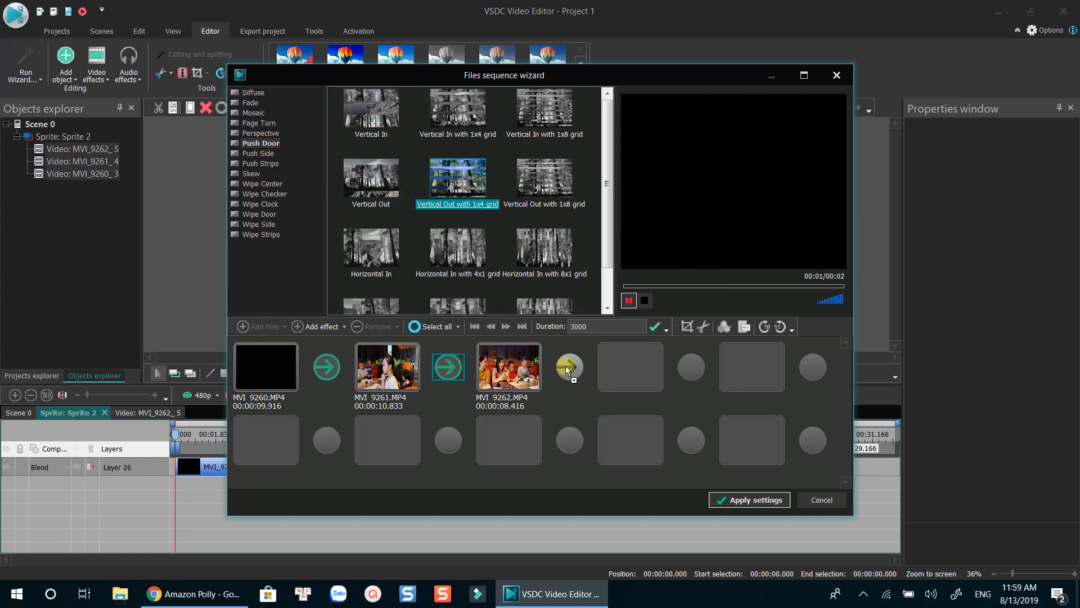
left_click(319, 326)
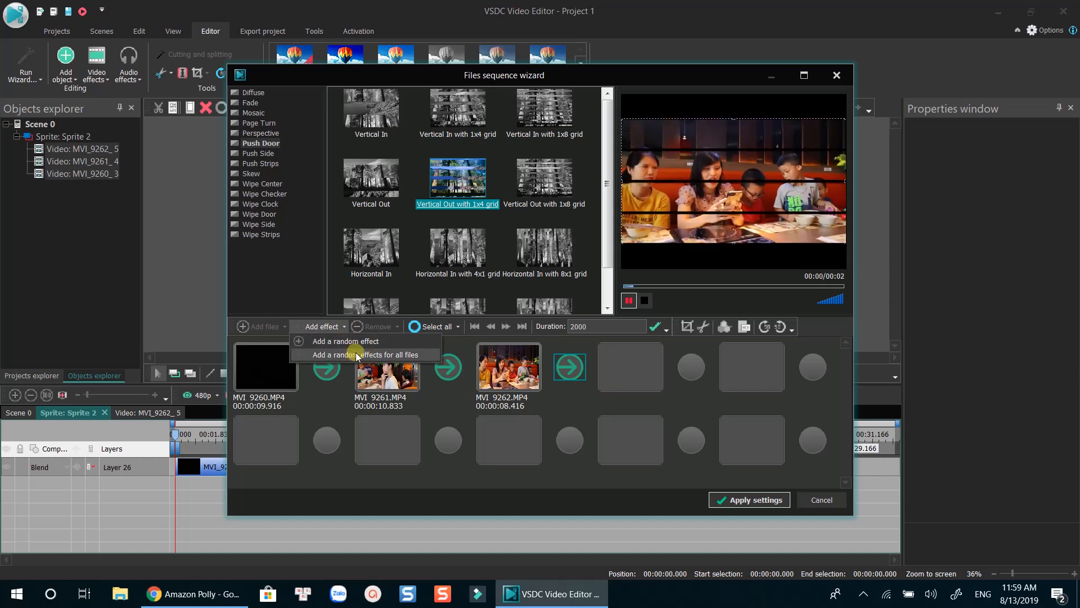
left_click(749, 500)
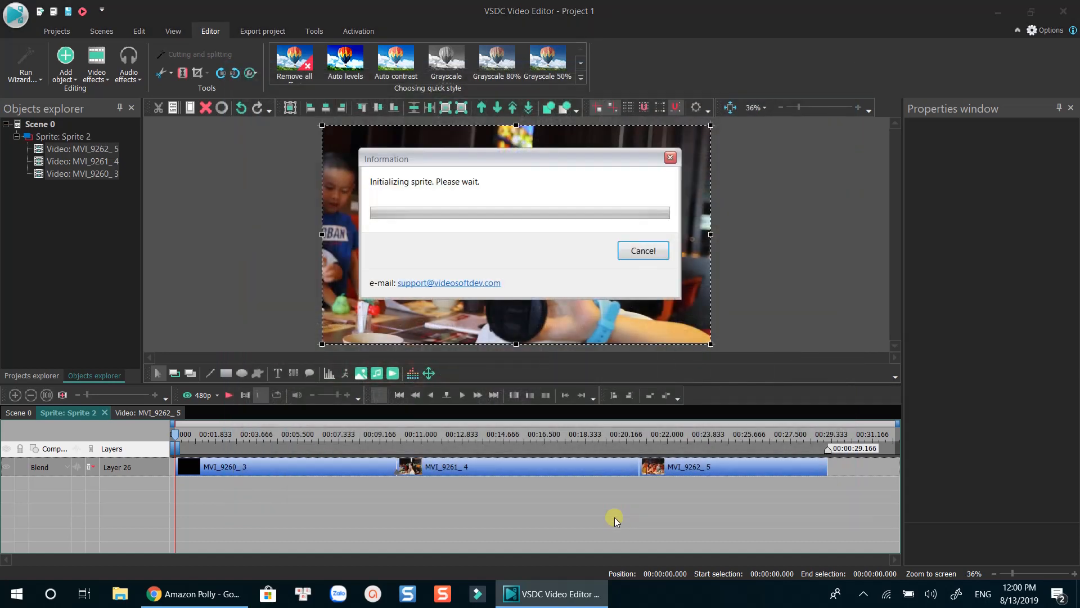
mouse_move(484, 512)
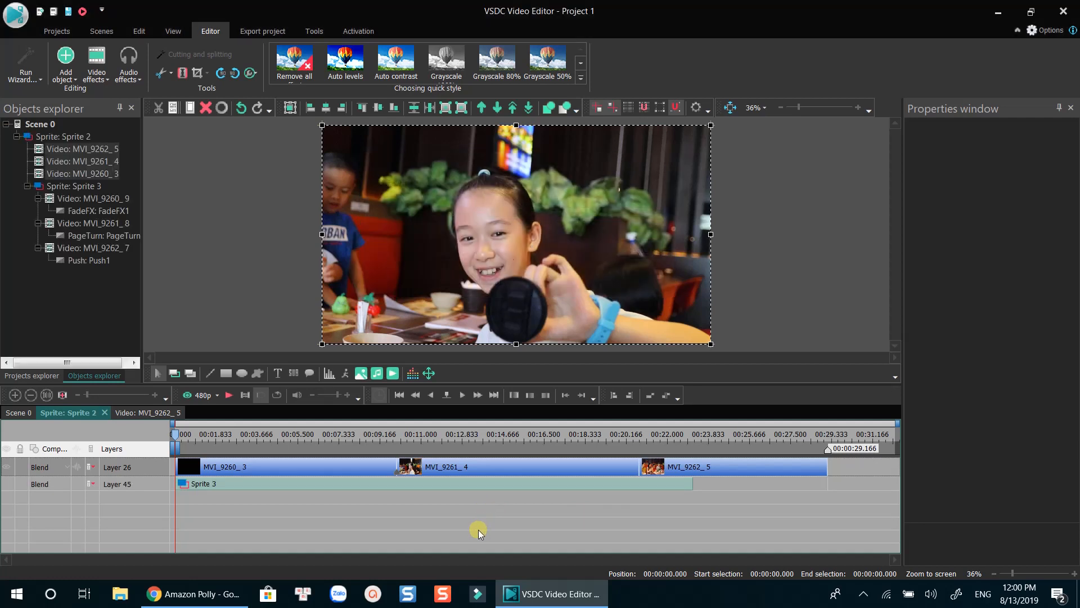
mouse_move(310, 497)
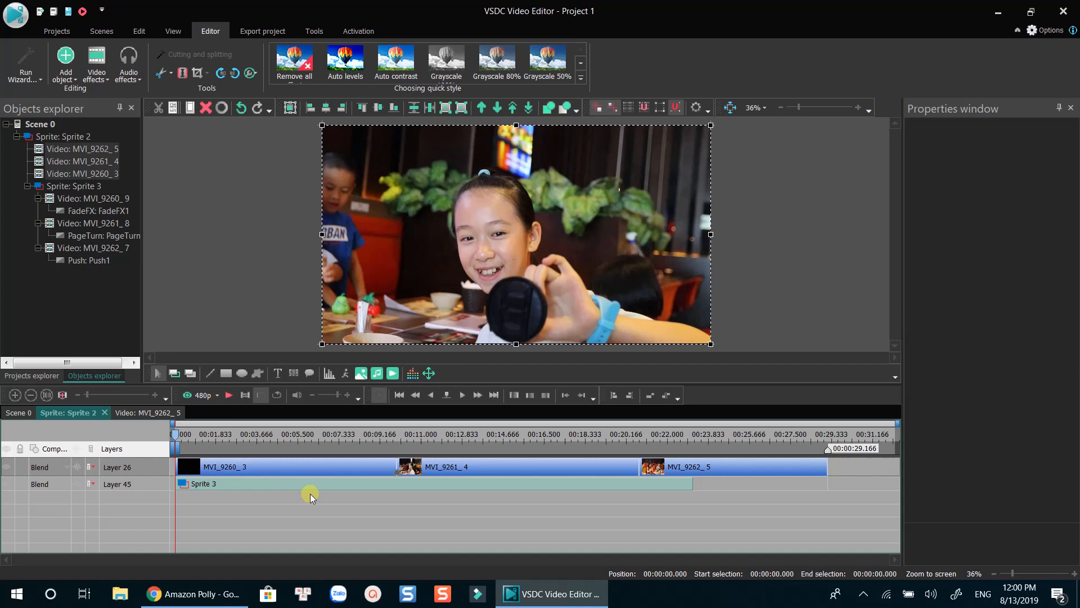
- Delete the three loose clips so only the merged sprite remains
left_click(290, 483)
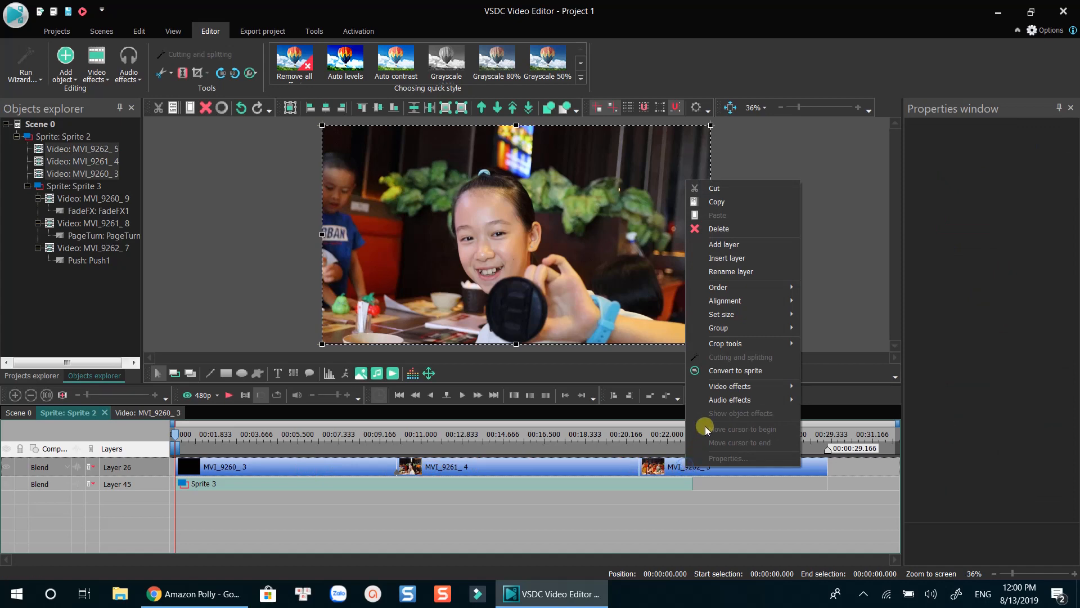
left_click(719, 229)
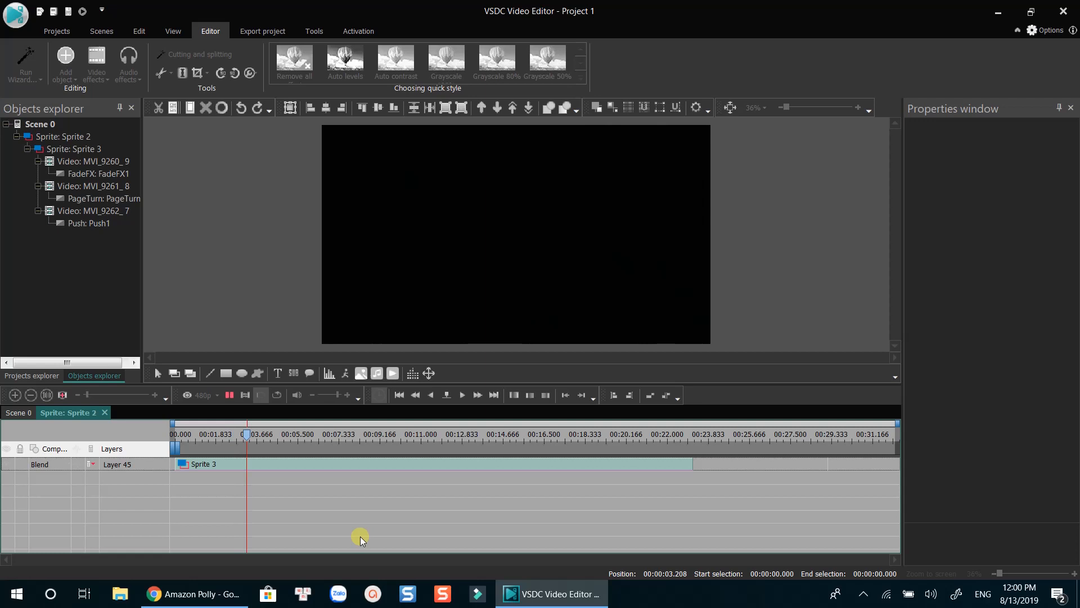
- Scrub along the timeline to watch the cross-fade transitions between clips
left_click(274, 434)
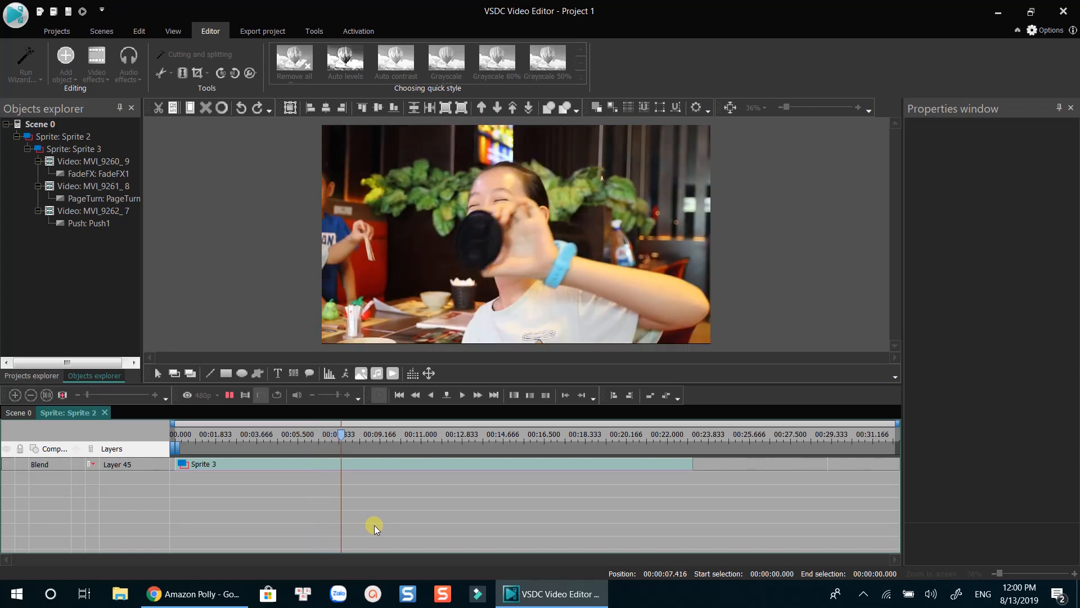
left_click(356, 425)
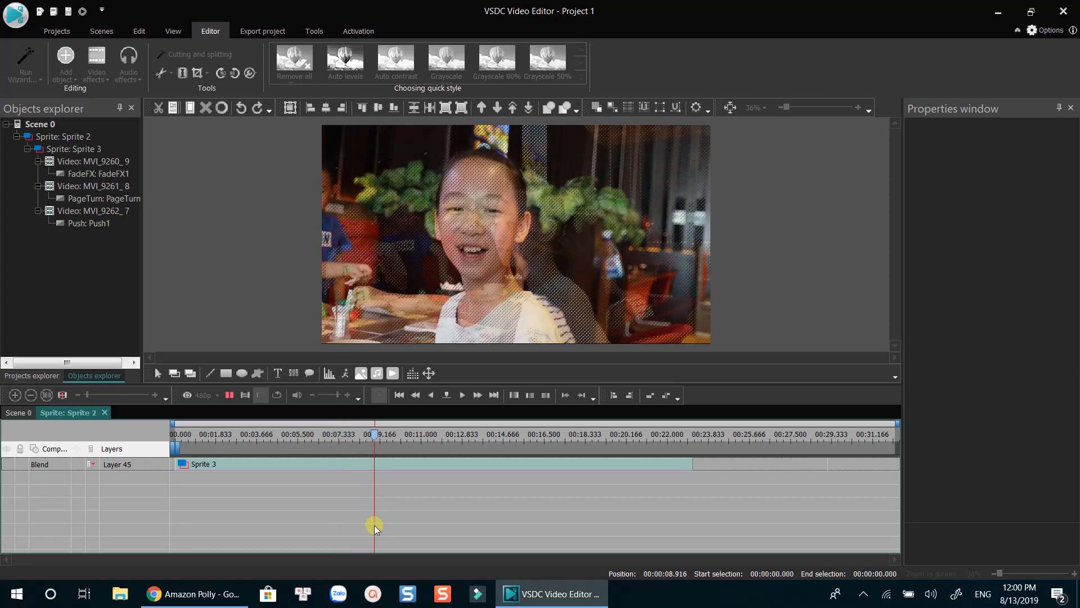
left_click(399, 395)
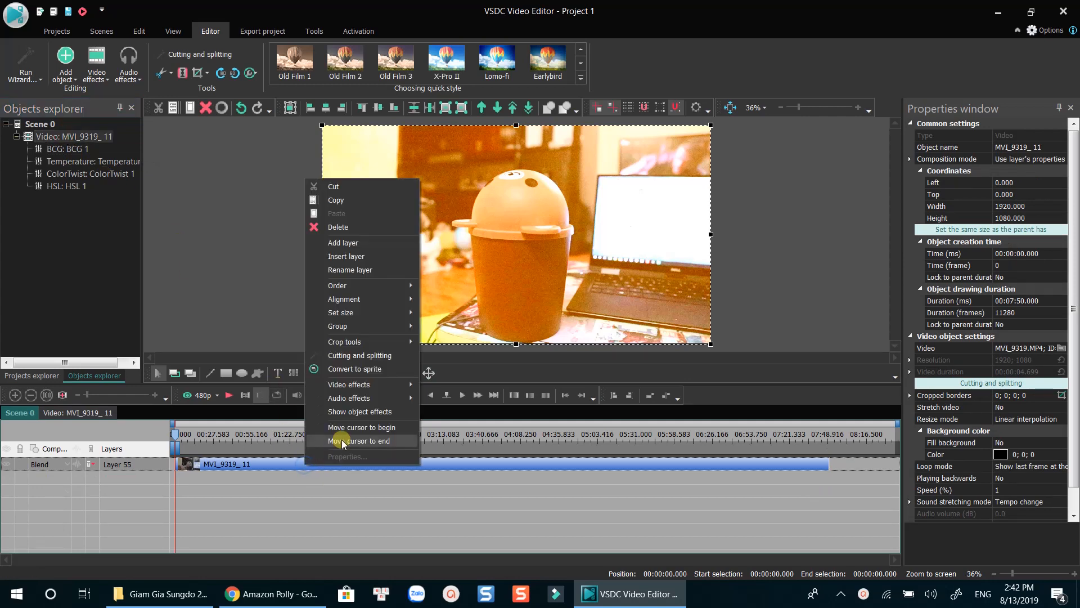
mouse_move(349, 385)
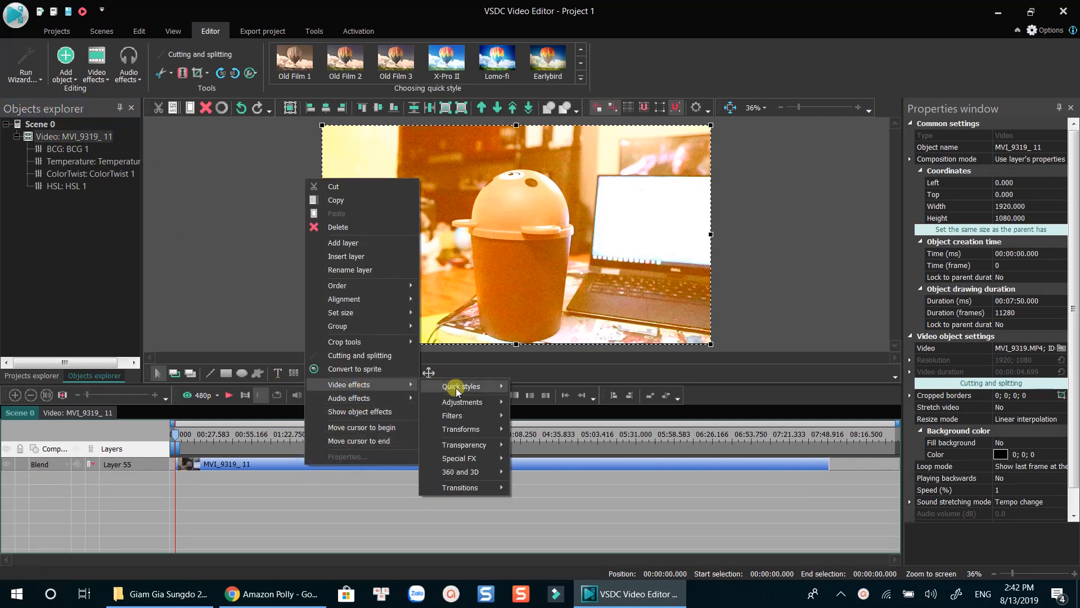
- Add an Auto levels adjustment to MVI_9319 over its whole parent duration
left_click(460, 386)
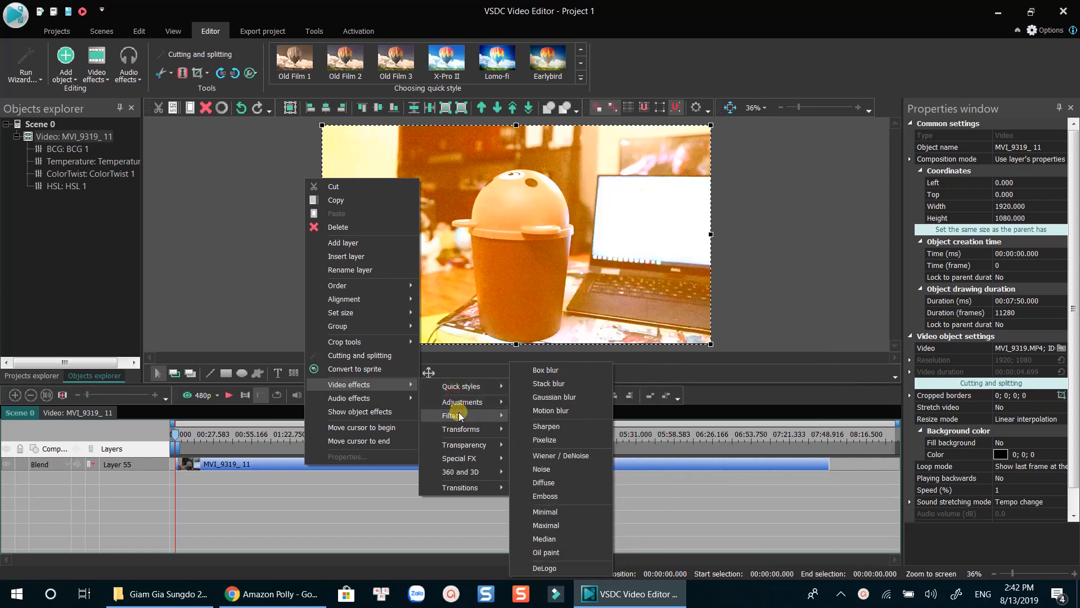
mouse_move(460, 429)
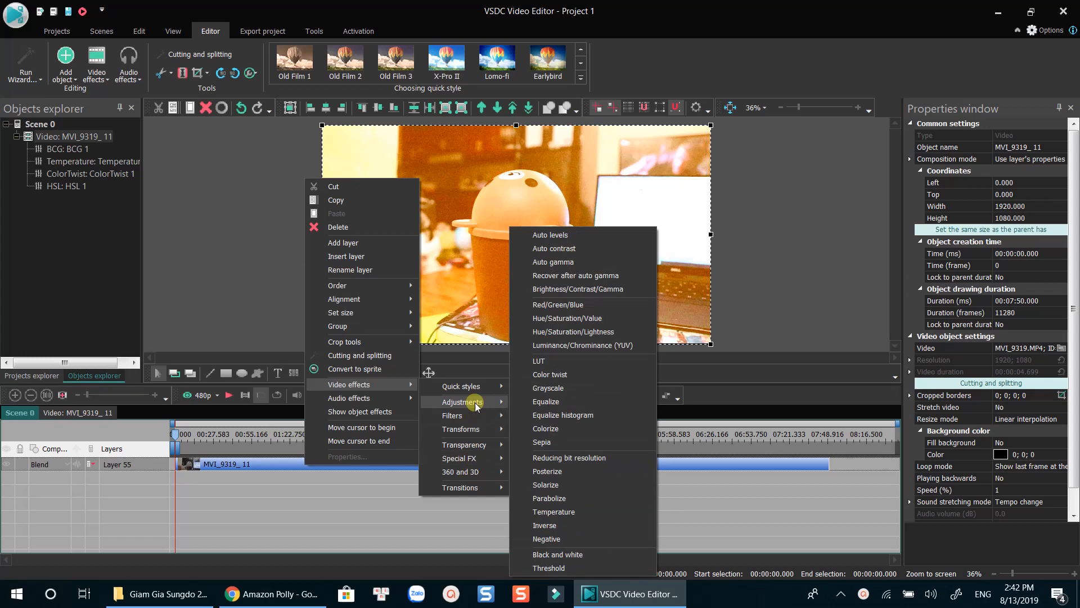
mouse_move(550, 234)
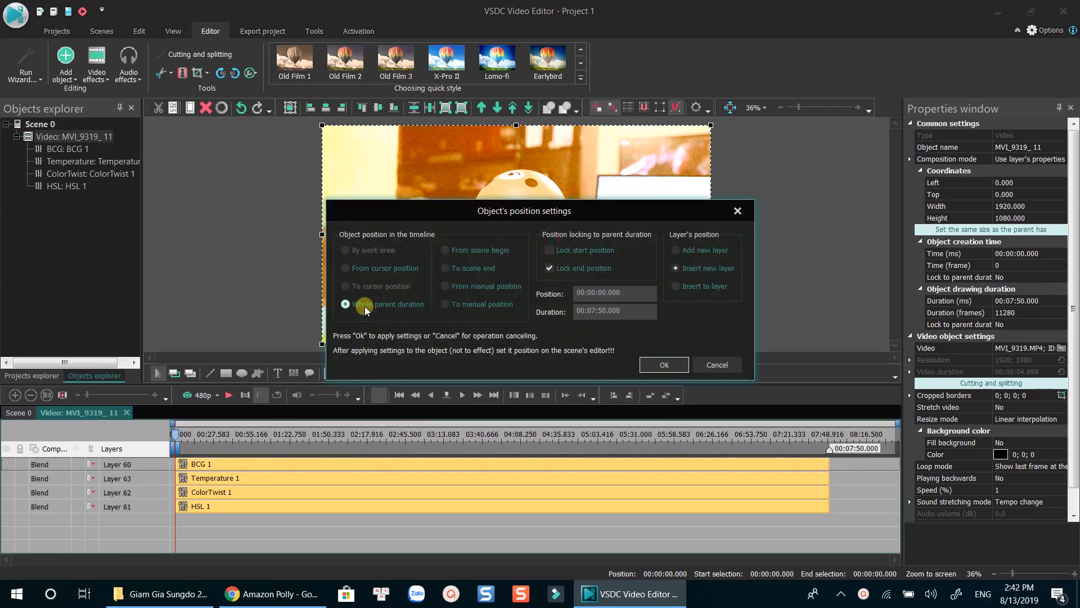
left_click(663, 365)
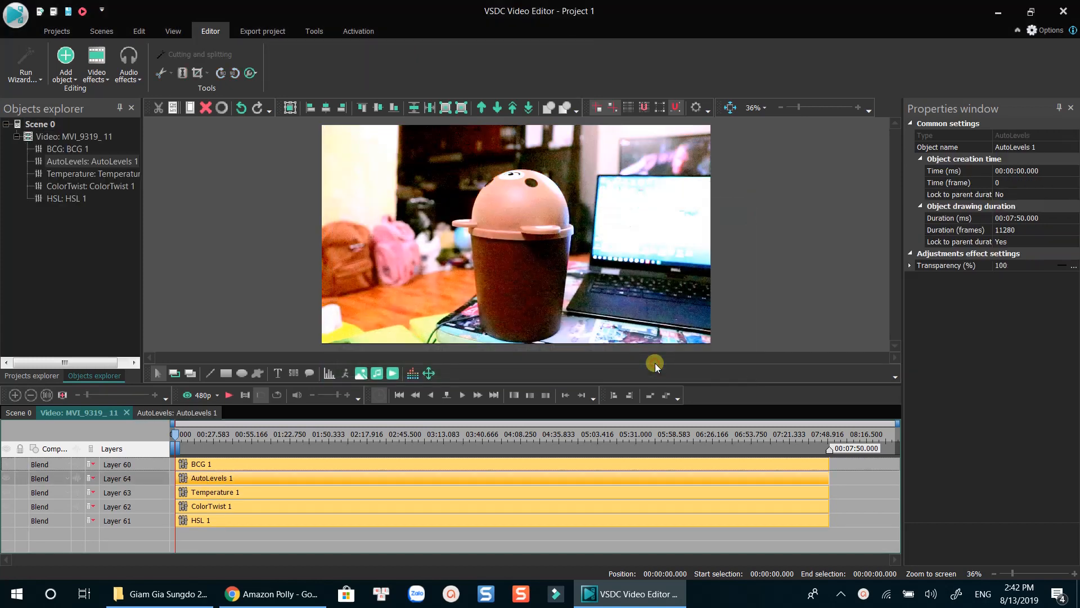
mouse_move(210, 483)
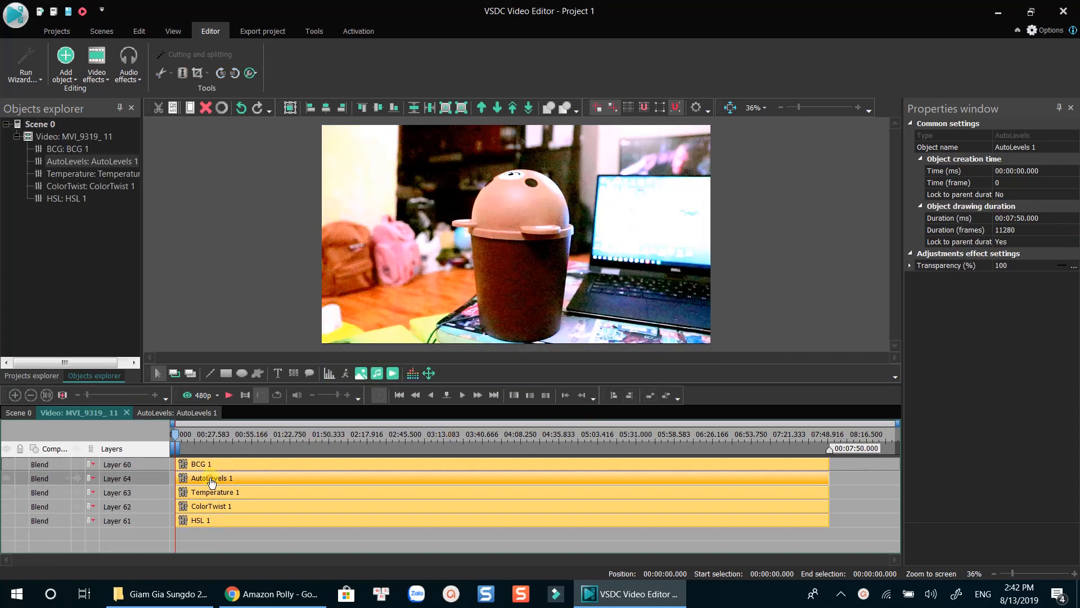
mouse_move(978, 327)
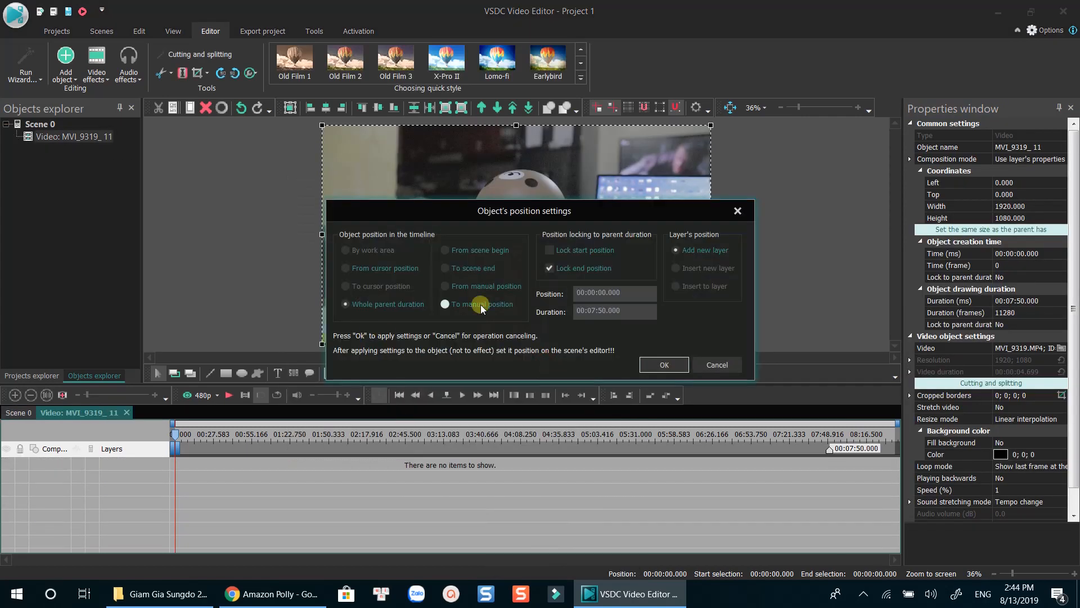
- Add a LUT effect over the whole clip, trying Comfort chain then settling on the Blade look
left_click(663, 365)
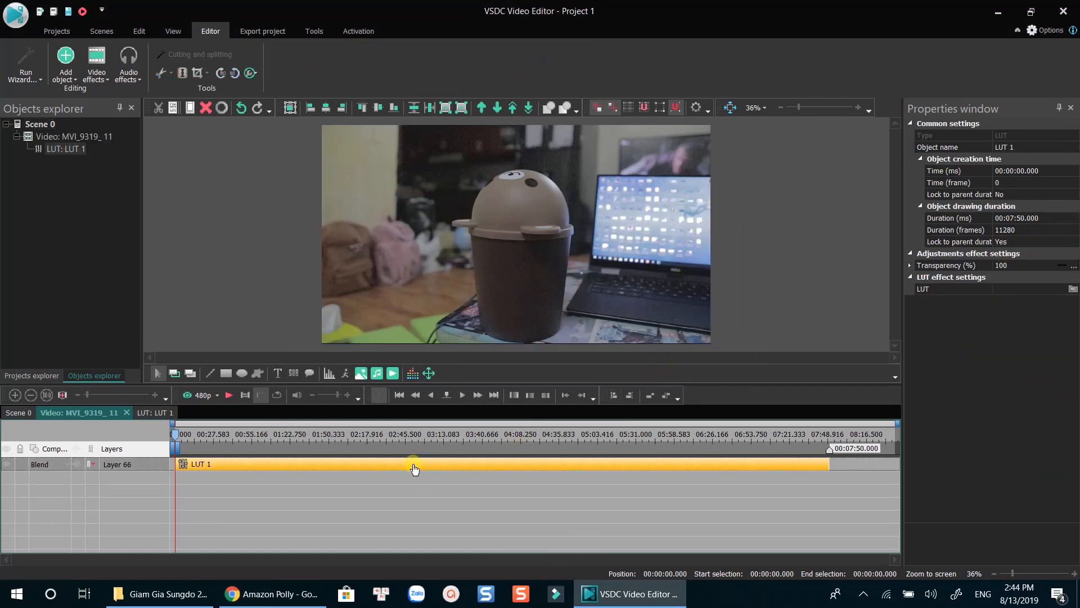
left_click(1073, 288)
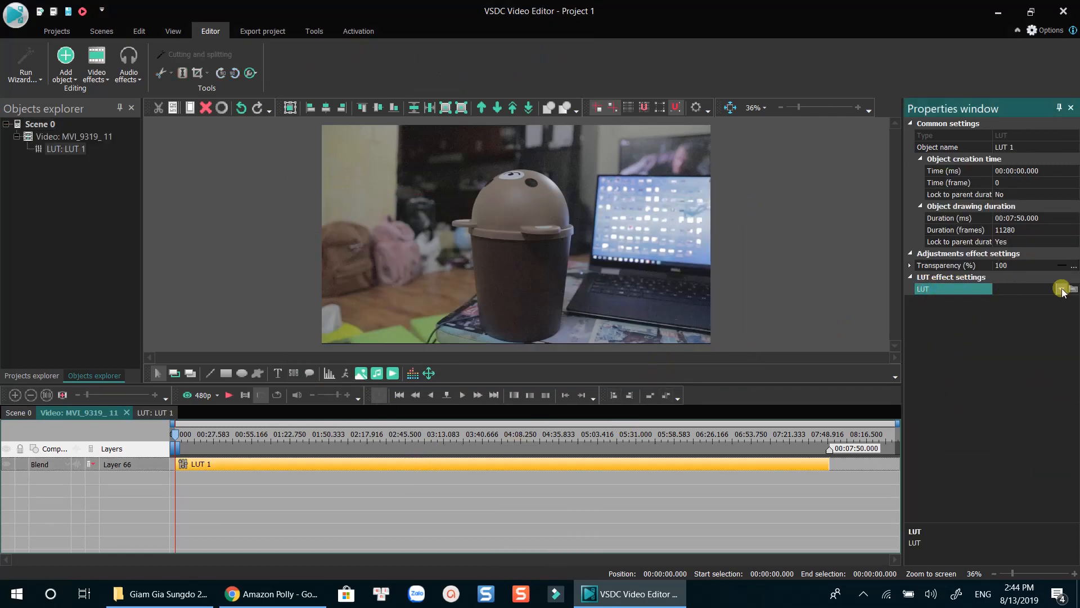
left_click(1061, 290)
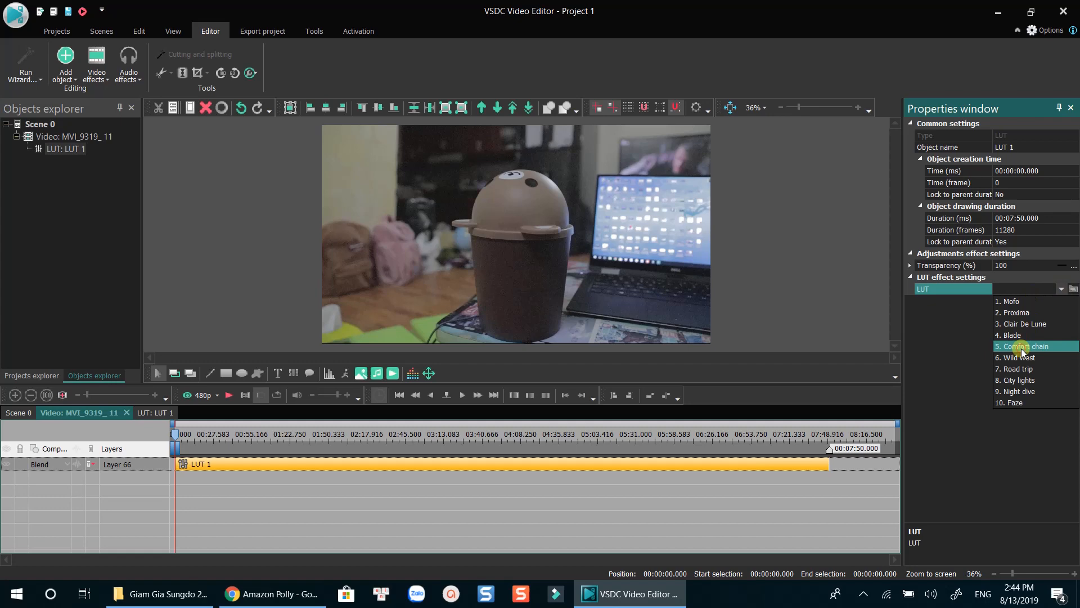
left_click(1026, 346)
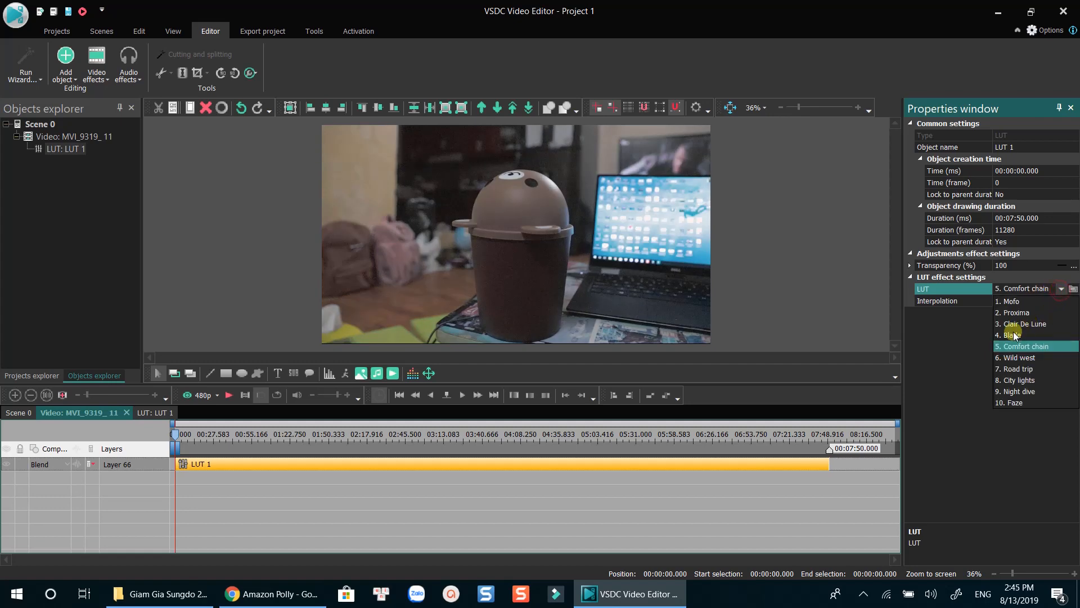
left_click(1012, 335)
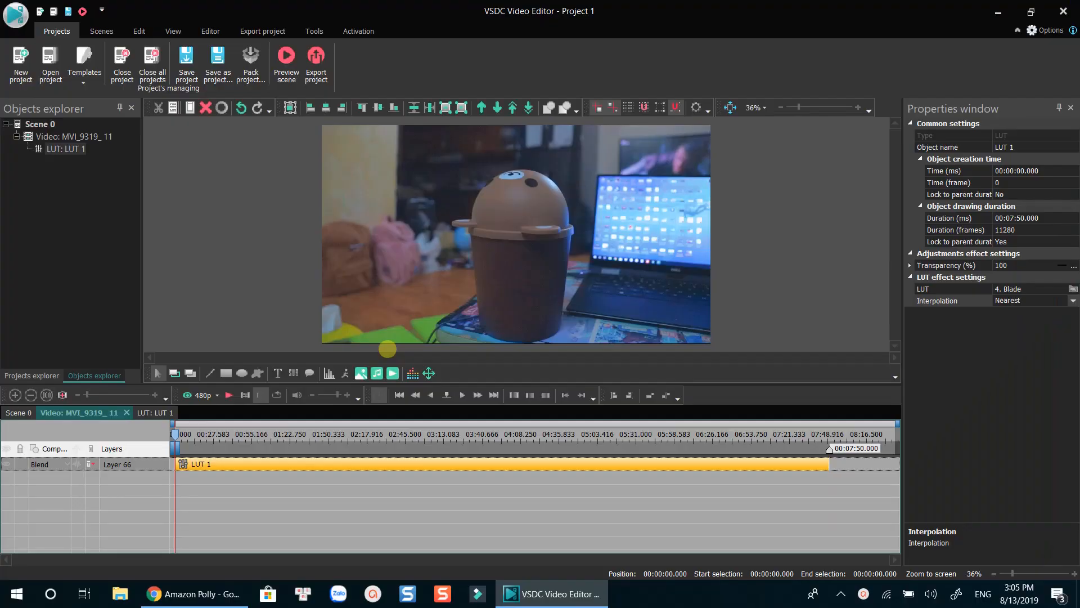
- In Export project, try Android and Pocket PC presets, then choose Web at 1080p Full HD
left_click(262, 31)
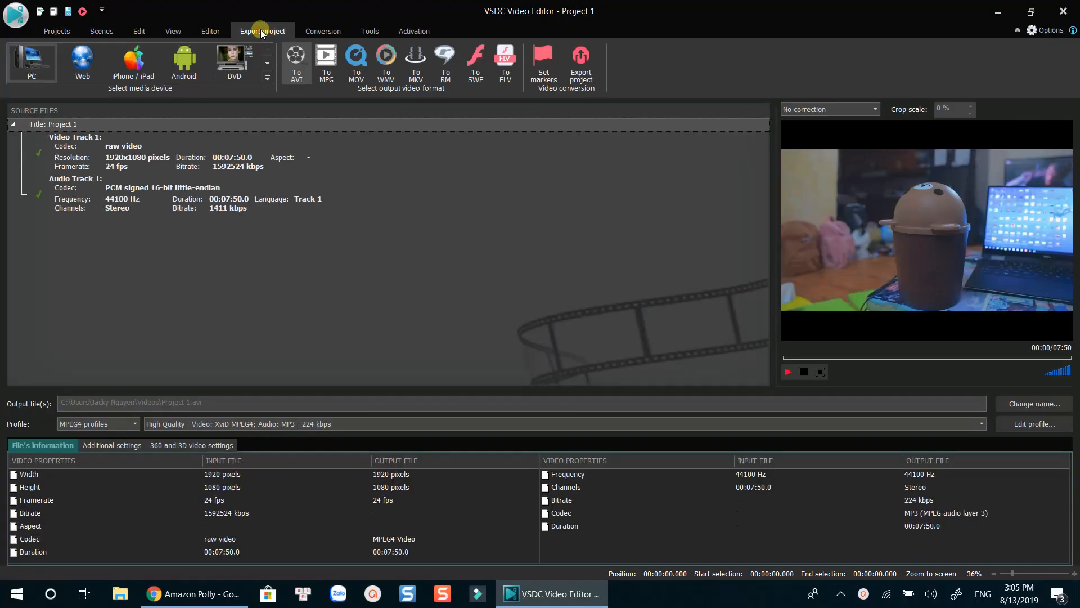
mouse_move(32, 62)
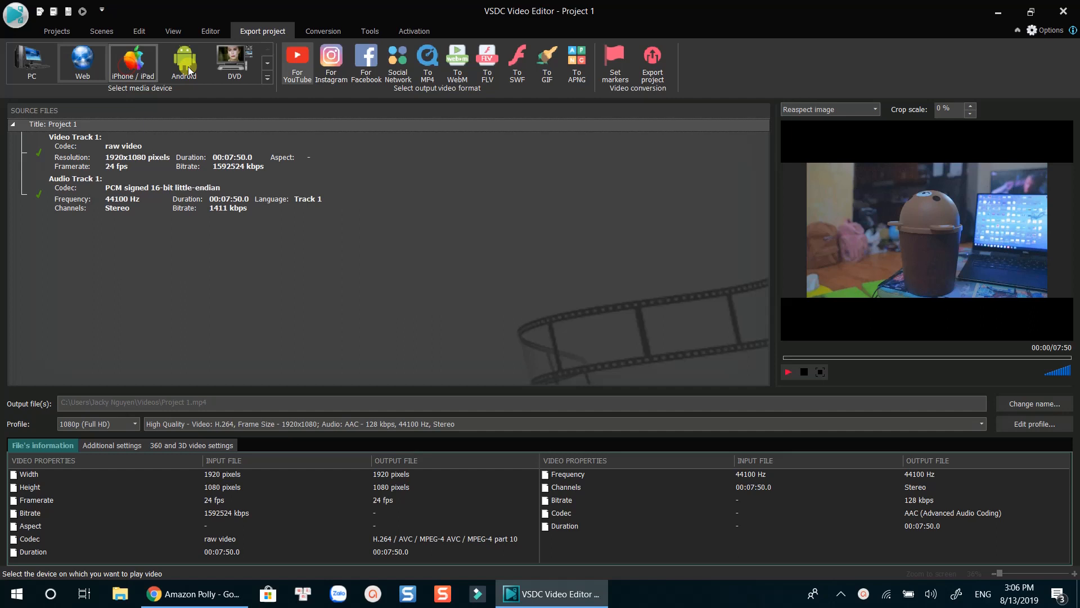
left_click(133, 62)
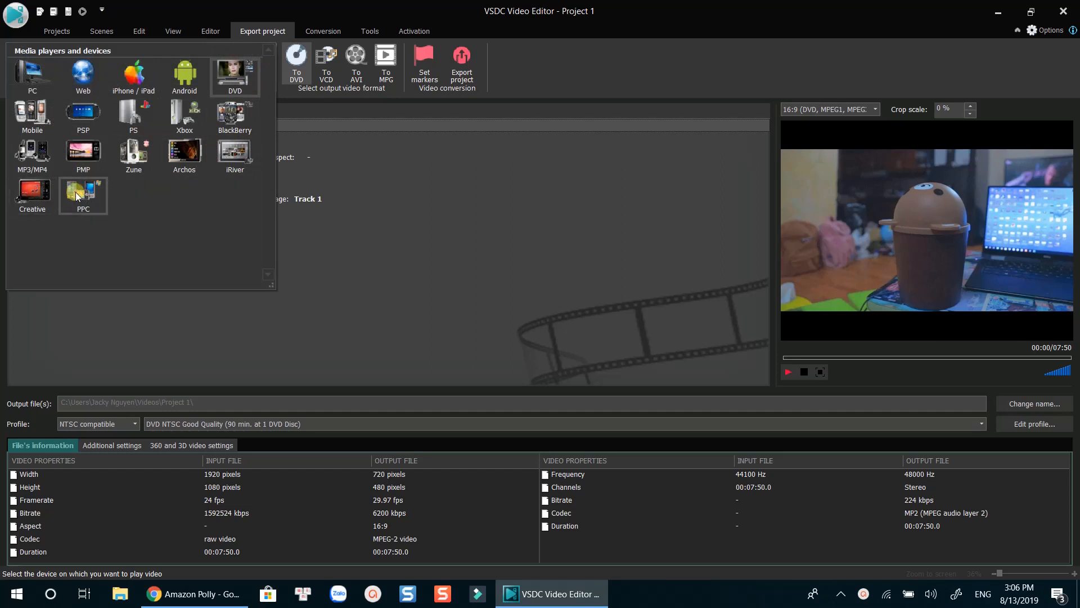
left_click(82, 195)
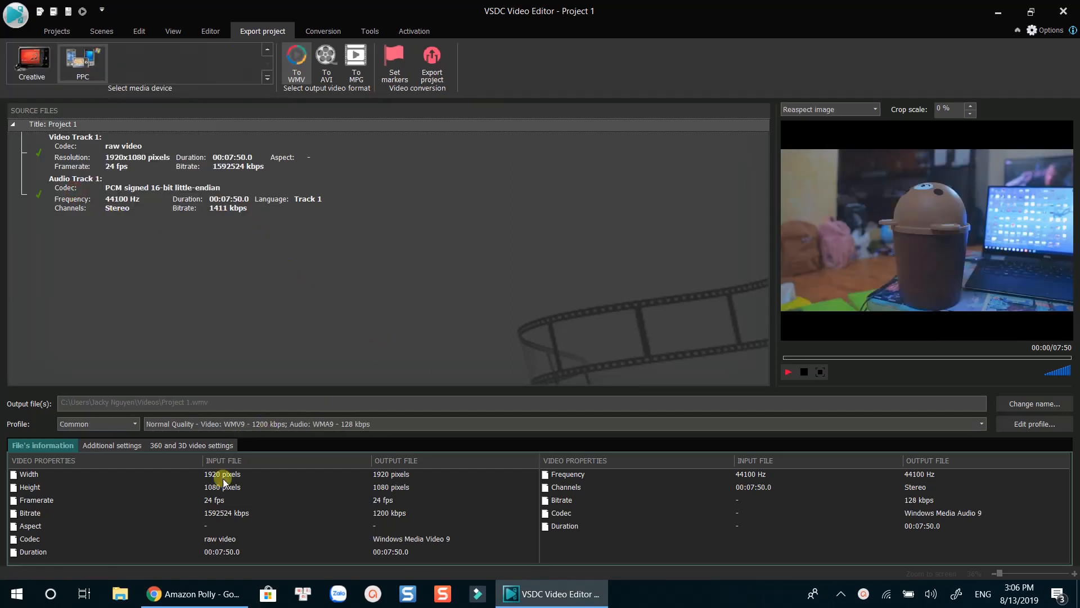
left_click(135, 424)
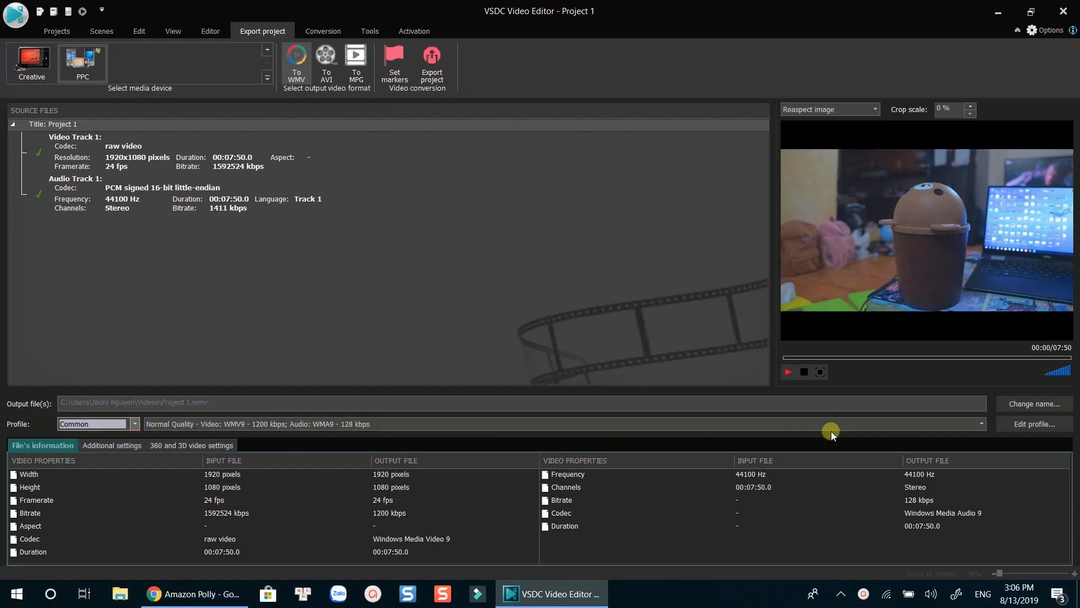
mouse_move(149, 42)
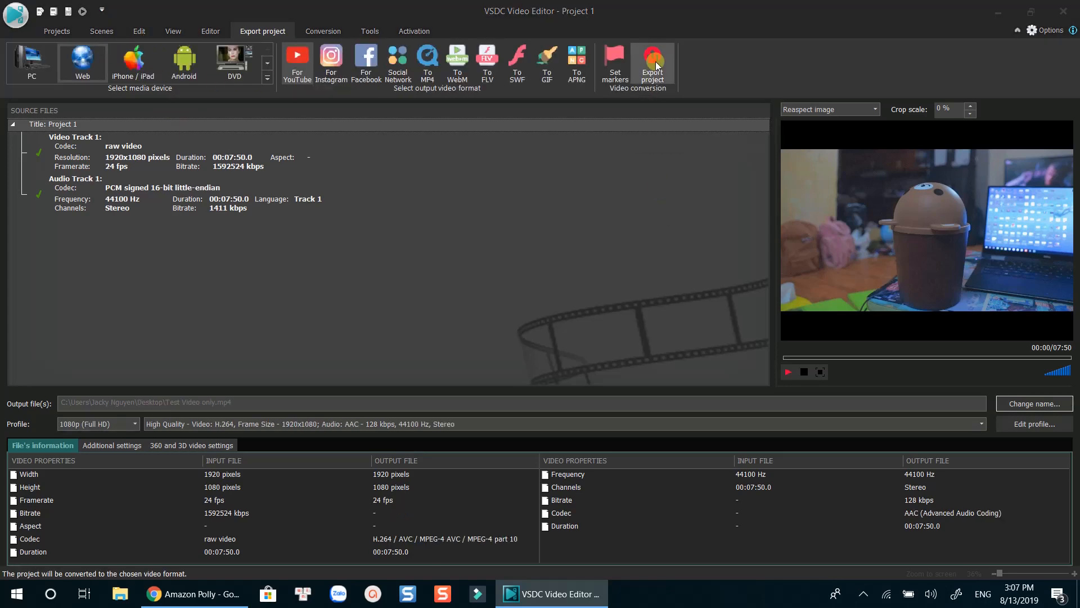
- Start the export, reaching the premium-feature hardware acceleration notice
left_click(652, 63)
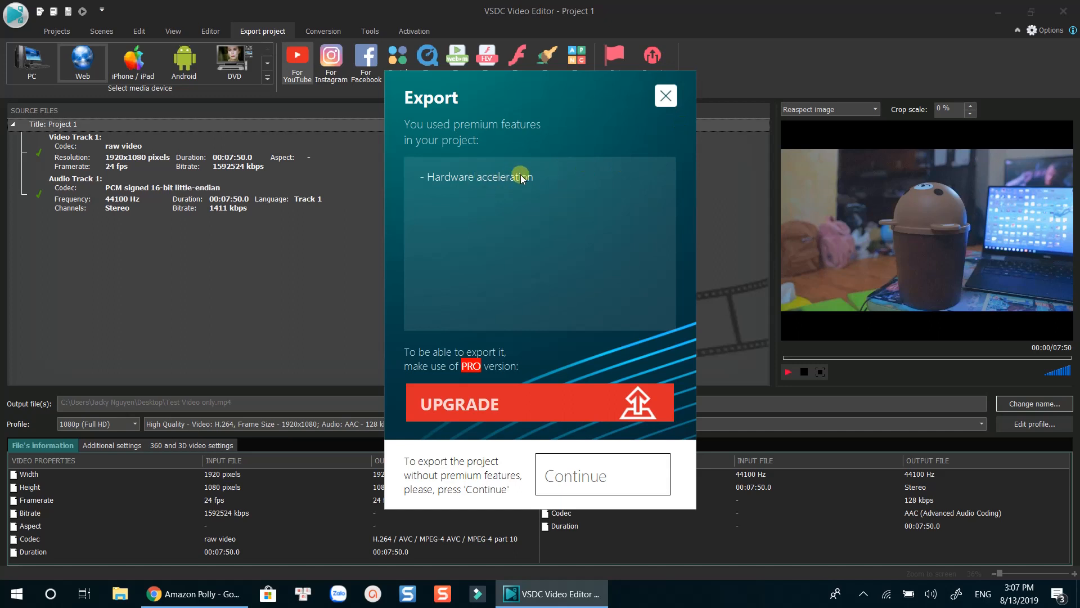
mouse_move(488, 437)
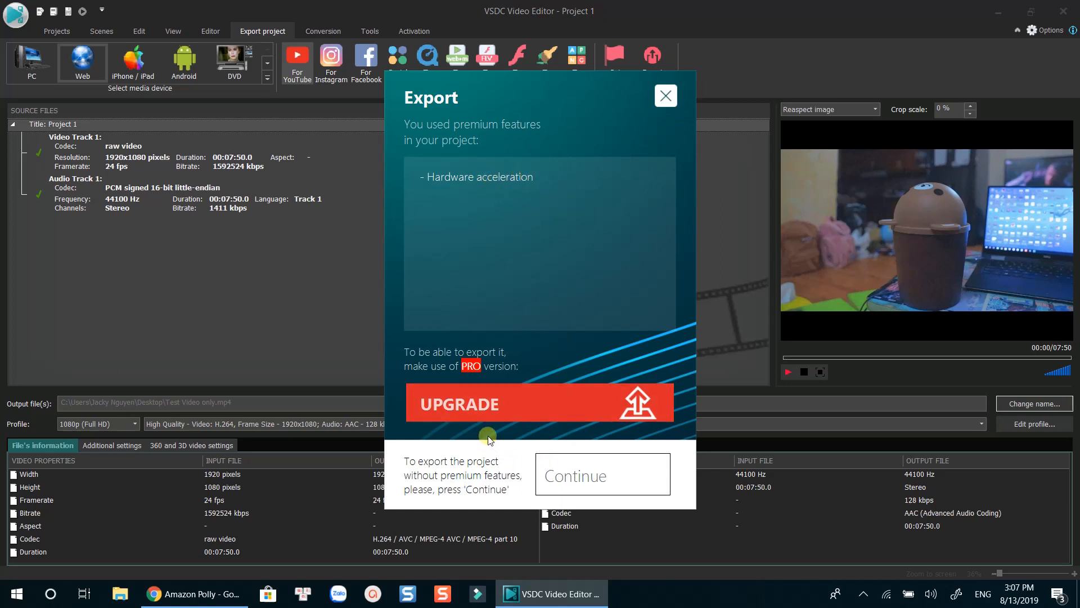